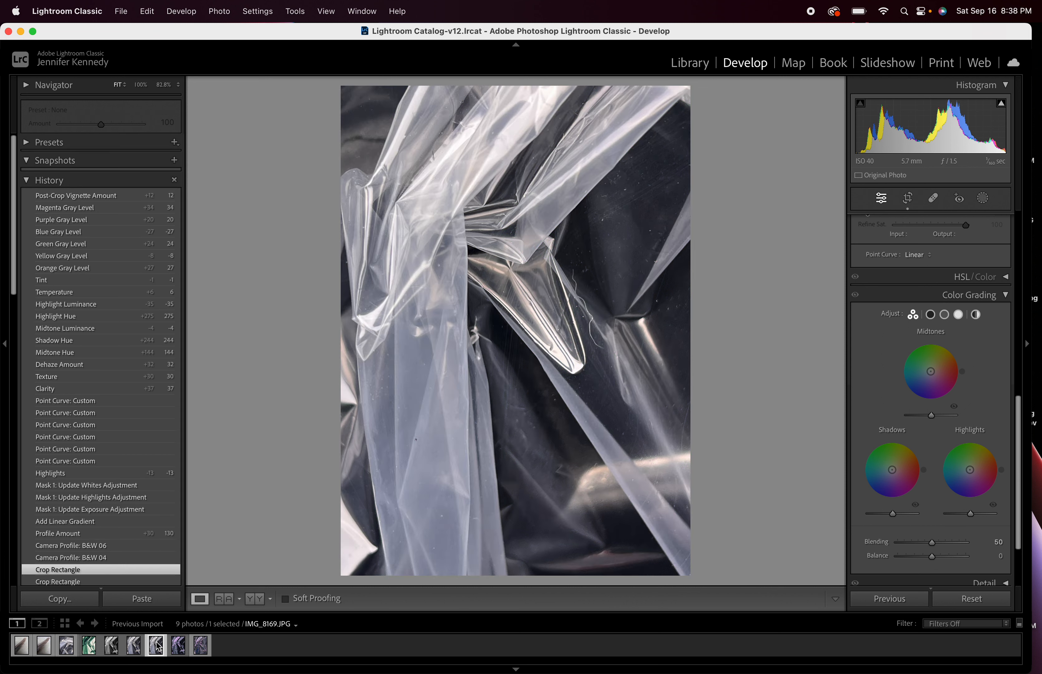
mouse_move(155, 644)
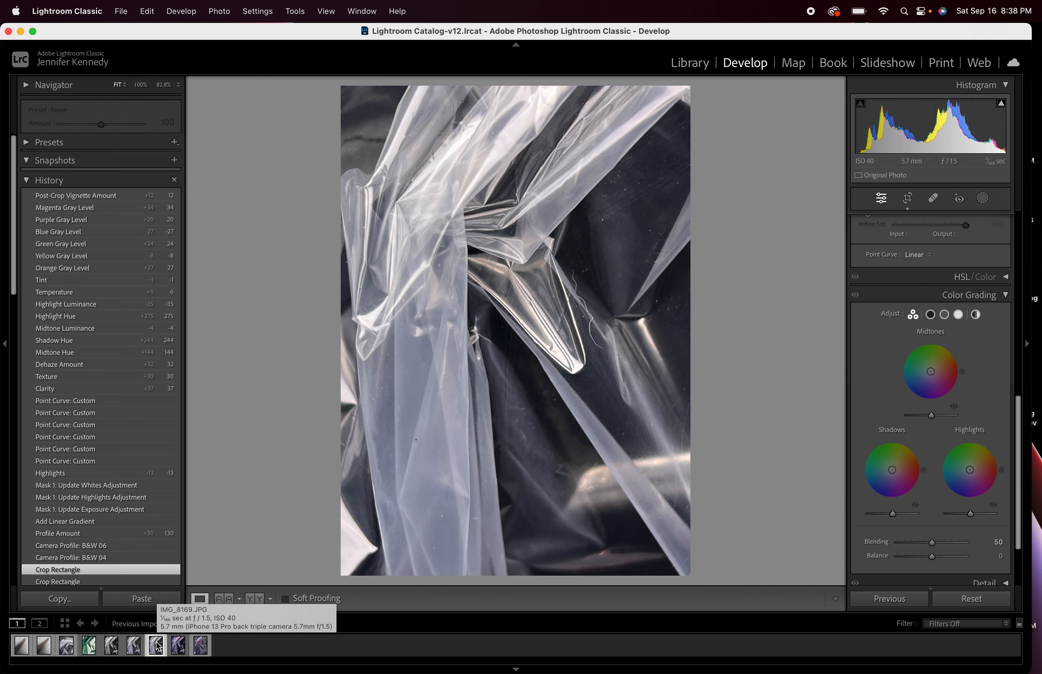
Step: Select the purple-toned virtual copy of IMG_8169-Edit.tif in the filmstrip
left_click(177, 645)
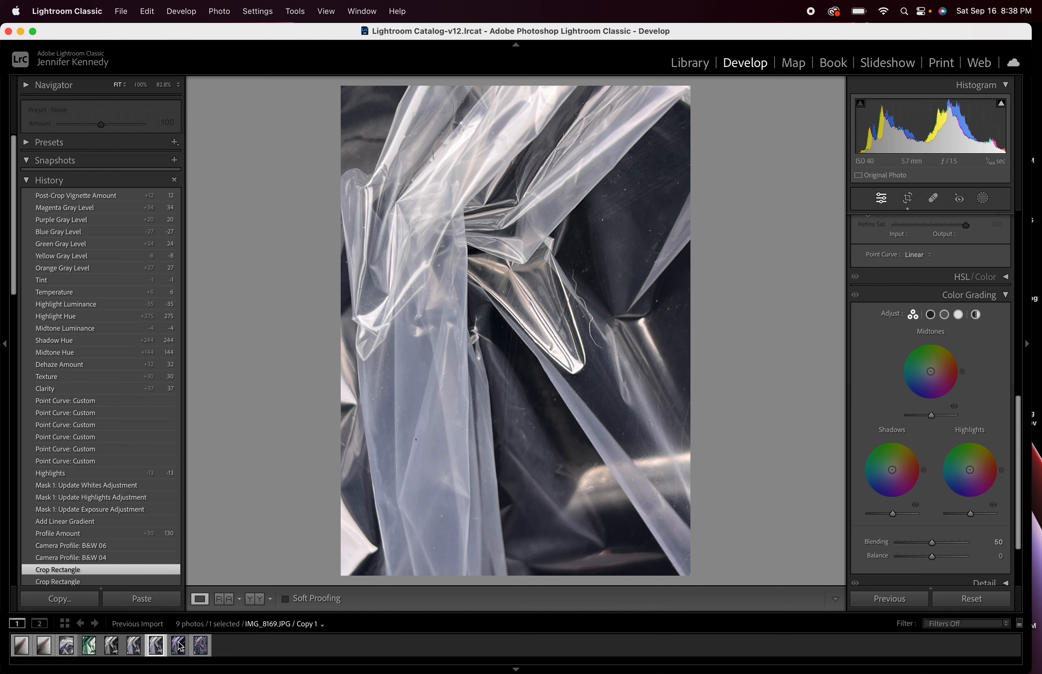
left_click(178, 644)
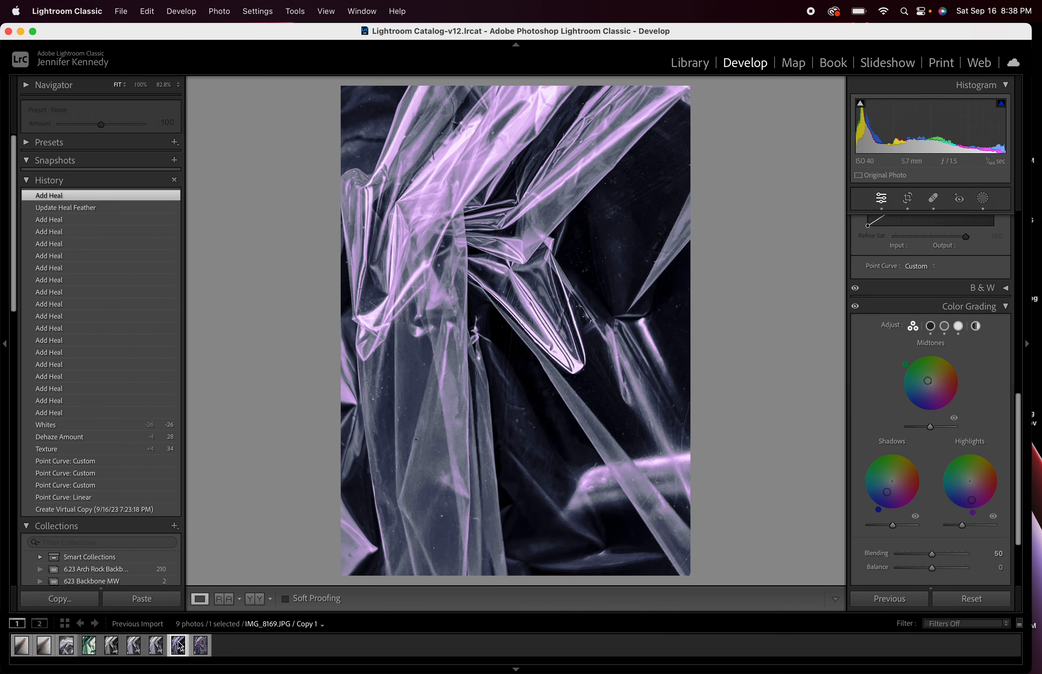
mouse_move(178, 645)
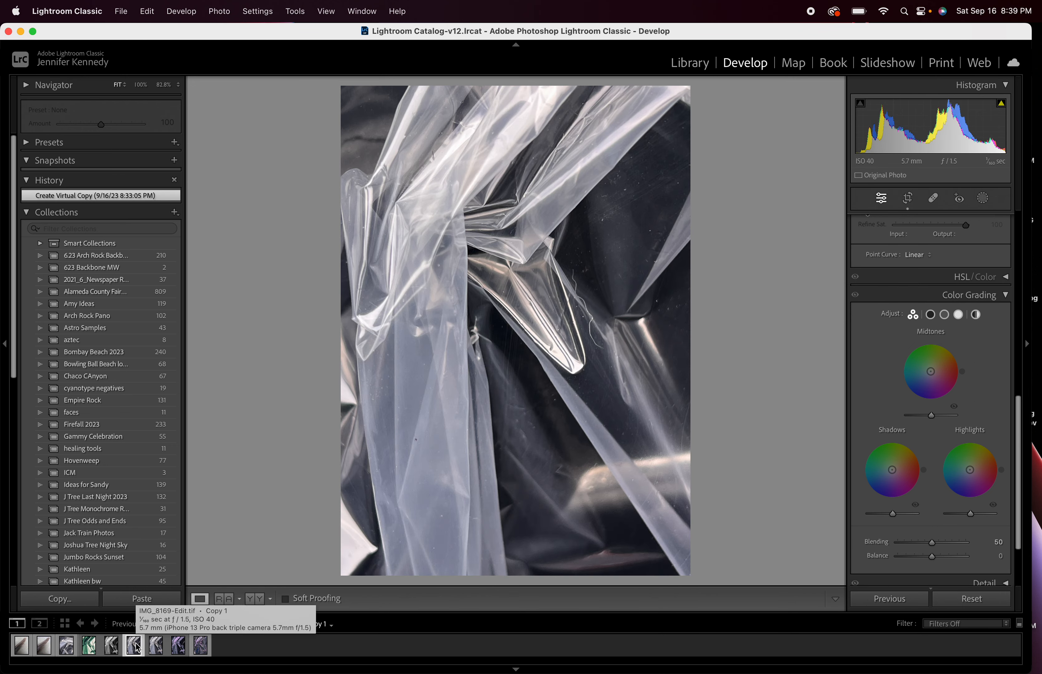
left_click(132, 644)
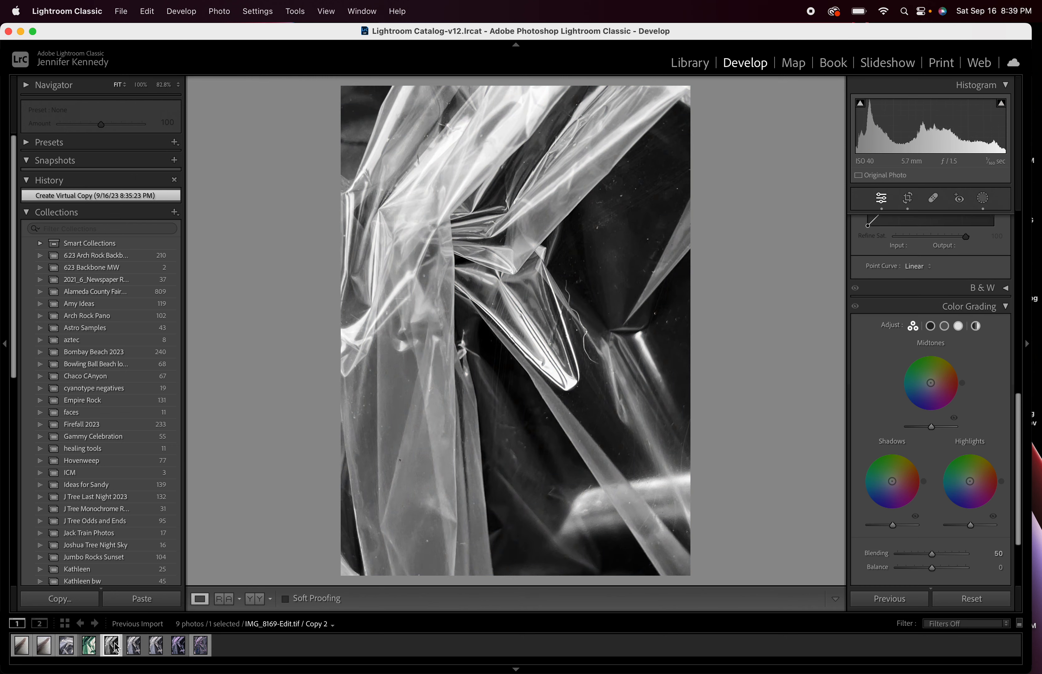
mouse_move(111, 644)
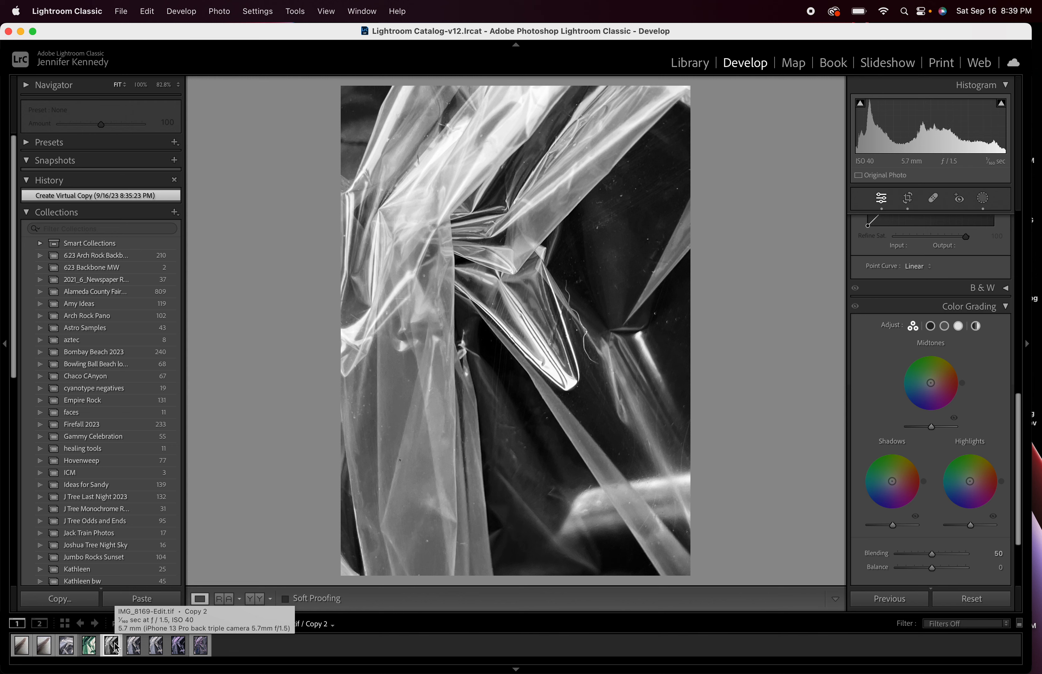
left_click(133, 644)
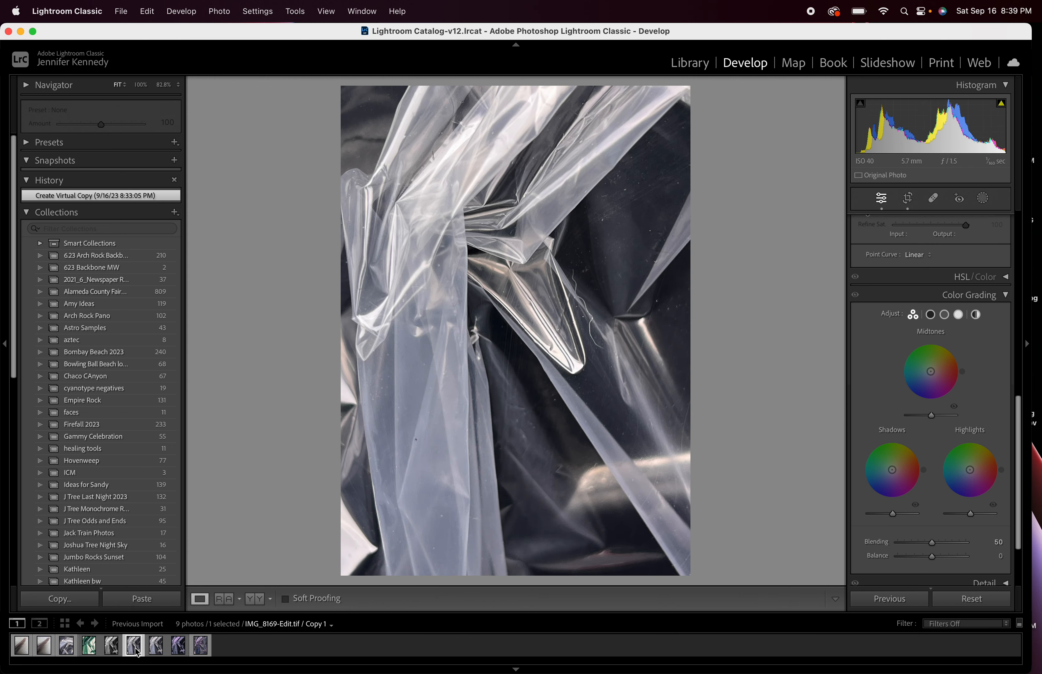
mouse_move(134, 645)
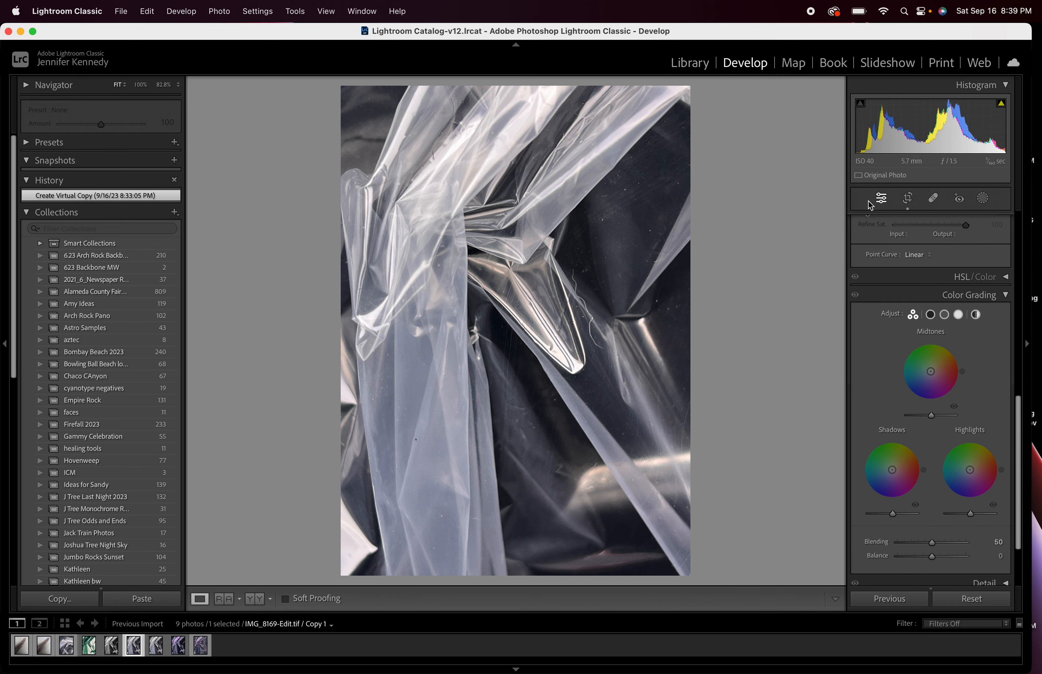
Step: Tighten the crop from the bottom-left corner at the Original aspect ratio and apply it
left_click(907, 198)
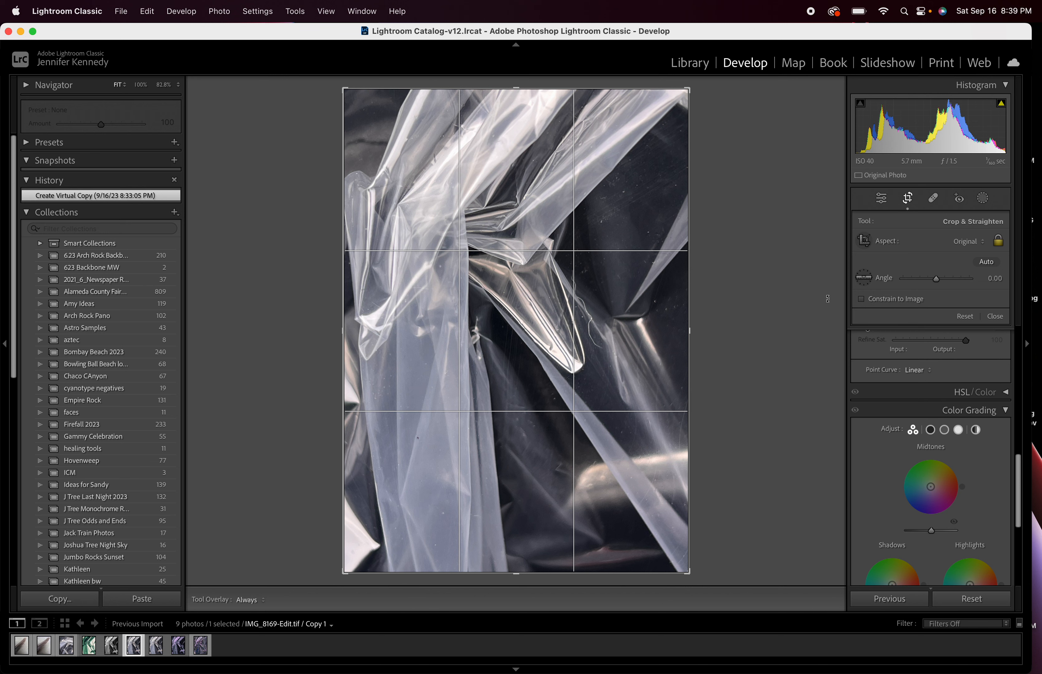
mouse_move(370, 513)
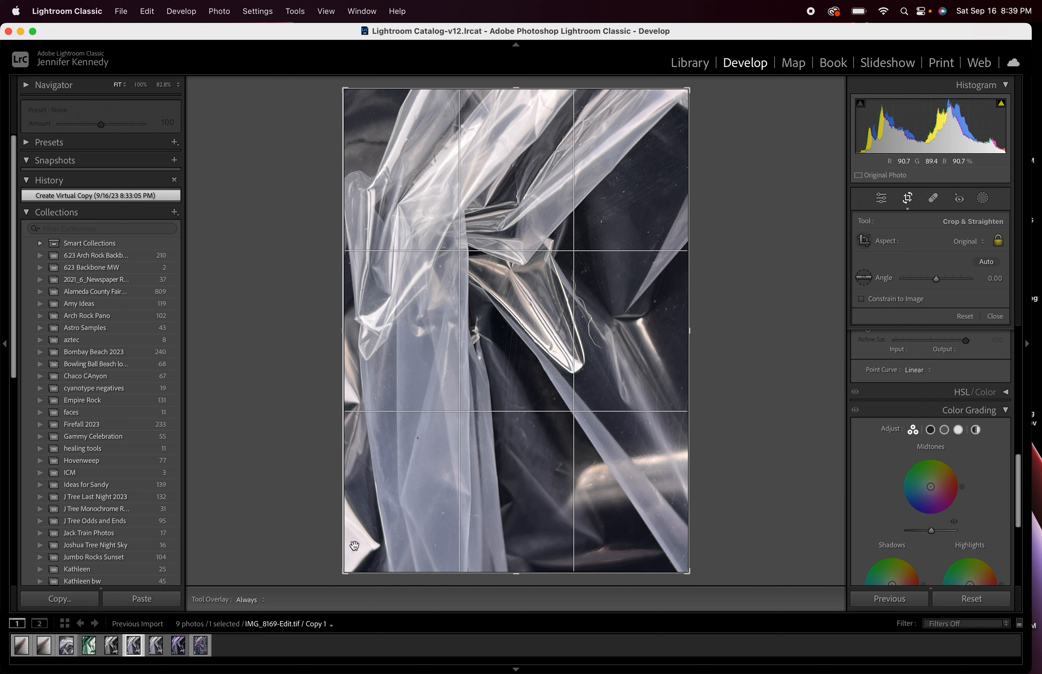
left_click(997, 241)
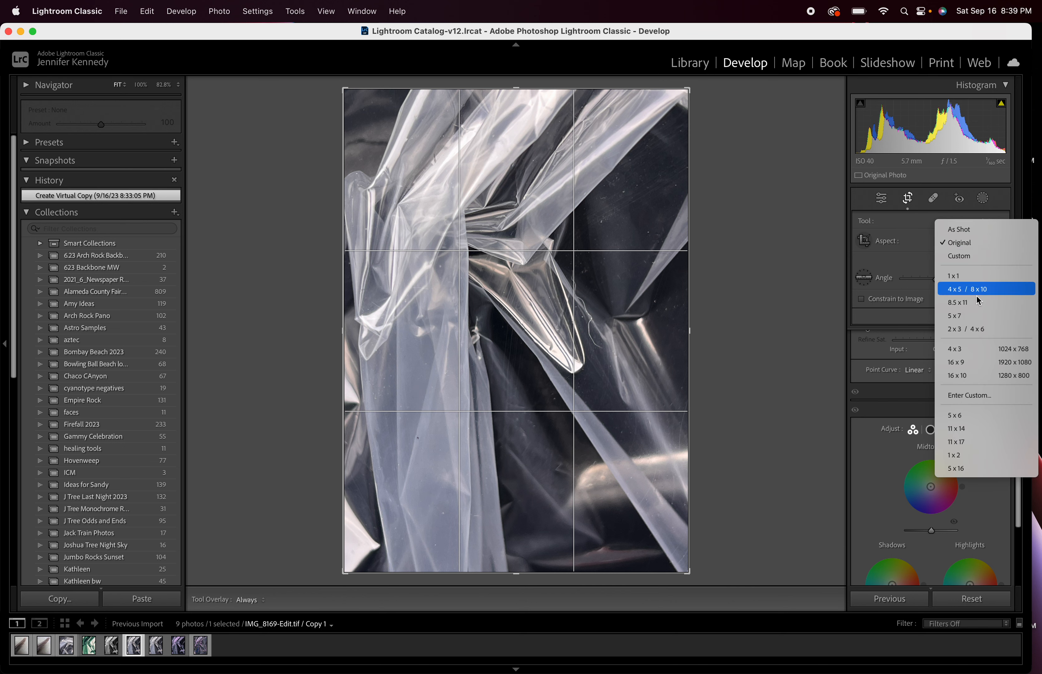
left_click(954, 315)
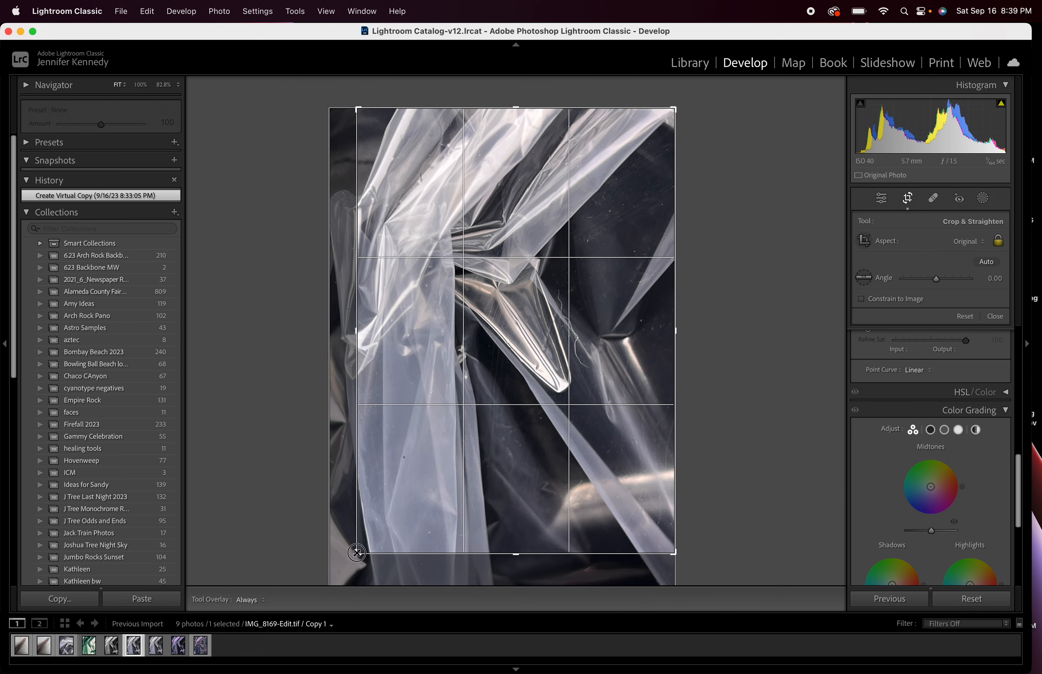
left_click_drag(357, 553, 352, 567)
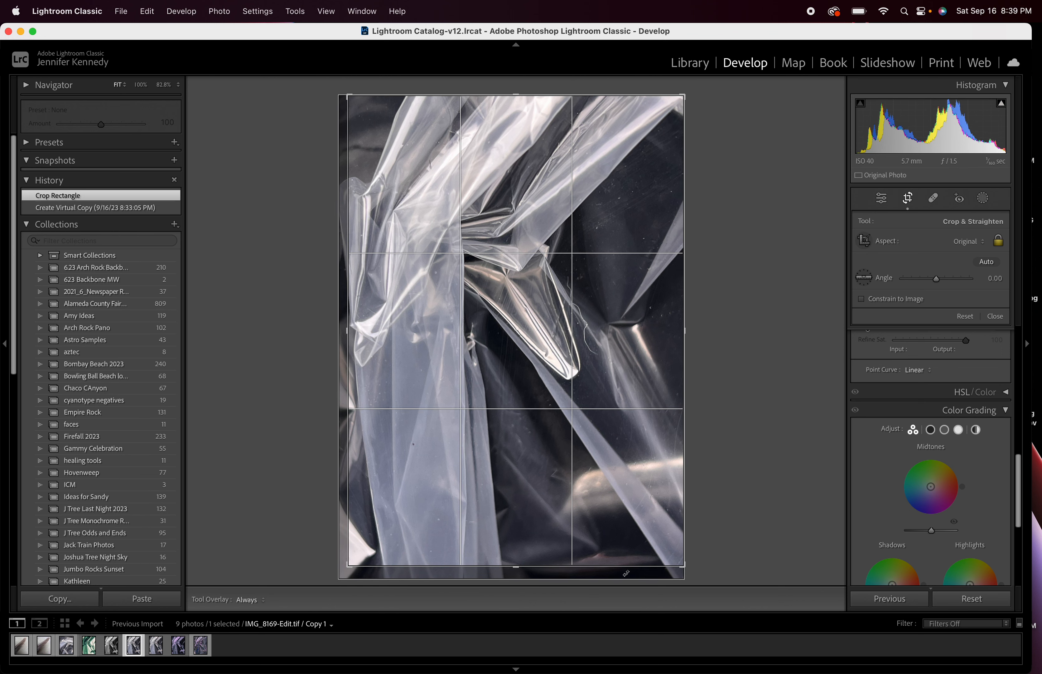
mouse_move(632, 450)
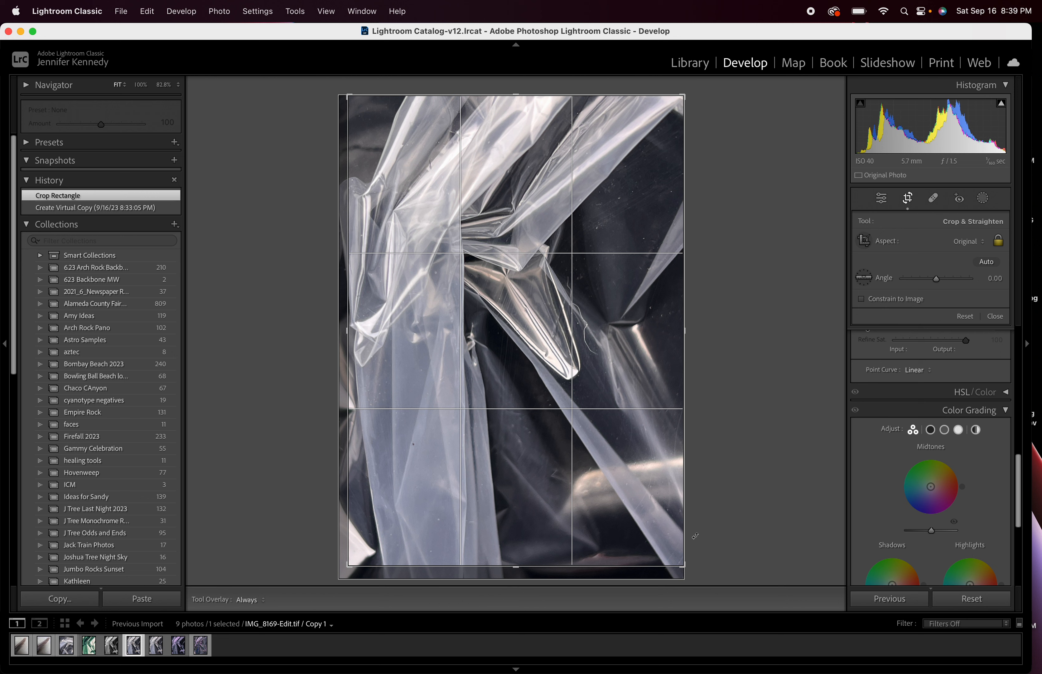
mouse_move(549, 473)
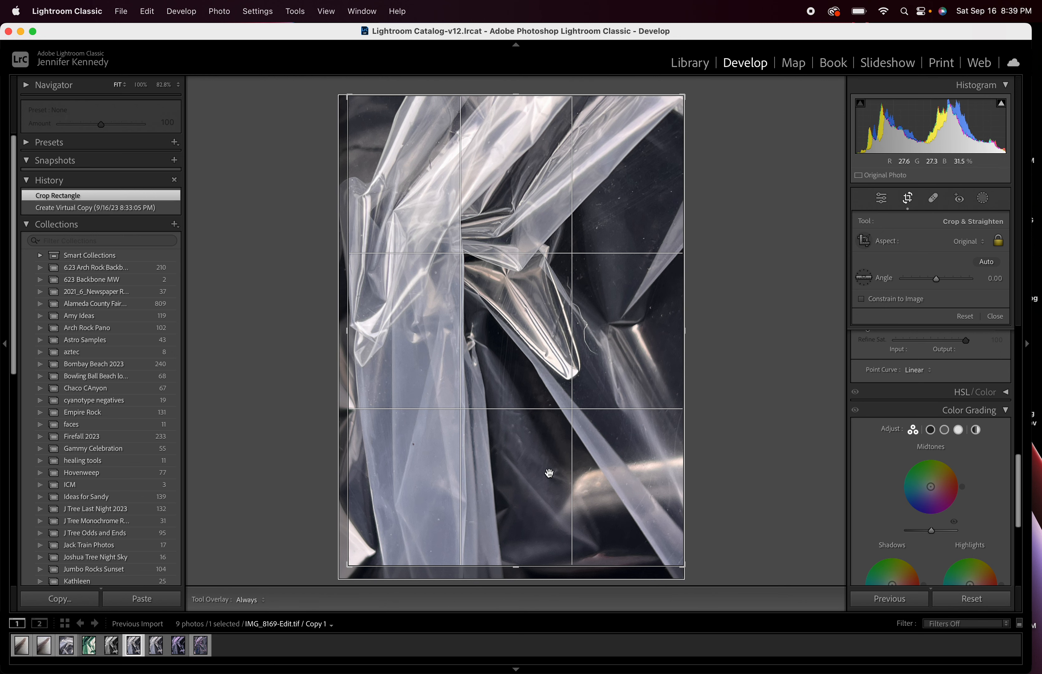
left_click(881, 198)
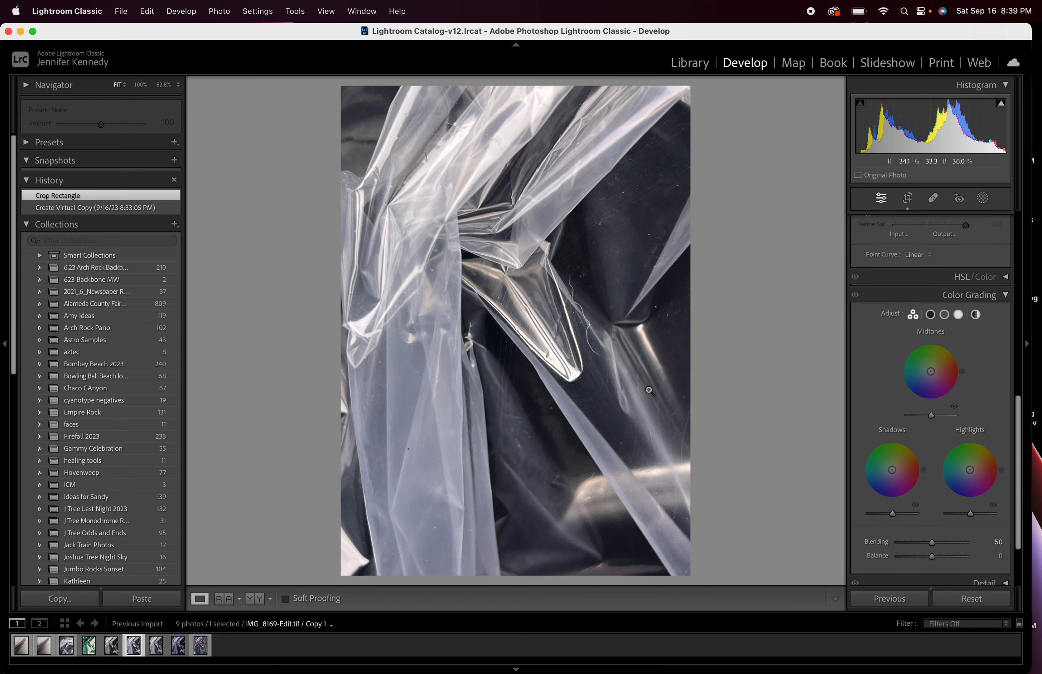
Step: Apply the B&W 06 profile at amount 138 and close the Profile Browser
left_click(882, 197)
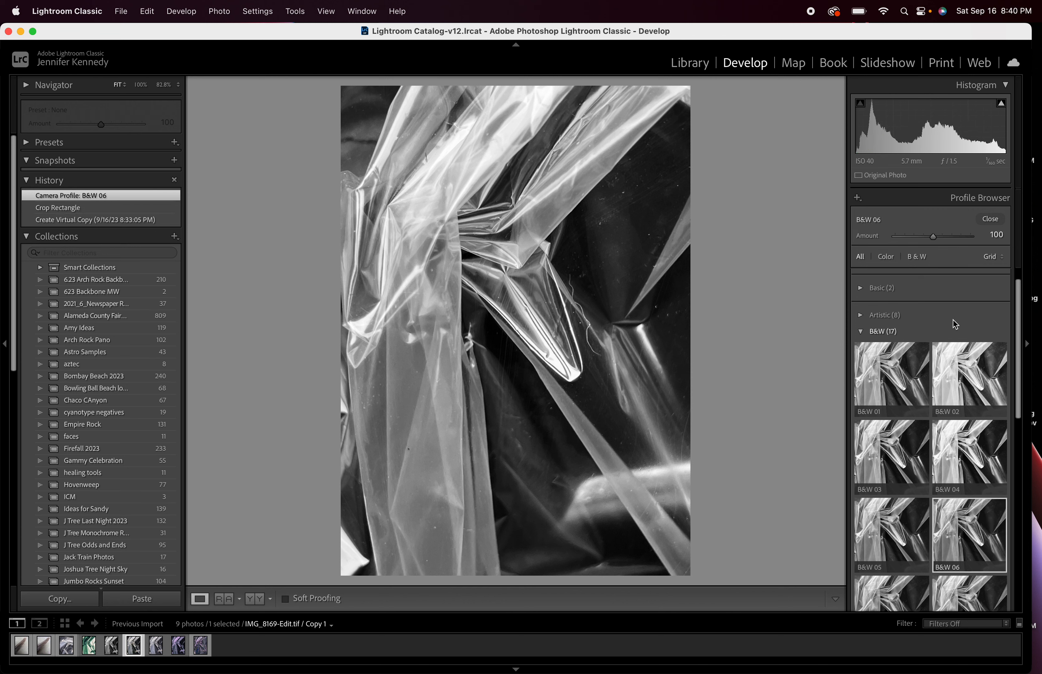
left_click_drag(933, 236, 945, 236)
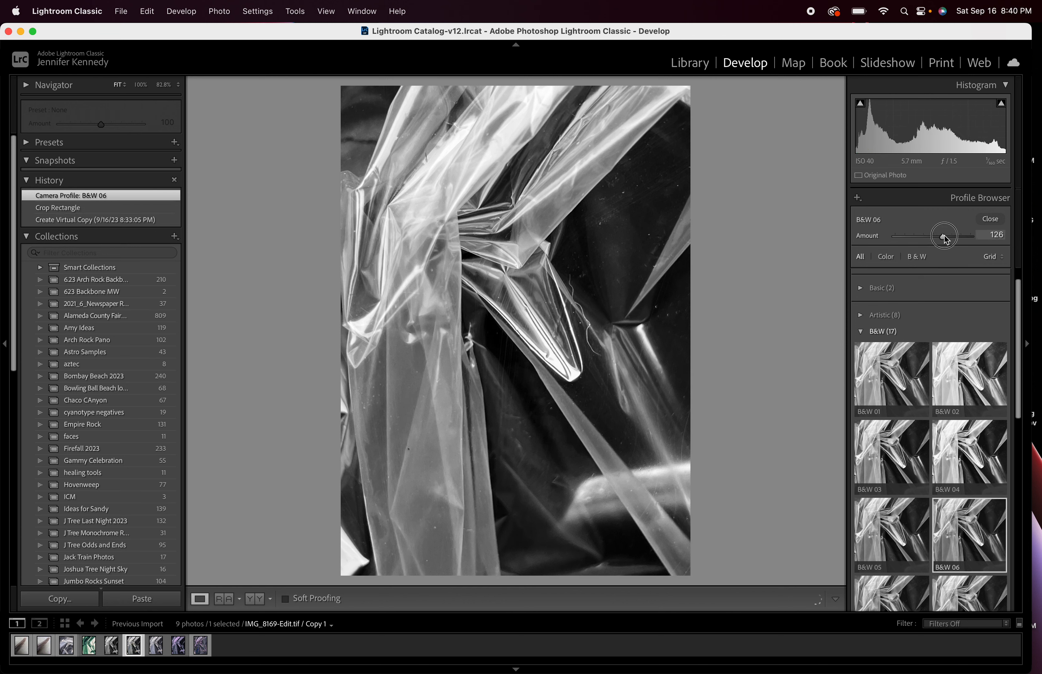
left_click_drag(947, 235, 936, 238)
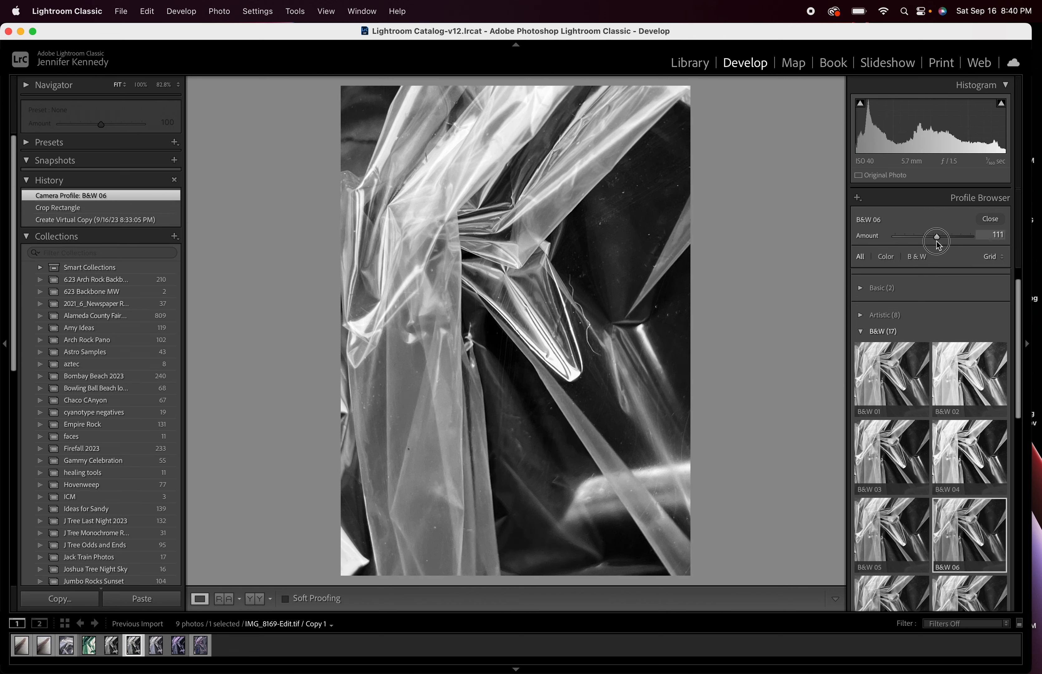
left_click_drag(936, 238, 948, 238)
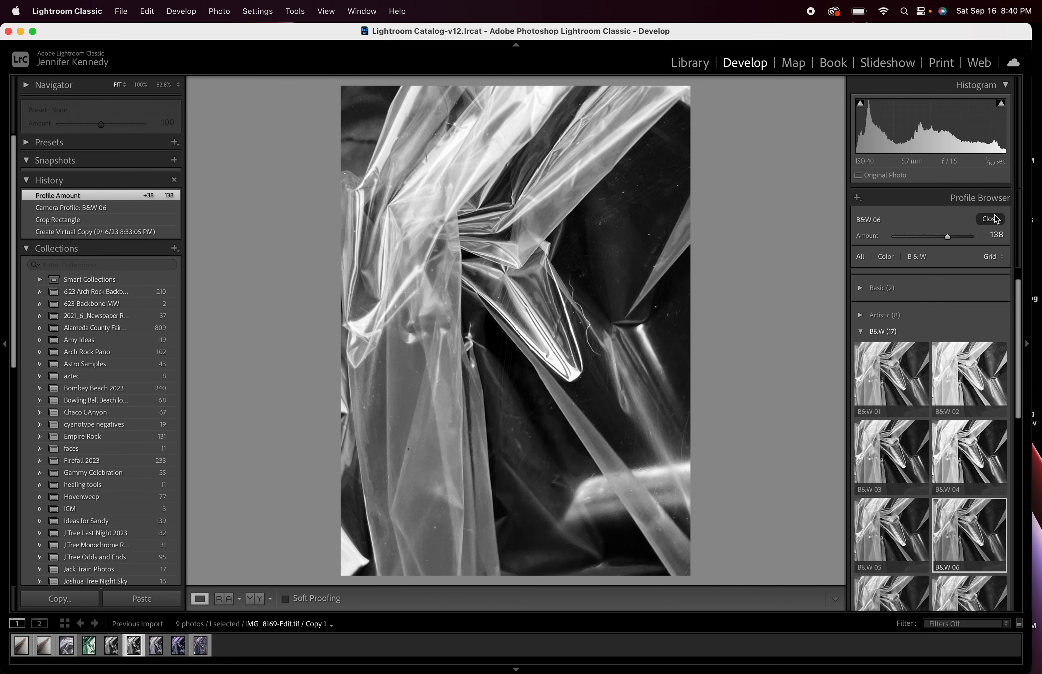
left_click(991, 218)
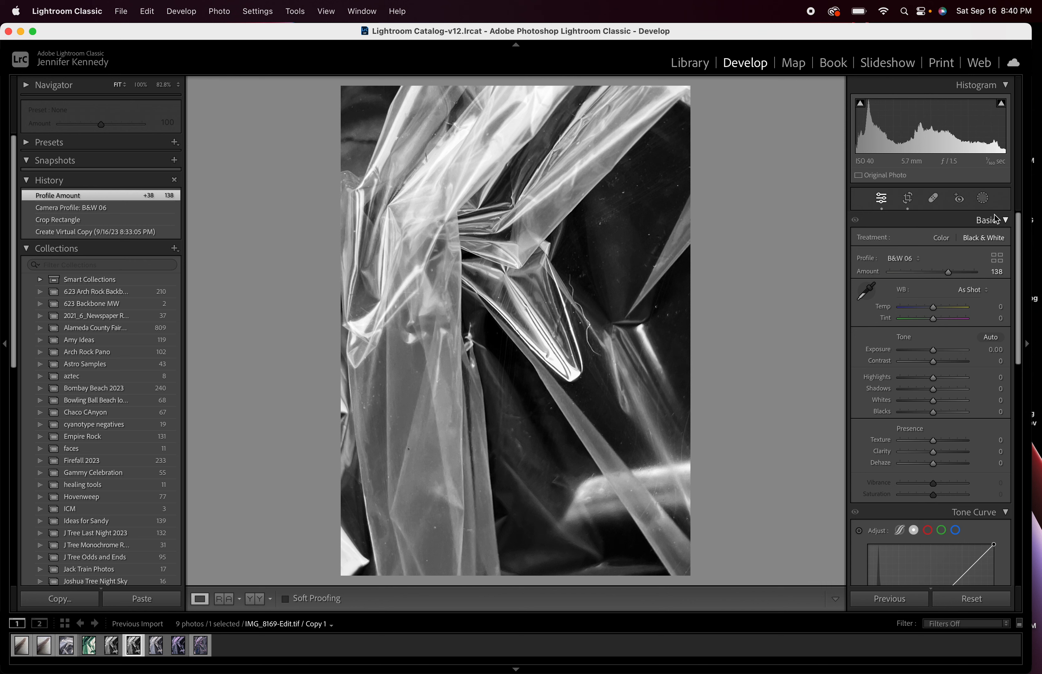
mouse_move(365, 561)
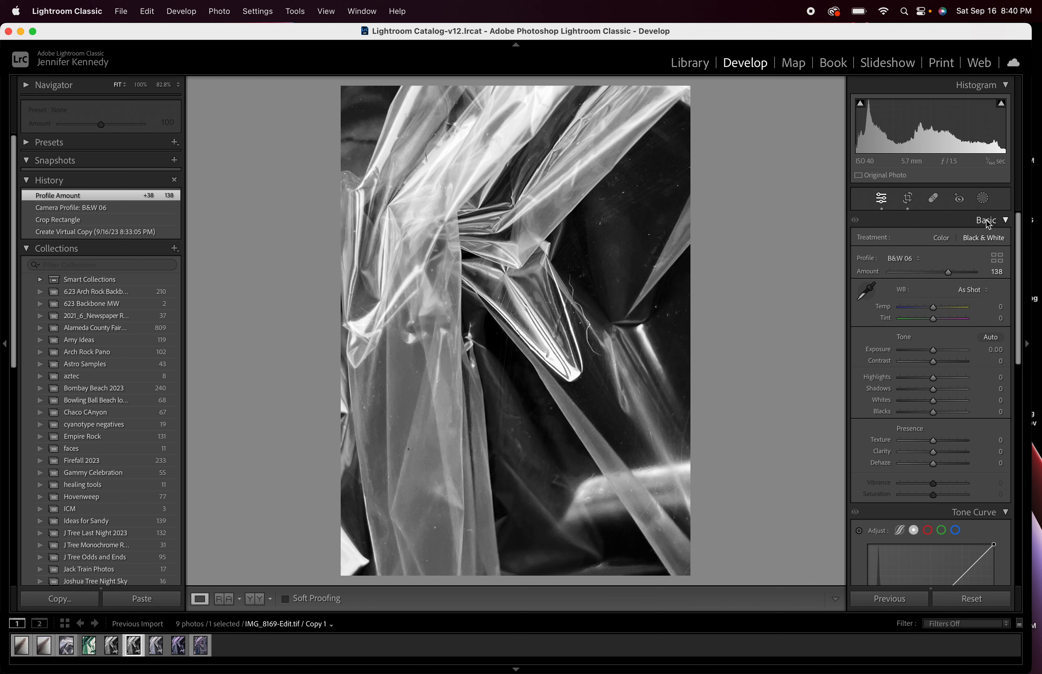
Step: Brush a new mask over the bottom-left corner and hide its overlay
left_click(982, 198)
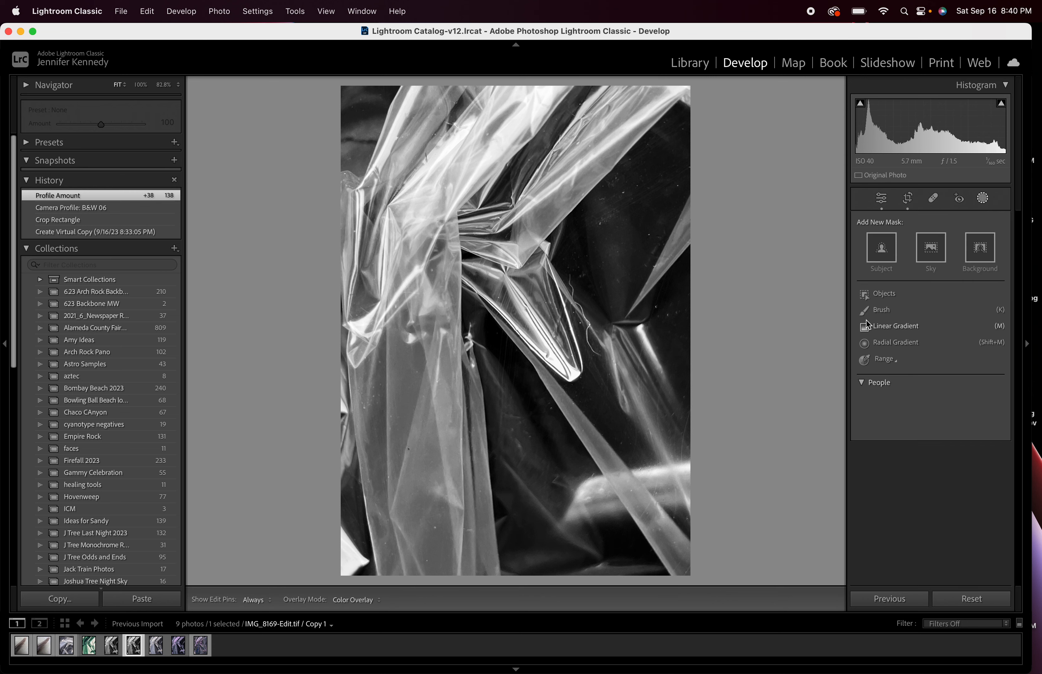
left_click(865, 309)
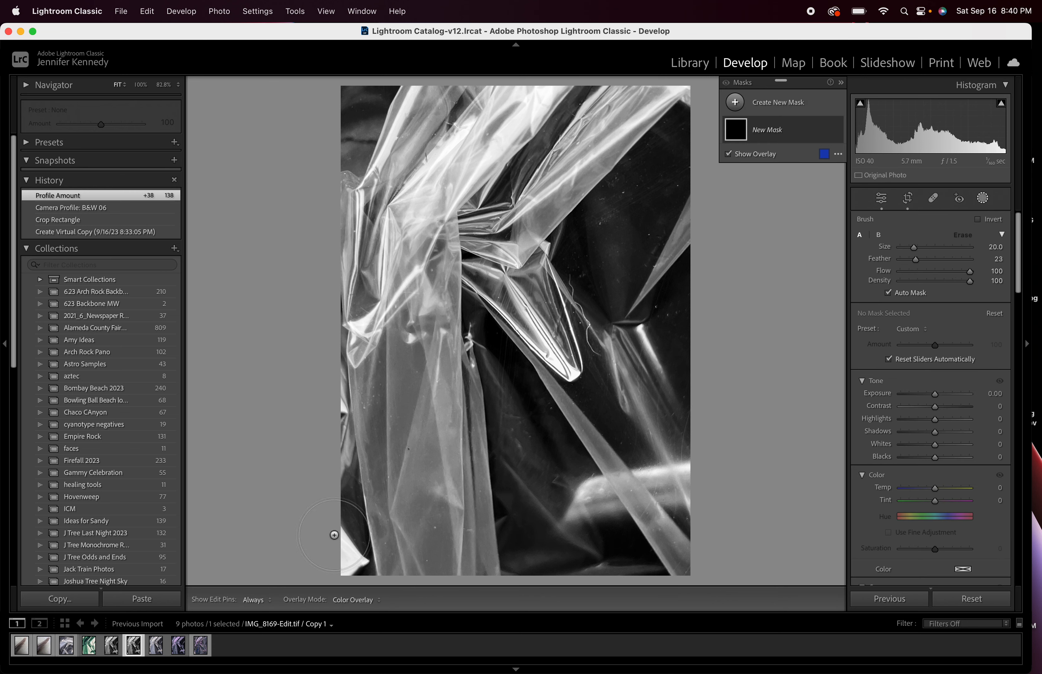
left_click_drag(334, 533, 352, 549)
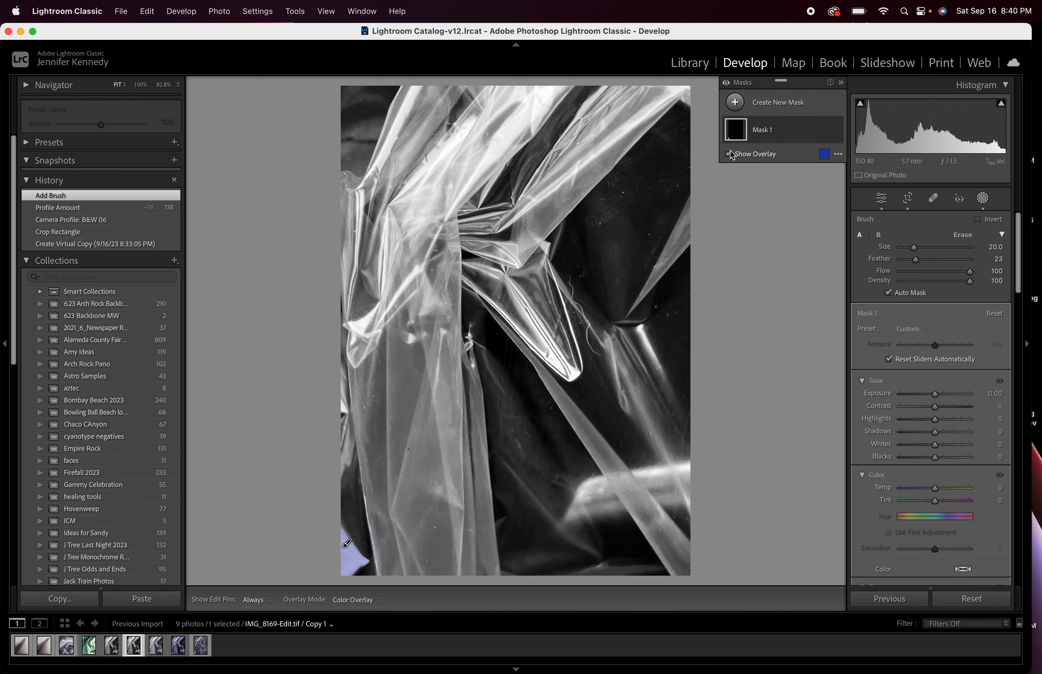
left_click(729, 154)
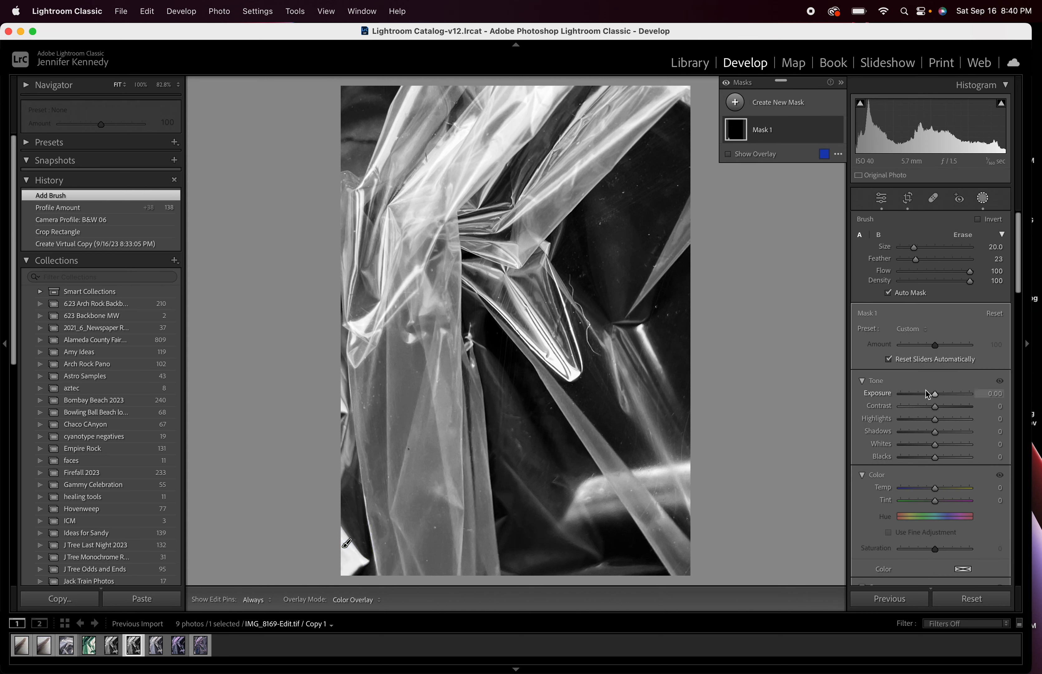
Step: Darken the masked corner to exposure -1.17, highlights -28, whites -18 and finish the mask
left_click_drag(938, 392, 924, 392)
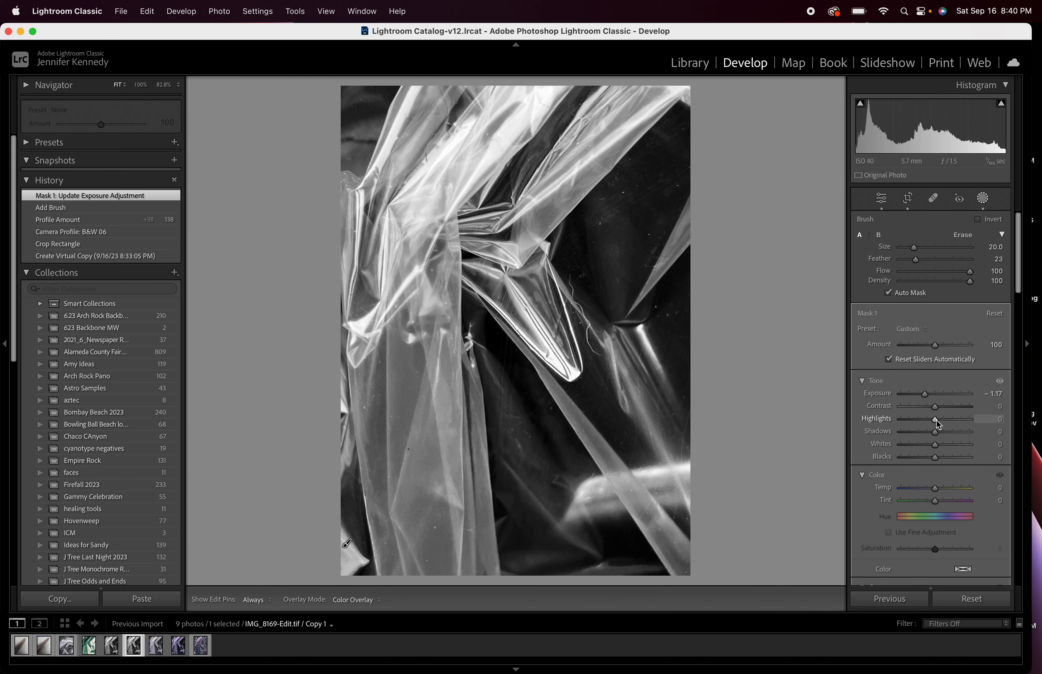
left_click_drag(948, 419, 937, 419)
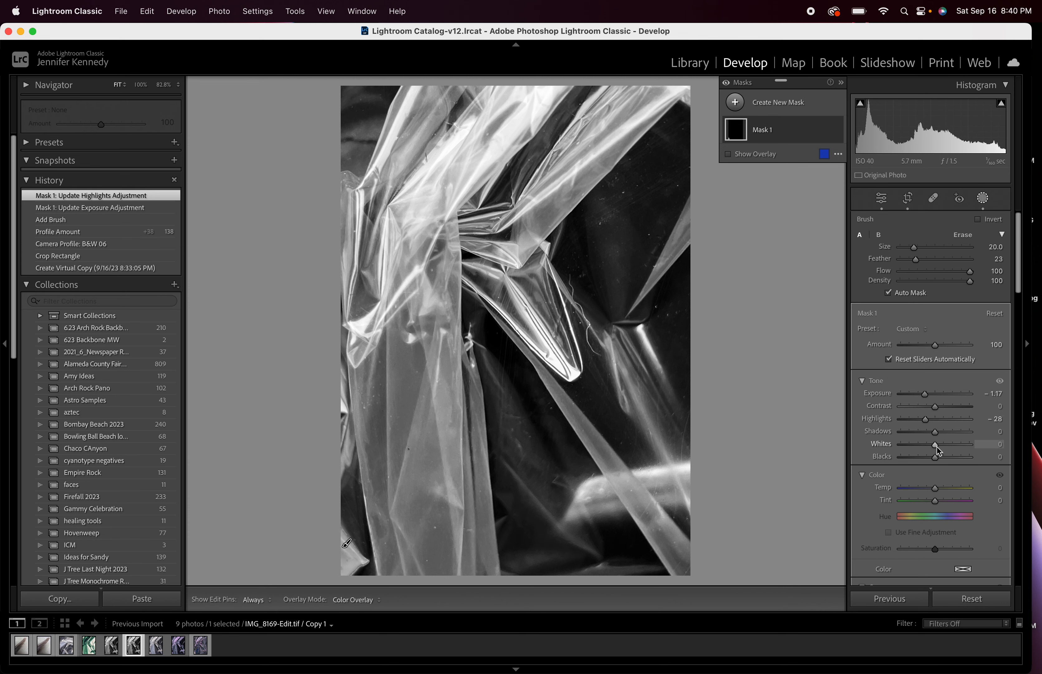
left_click_drag(937, 444, 934, 444)
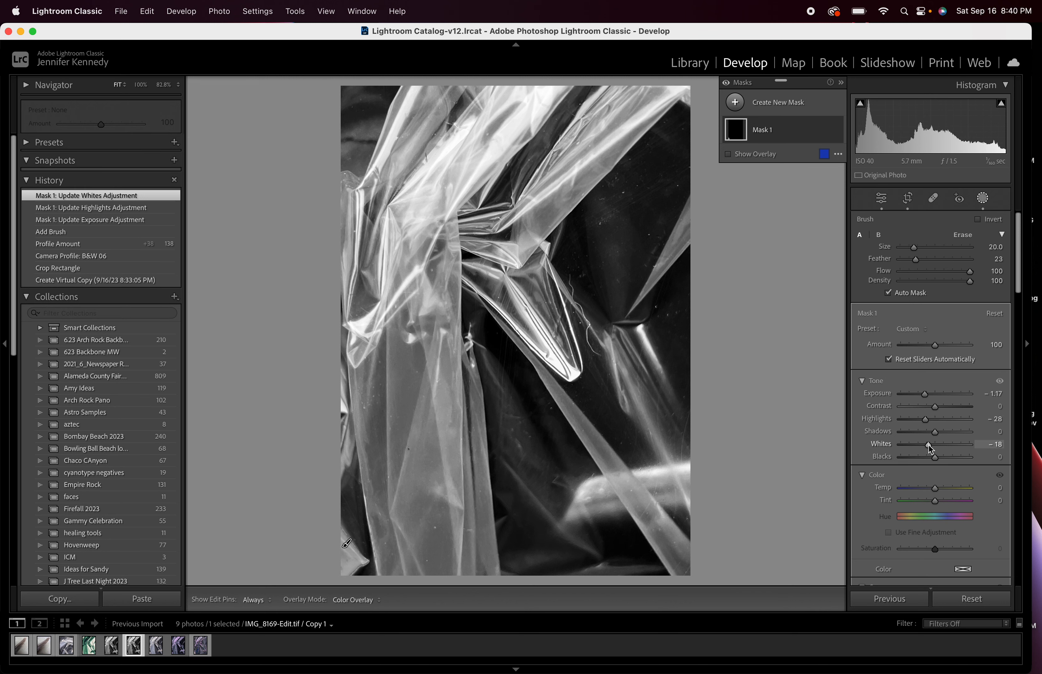
mouse_move(850, 139)
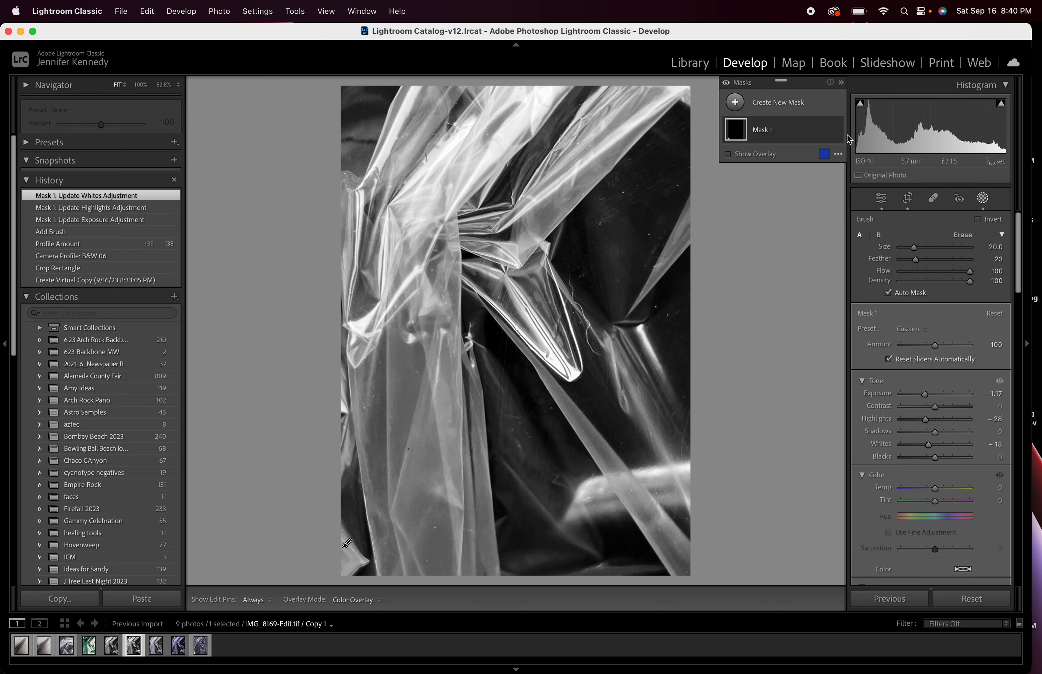
left_click(881, 198)
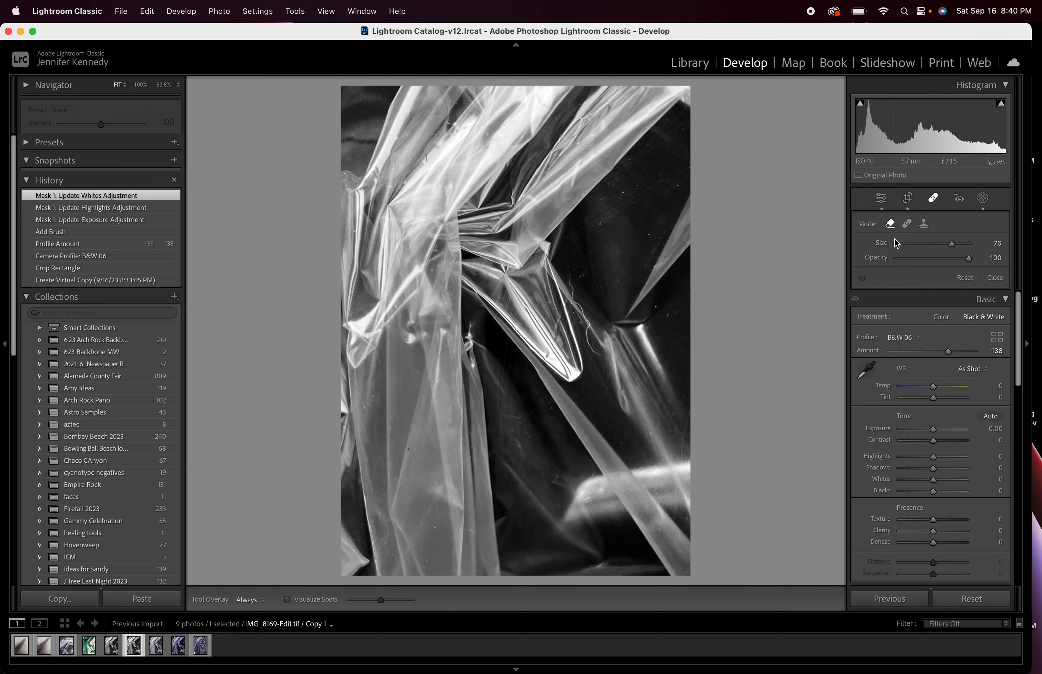
mouse_move(677, 187)
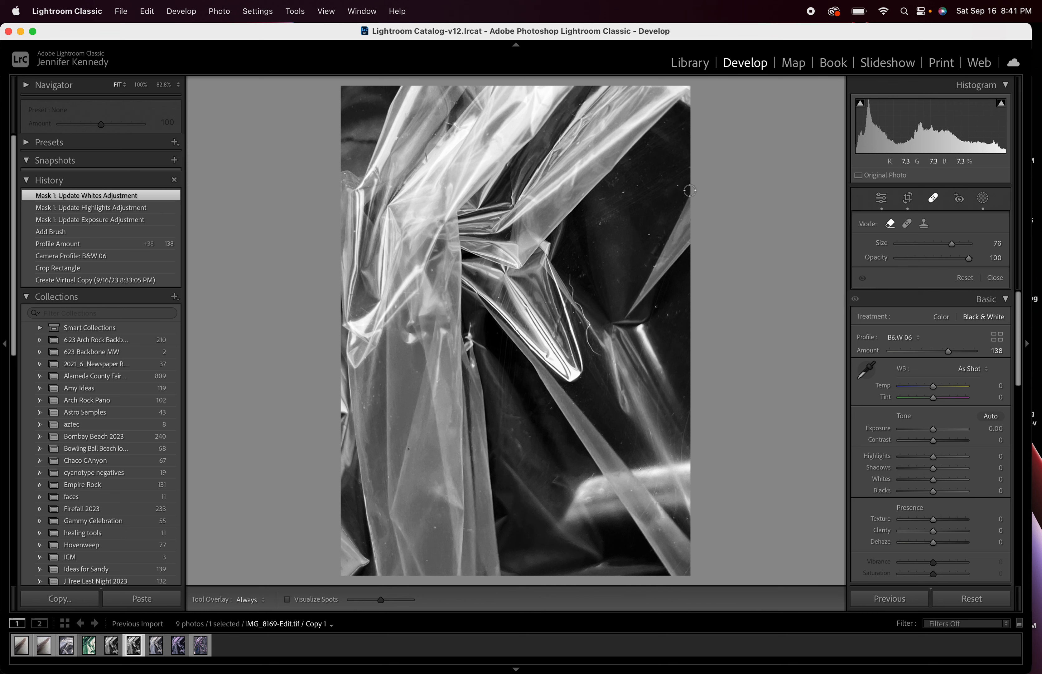
Step: Heal the dust specks scattered across the dark upper background
left_click_drag(951, 243, 960, 243)
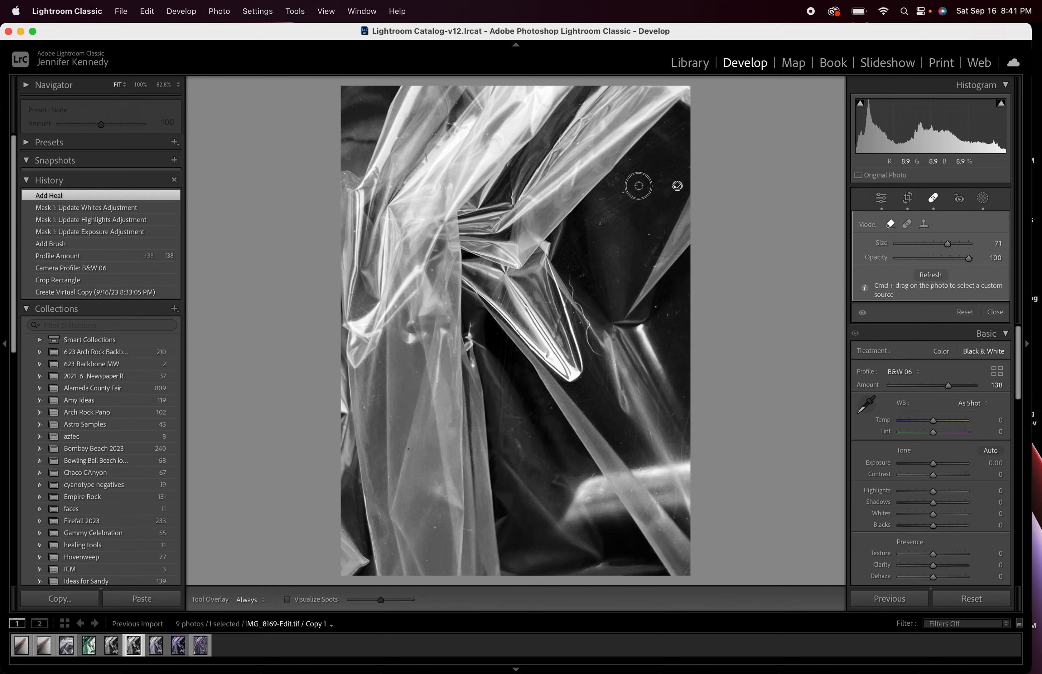
left_click(621, 192)
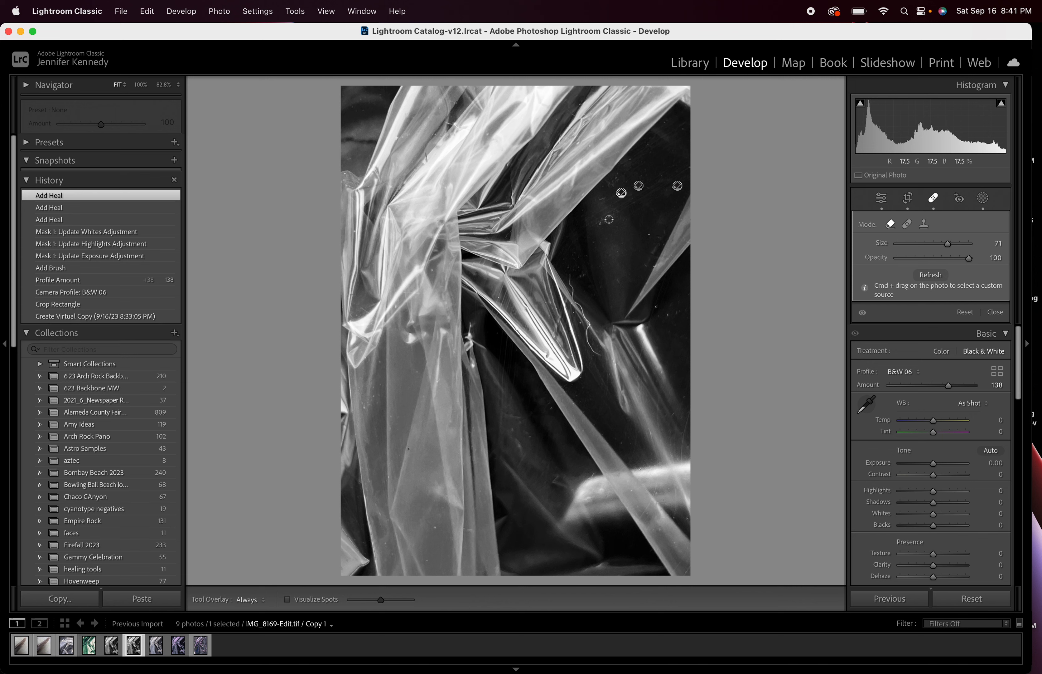
left_click(600, 222)
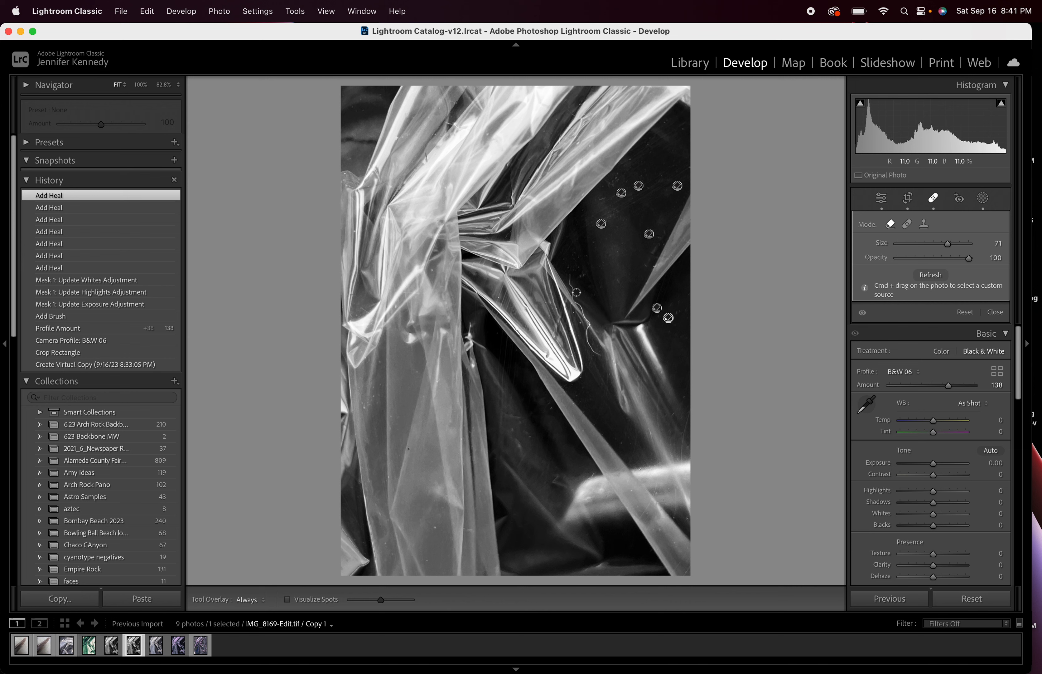
left_click(570, 274)
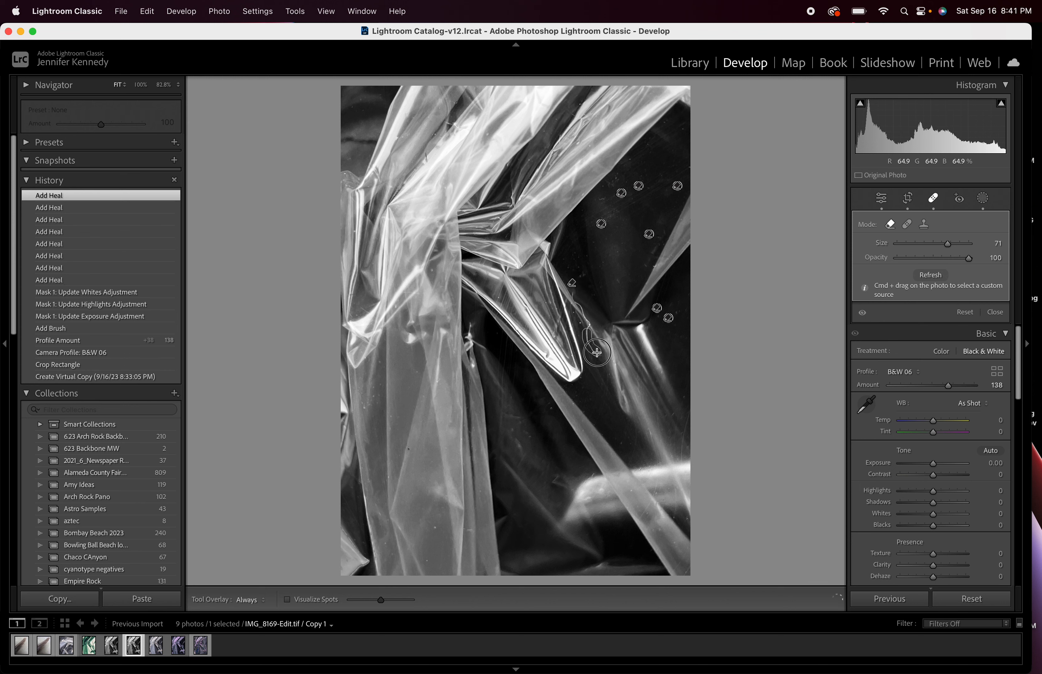
Step: Heal the bright scratch near the centre, sourcing from a cleaner area
left_click(595, 351)
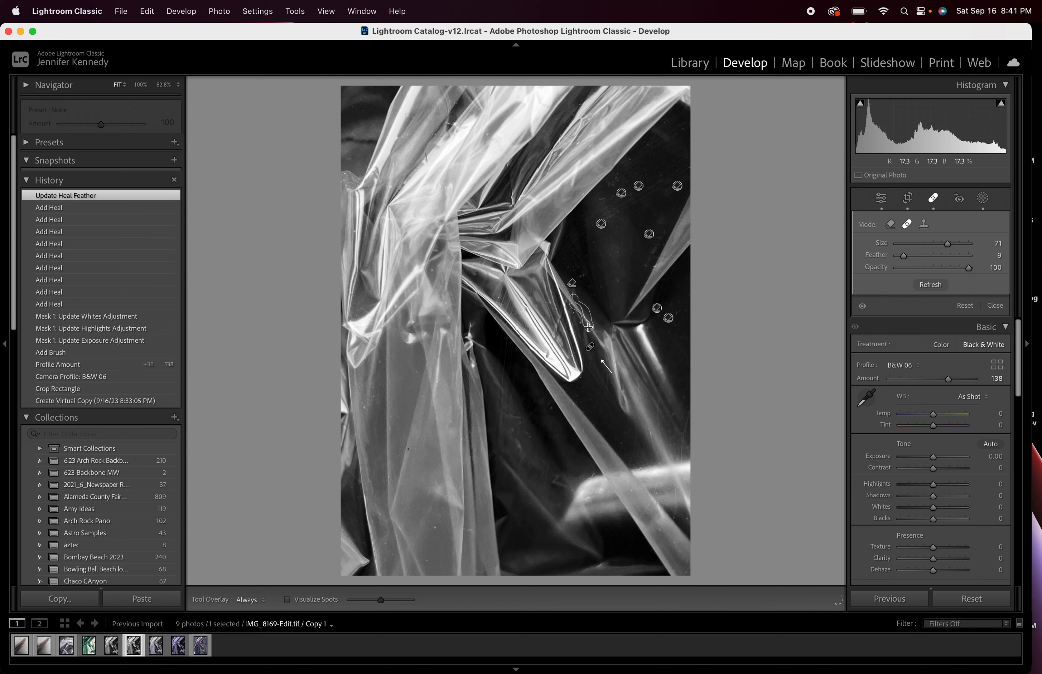
left_click(587, 305)
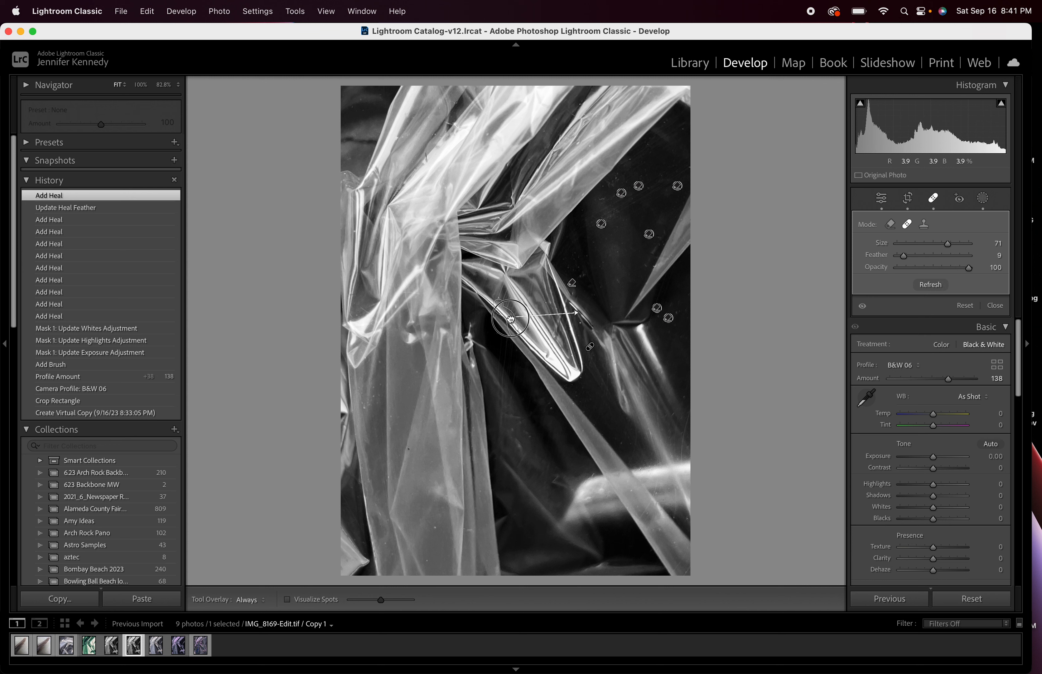
left_click_drag(512, 318, 528, 303)
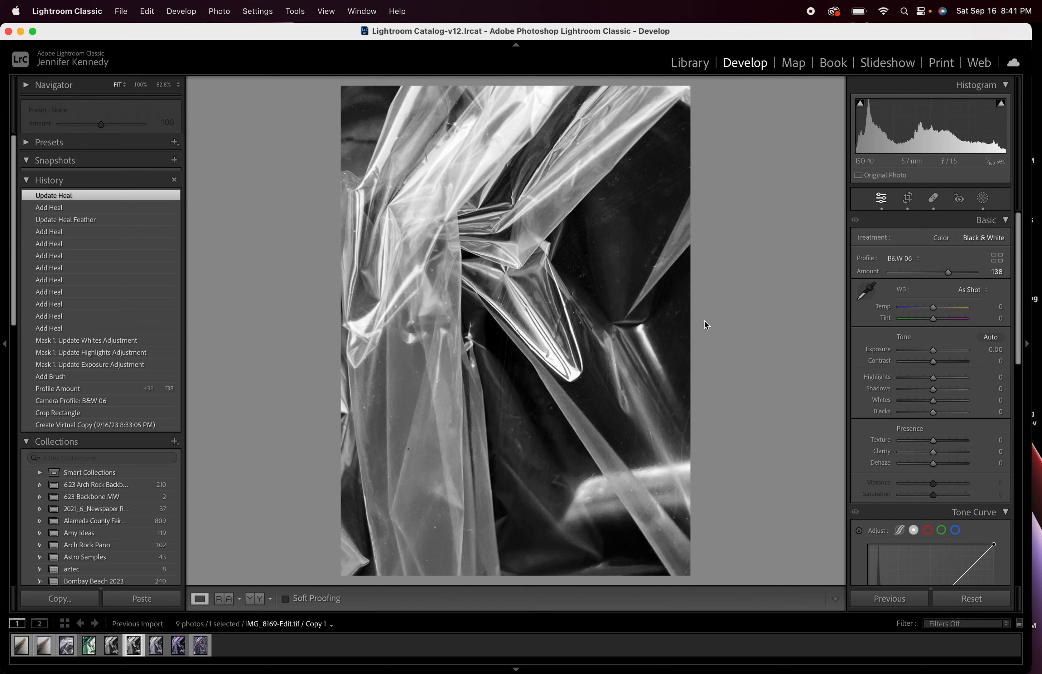
mouse_move(709, 316)
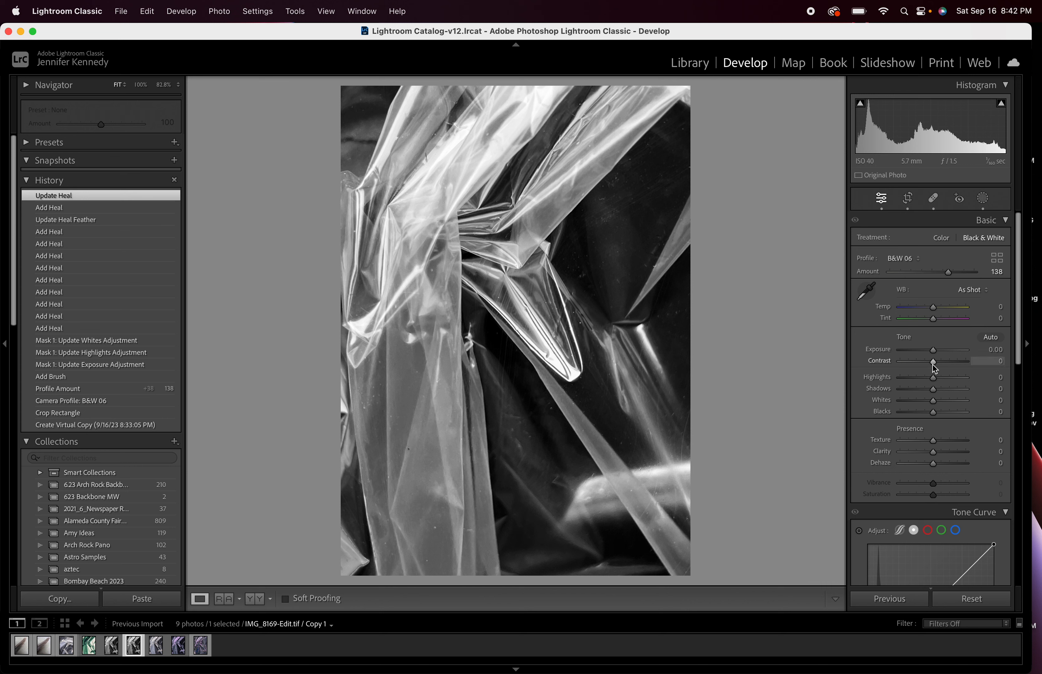
Step: Set contrast to +34 and shadows to -18
left_click_drag(932, 360, 940, 361)
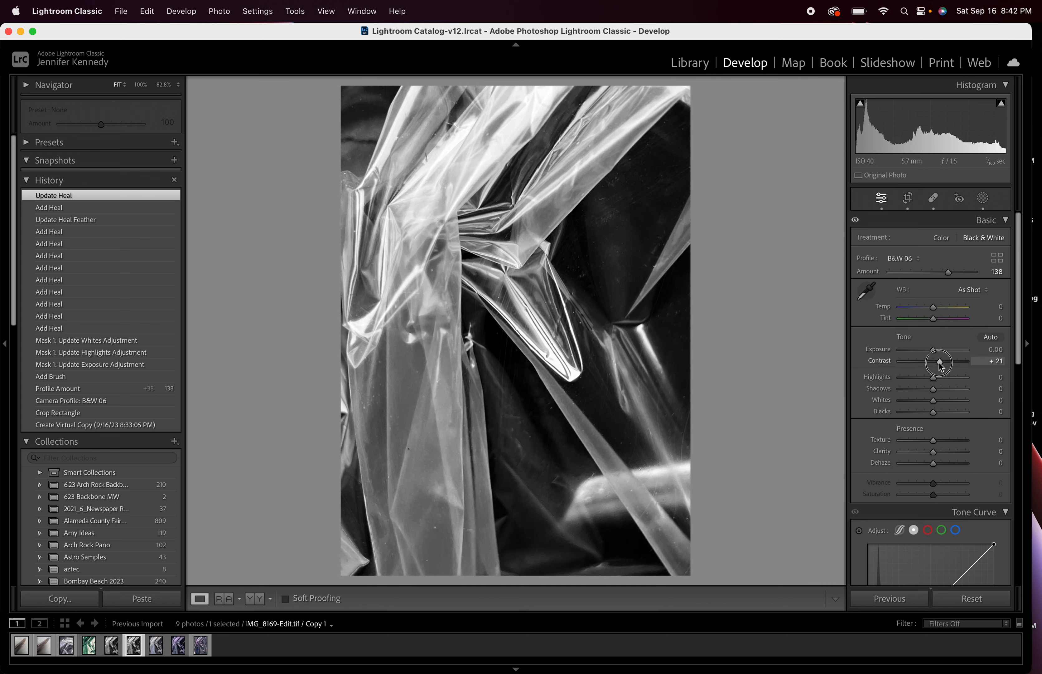
left_click_drag(939, 359, 948, 359)
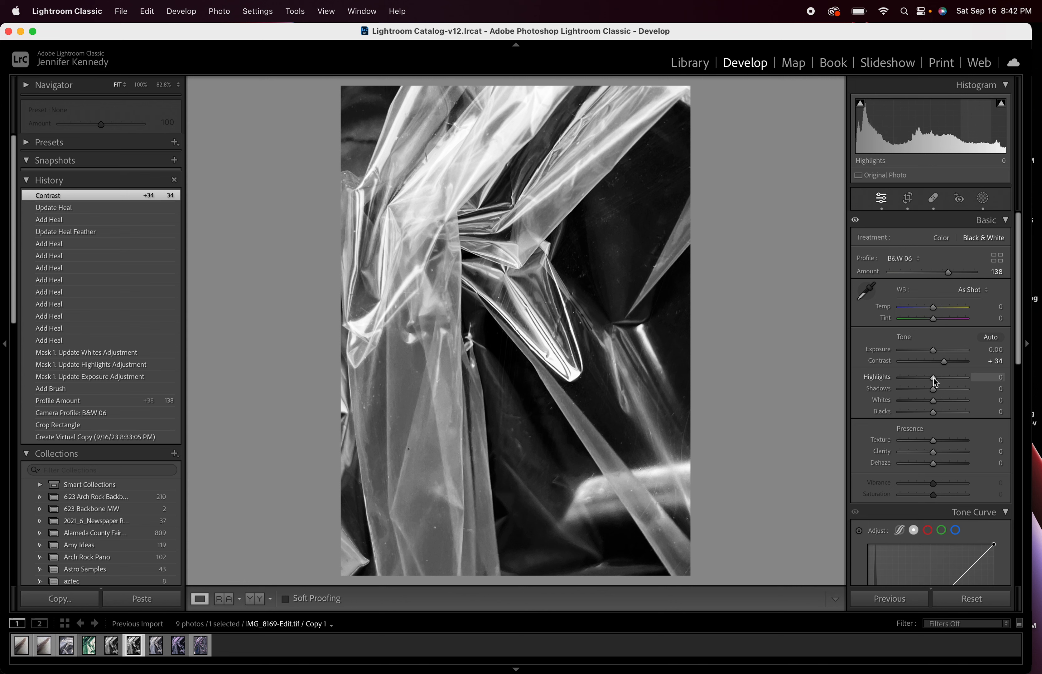
left_click_drag(933, 389, 928, 388)
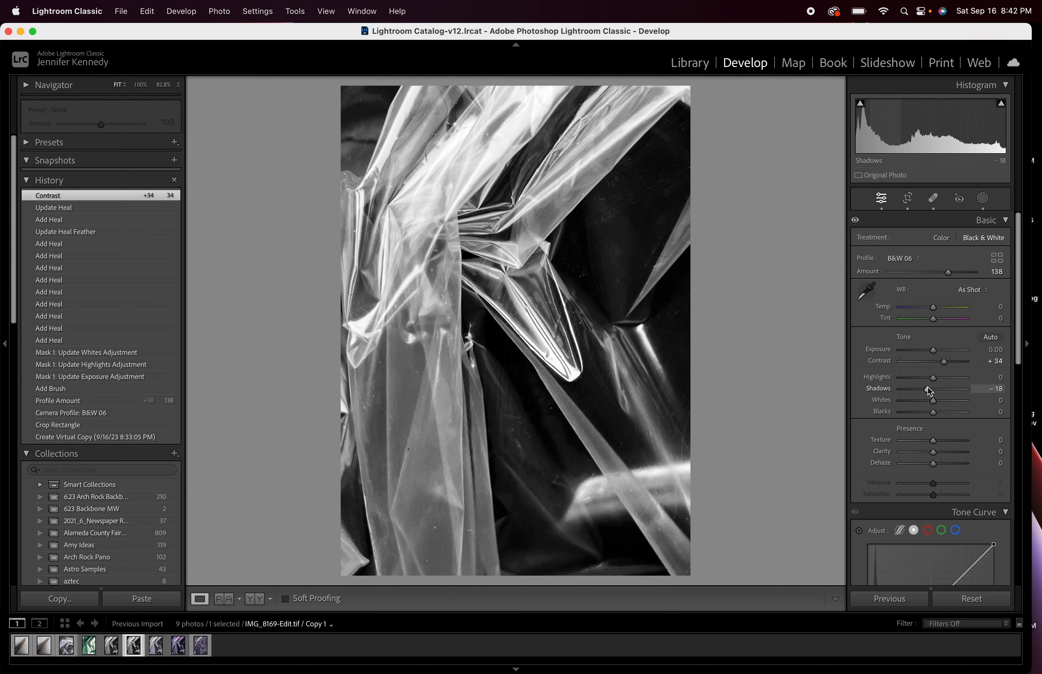
Step: Set clarity to +51, texture to +50 and dehaze to +31
left_click_drag(933, 451, 938, 451)
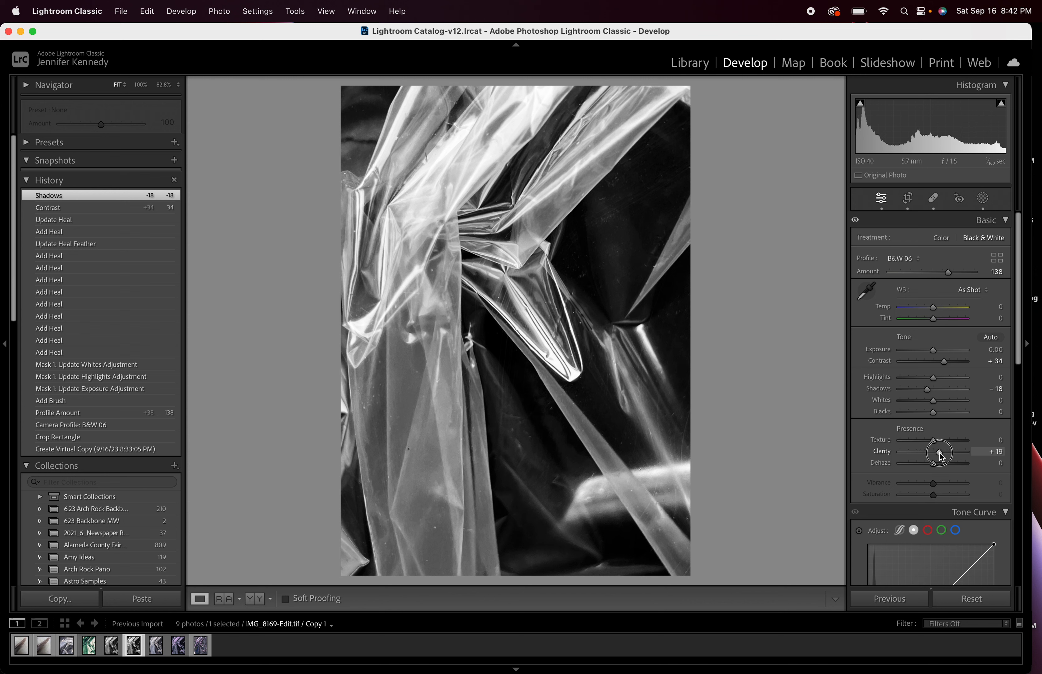
left_click_drag(939, 453, 950, 453)
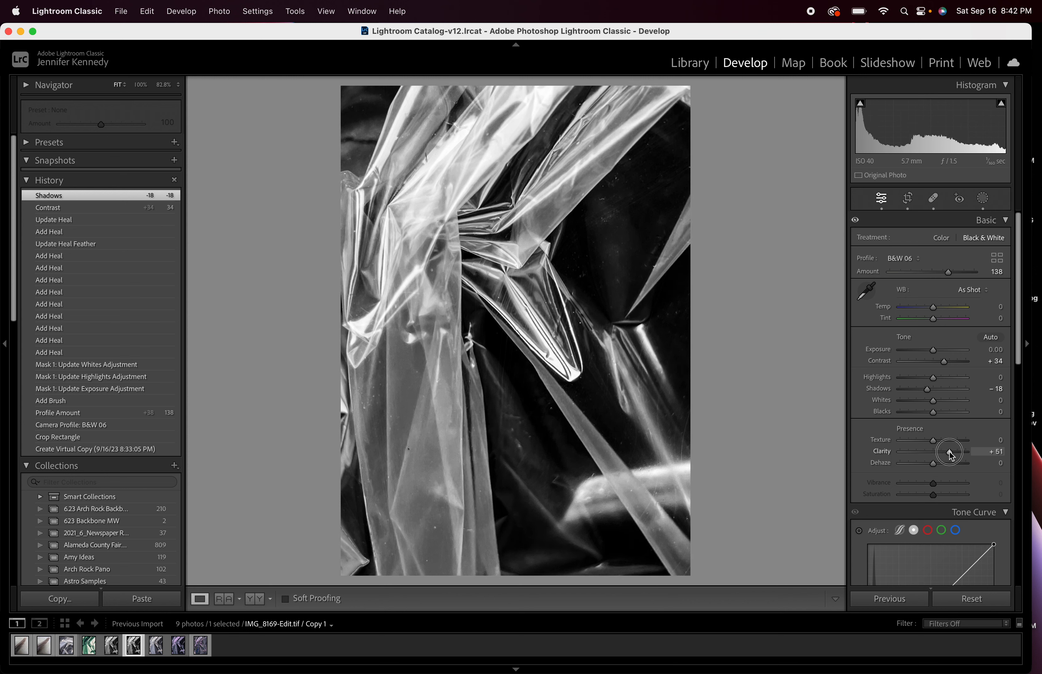
left_click_drag(932, 439, 951, 439)
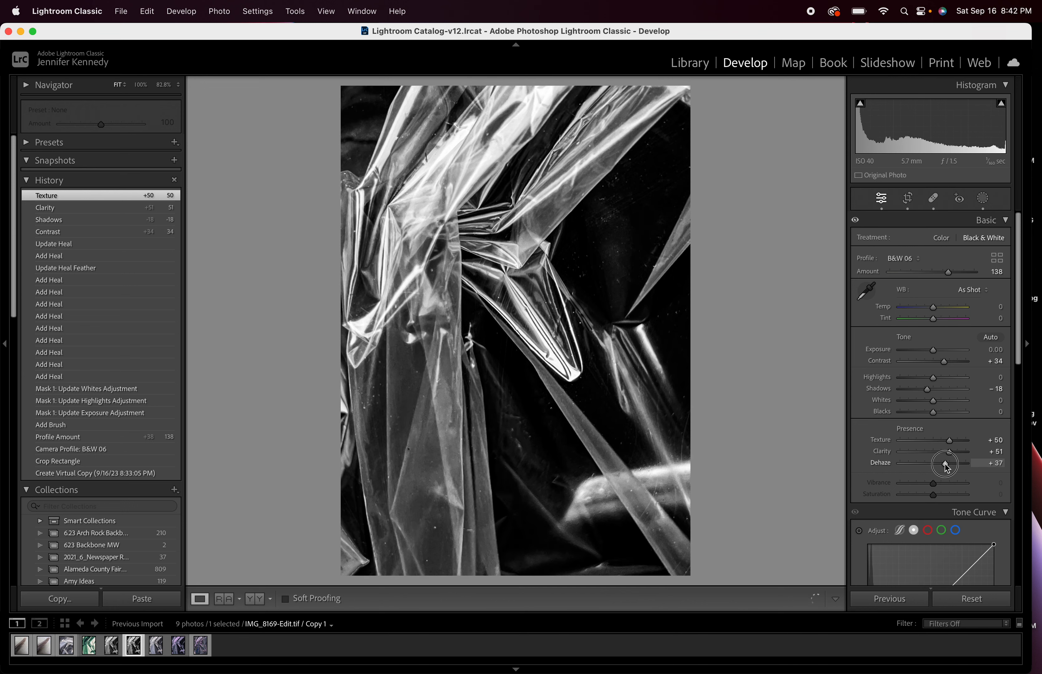
left_click_drag(947, 464, 943, 464)
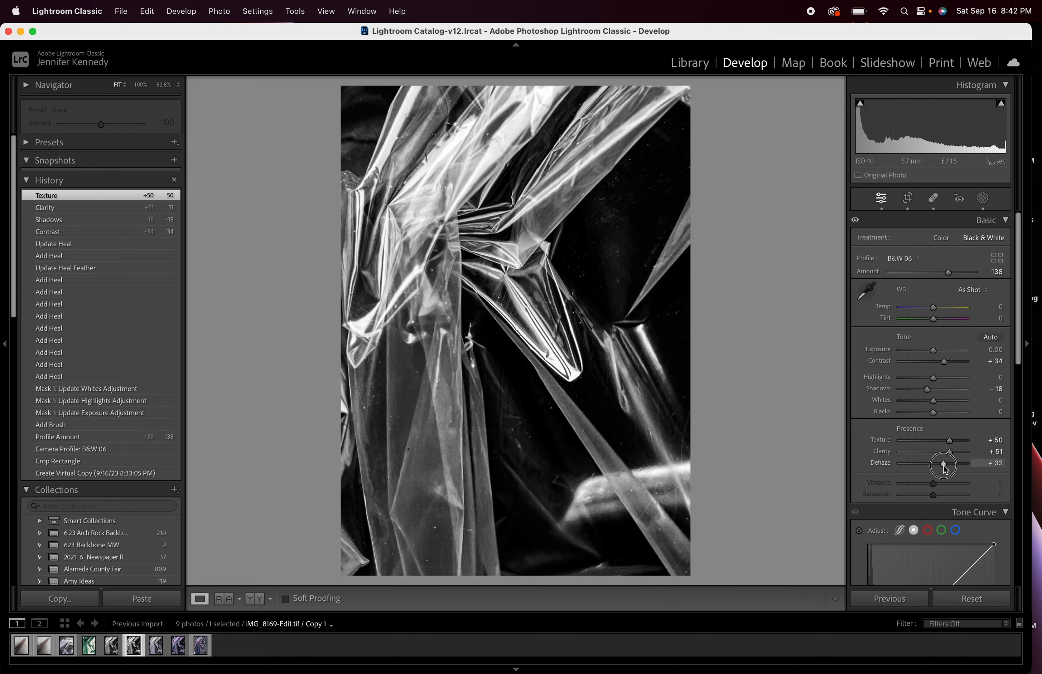
left_click_drag(944, 464, 933, 464)
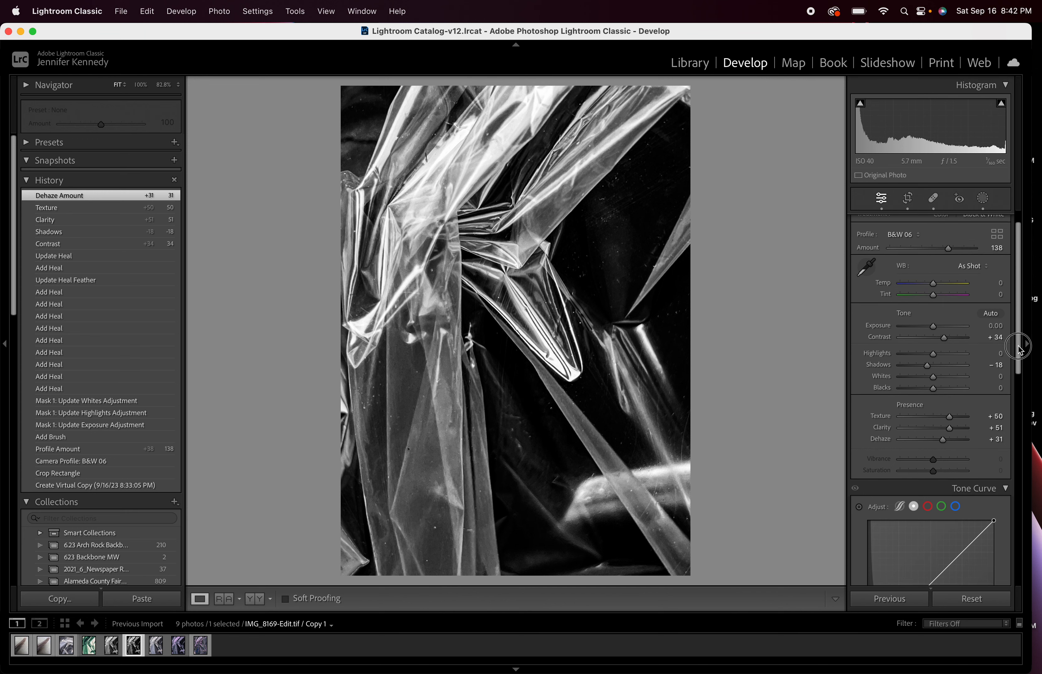
Step: Pull the tone curve's white point all the way down to black
scroll("down", 3)
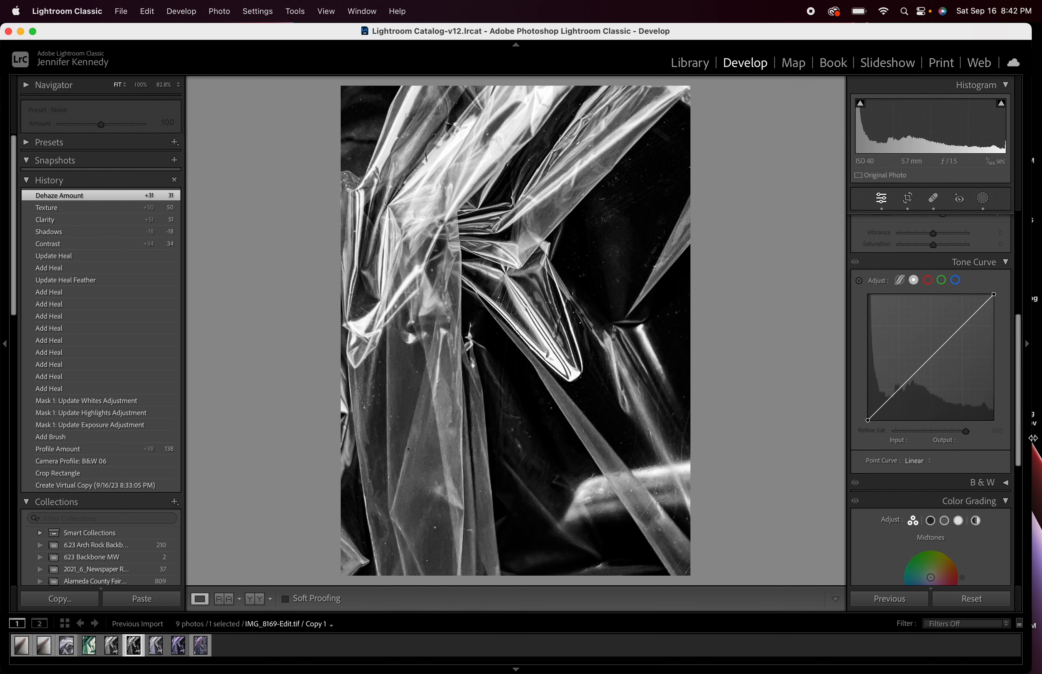
mouse_move(940, 358)
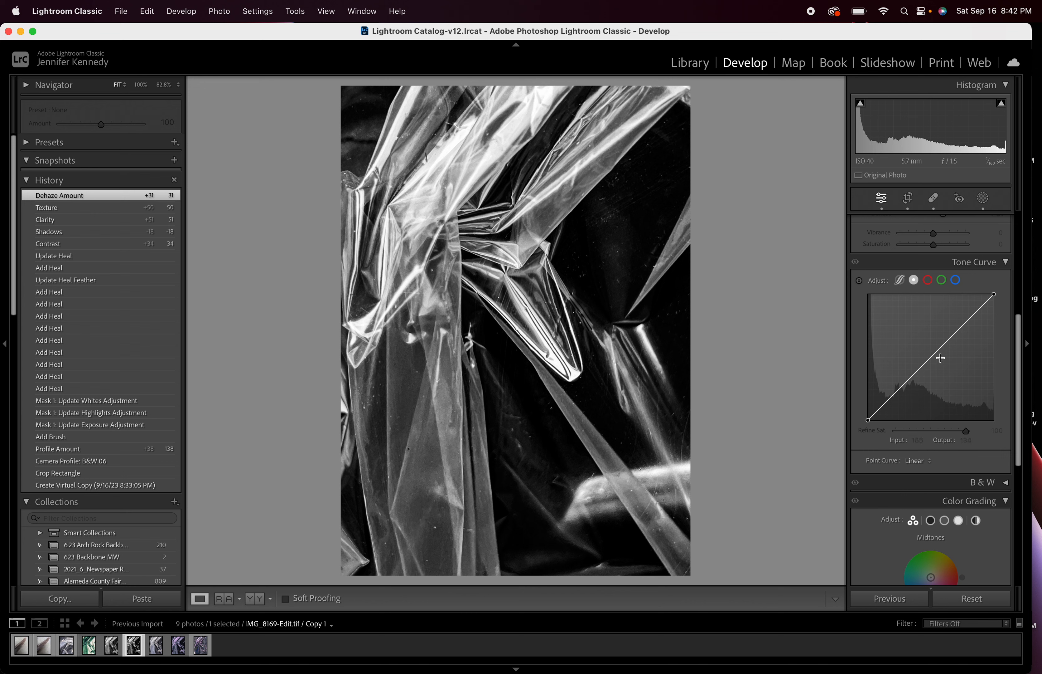
mouse_move(867, 398)
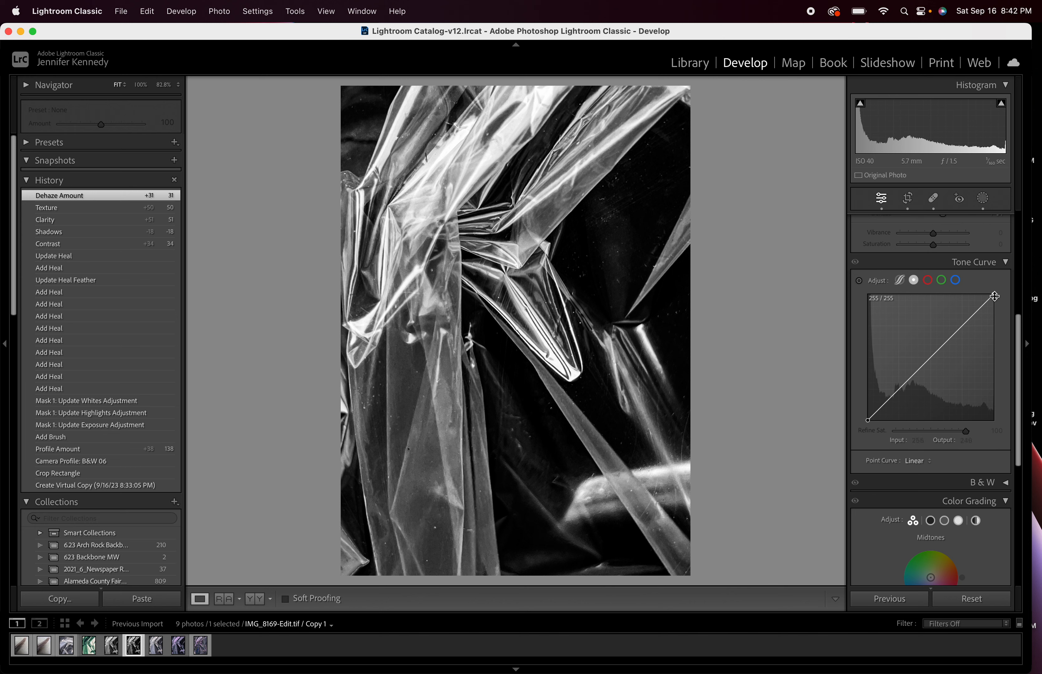
left_click_drag(994, 296, 995, 332)
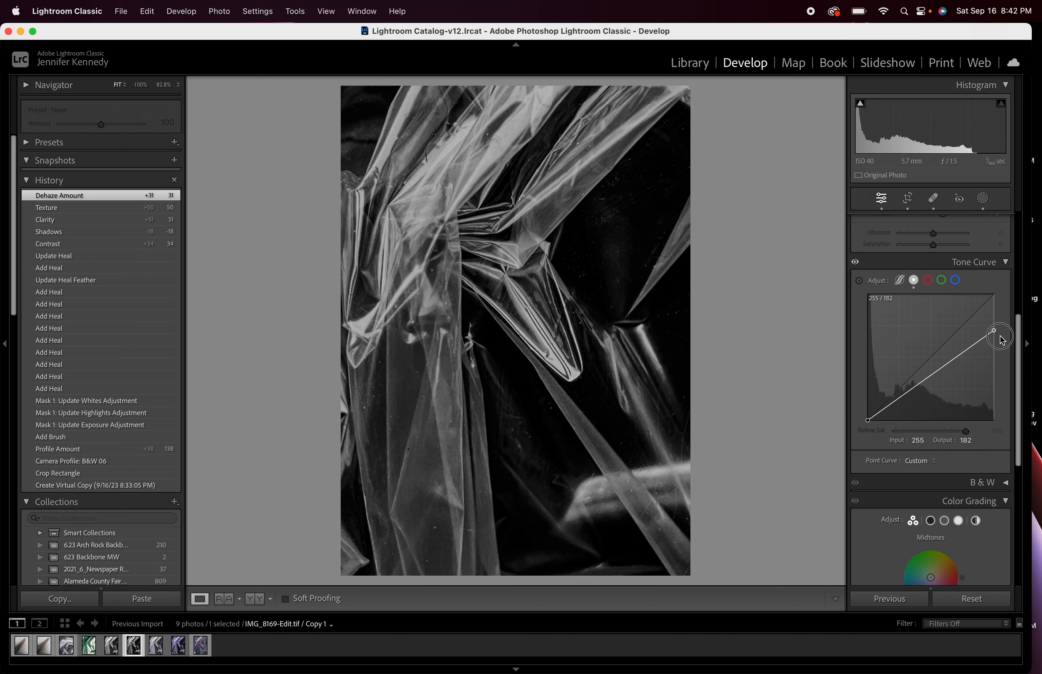
left_click_drag(994, 331, 995, 420)
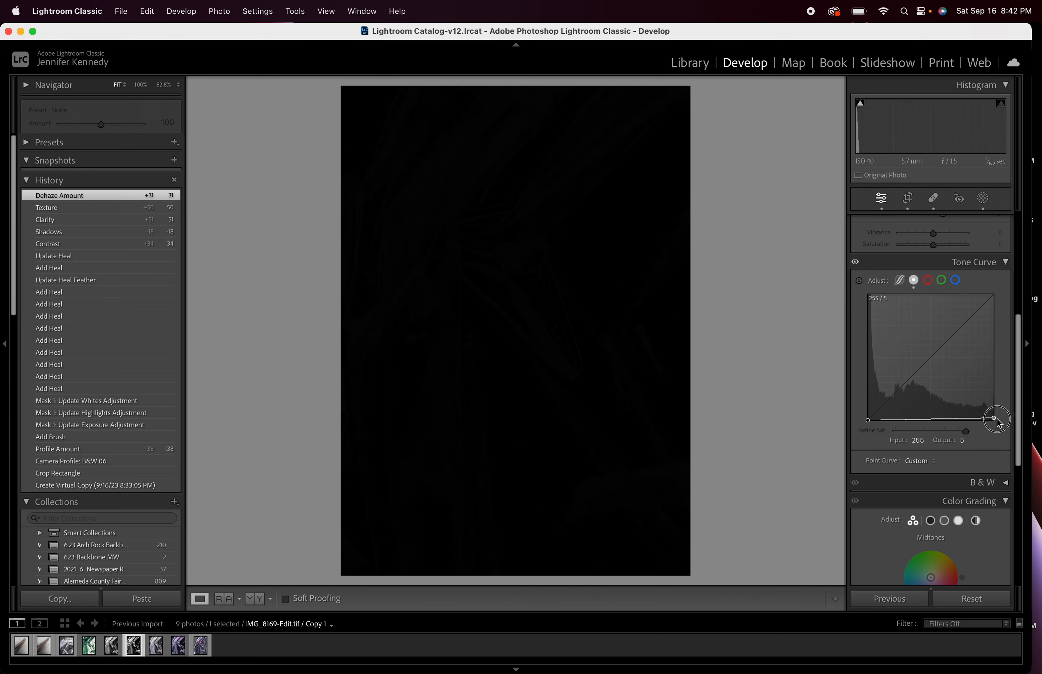
left_click_drag(997, 418, 994, 421)
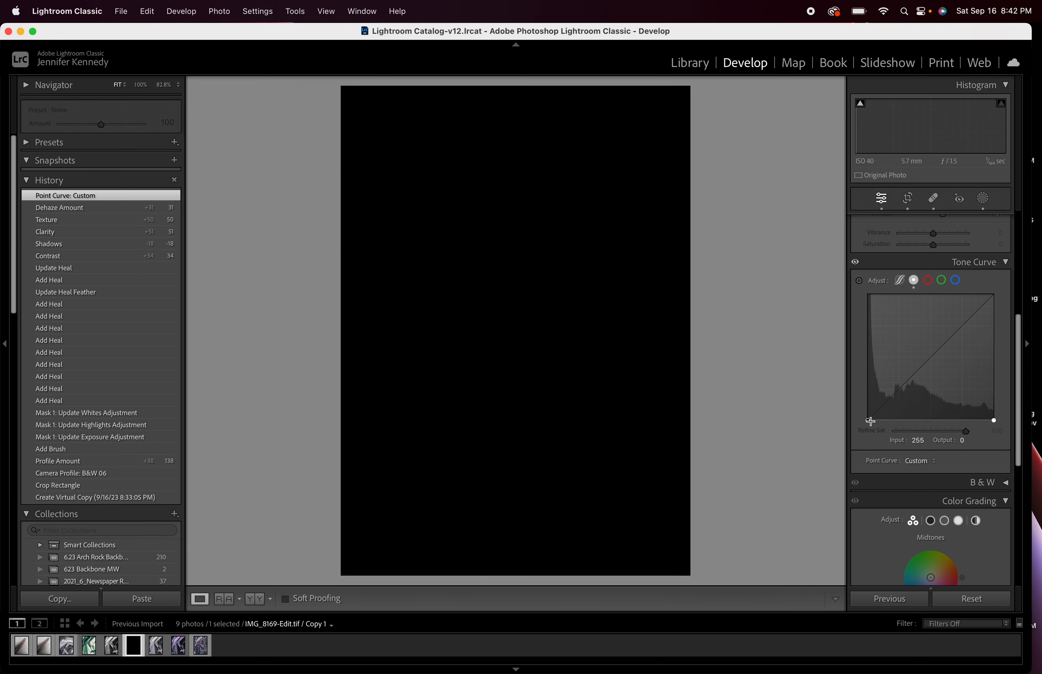
Step: Raise the black point to the top so the curve inverts into a negative
left_click_drag(872, 420, 871, 419)
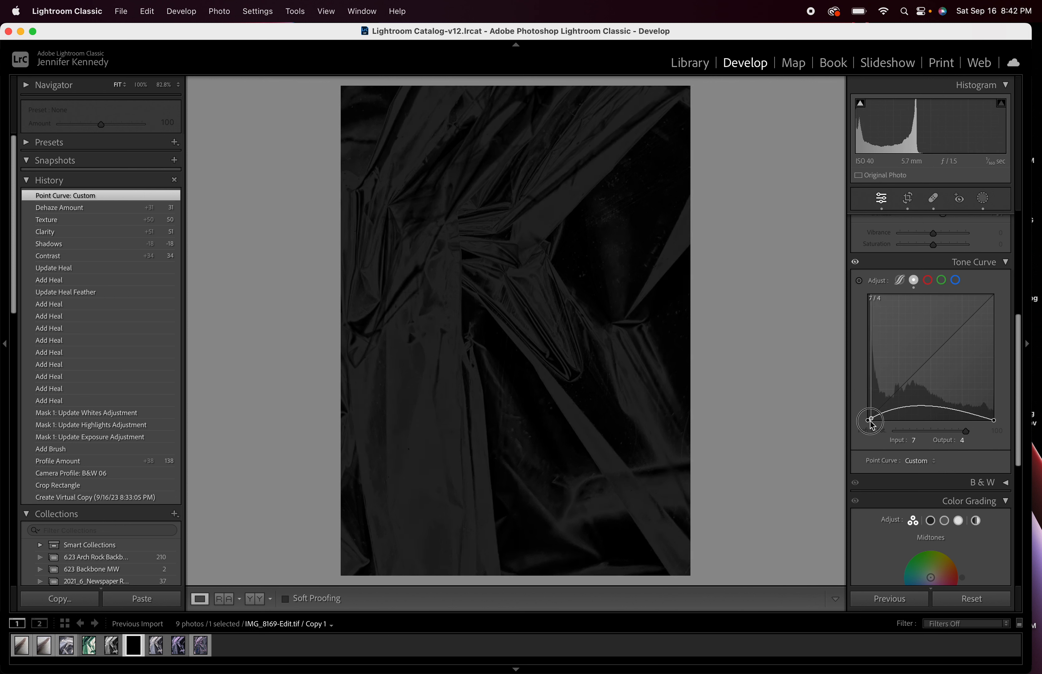
left_click_drag(871, 420, 869, 421)
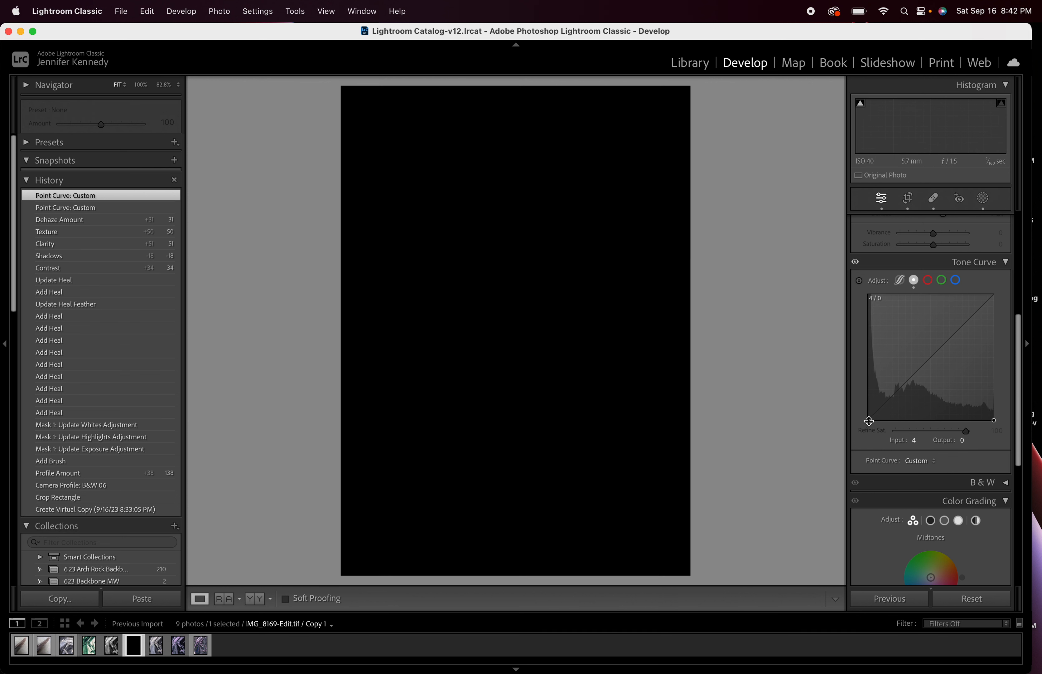
left_click_drag(869, 421, 862, 379)
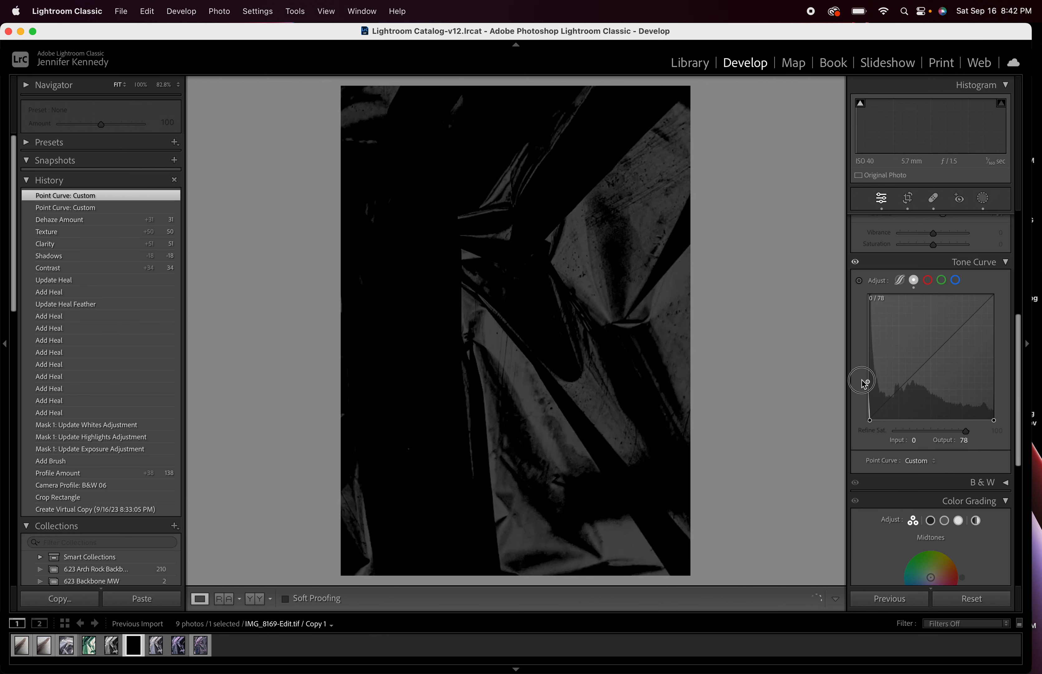
left_click_drag(862, 380, 873, 418)
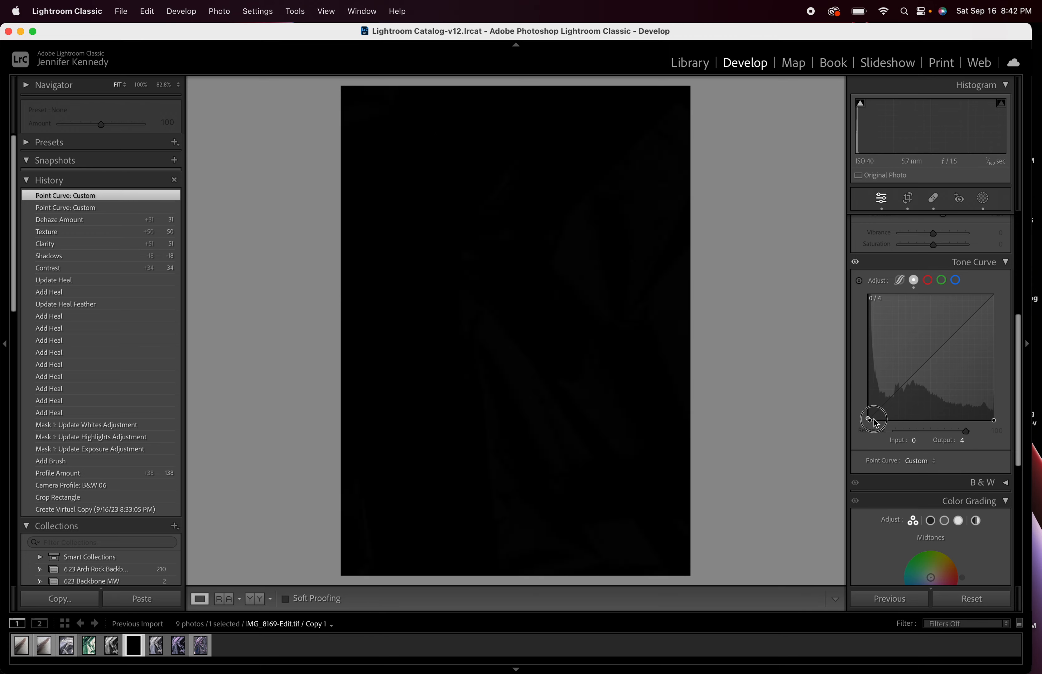
left_click_drag(874, 419, 871, 419)
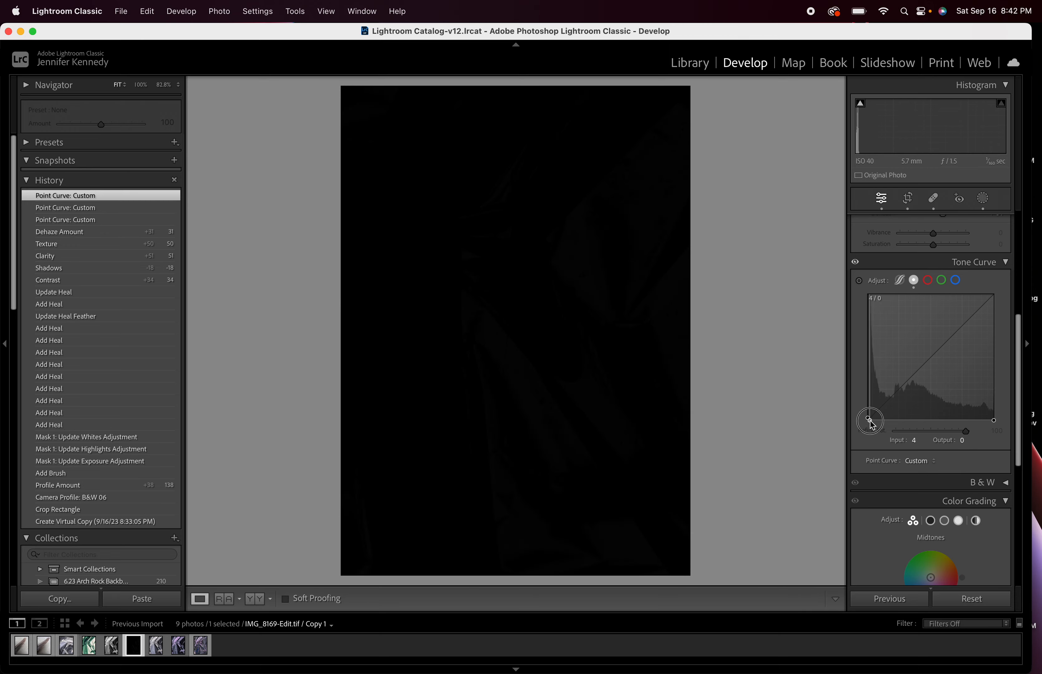
left_click_drag(871, 421, 868, 411)
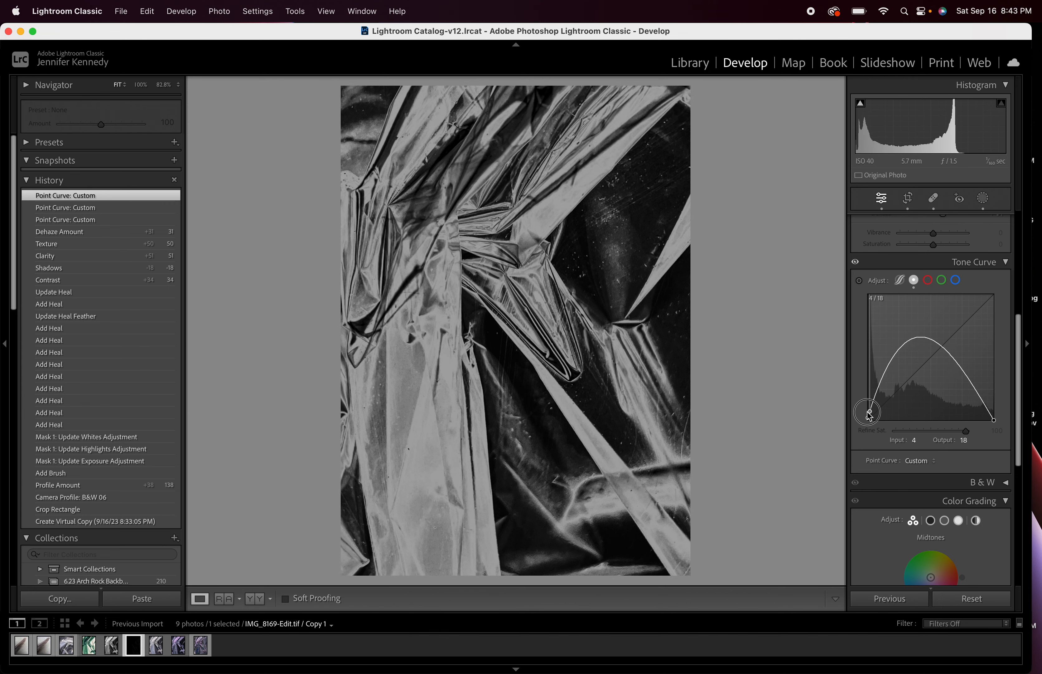
left_click_drag(868, 411, 867, 418)
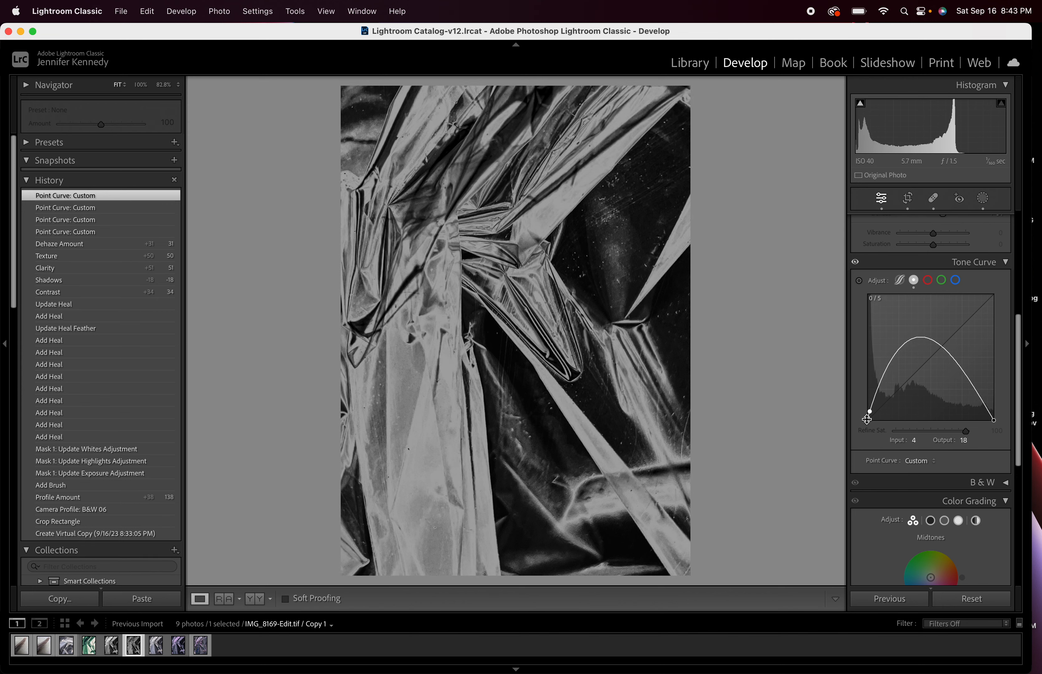
left_click_drag(869, 419, 868, 323)
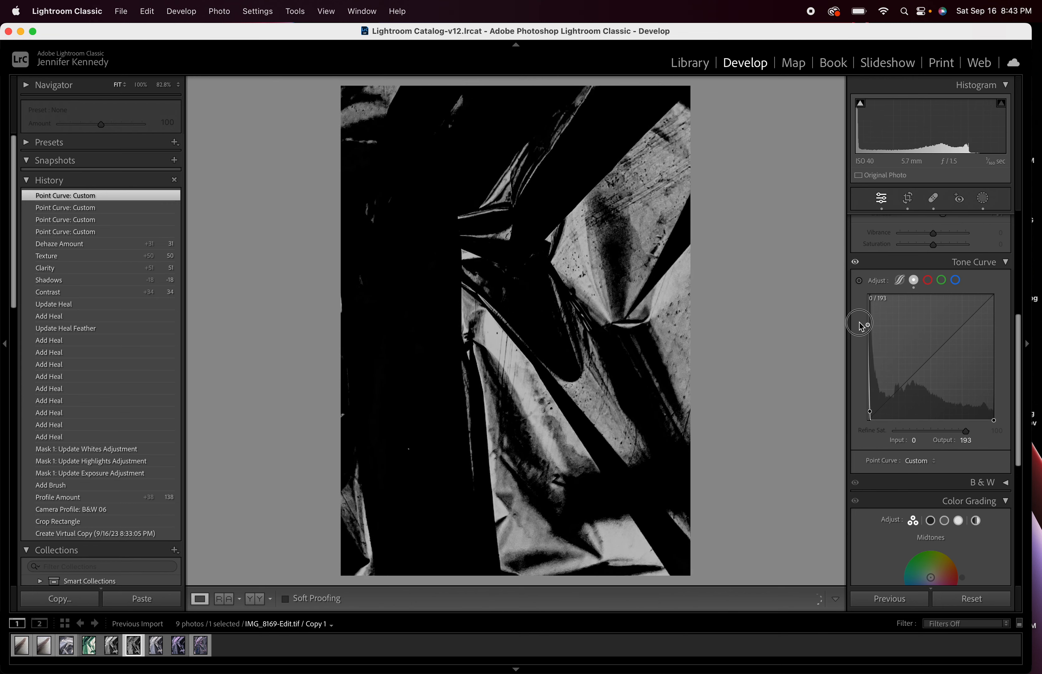
left_click_drag(869, 323, 867, 297)
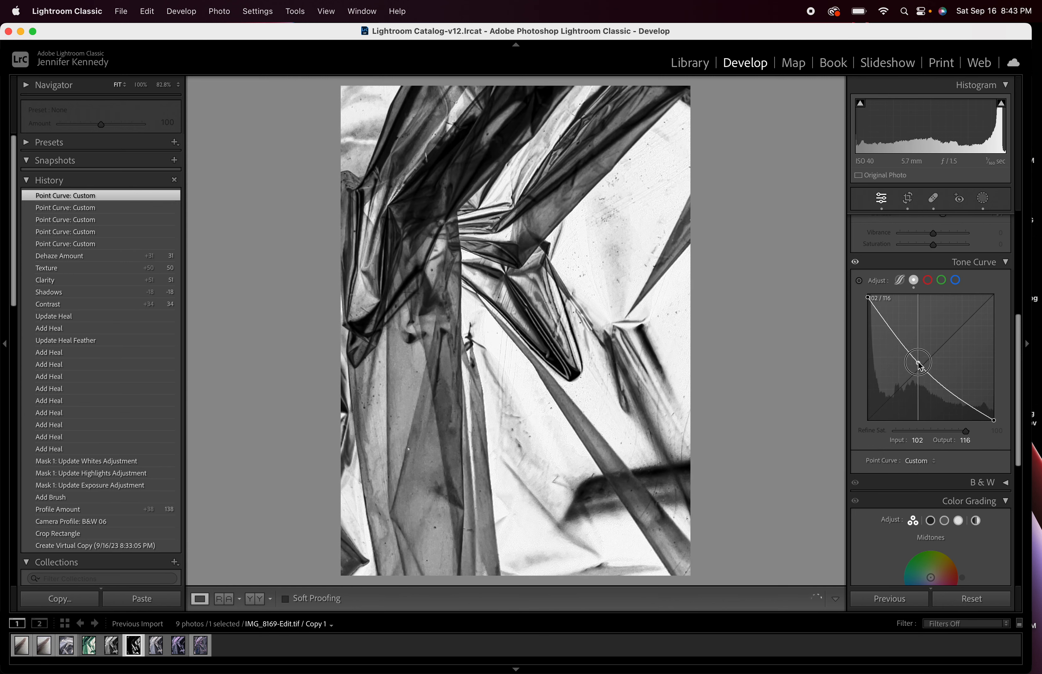
Step: Shape the inverted curve with a shadow point and a midtone point to balance contrast
left_click_drag(918, 364, 926, 358)
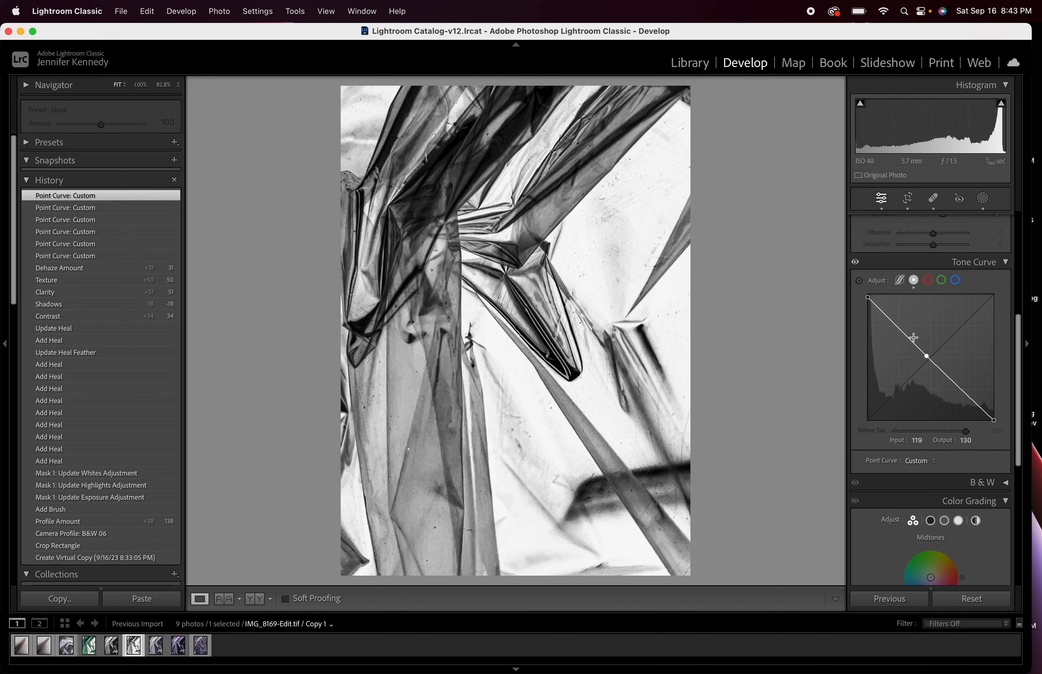
left_click_drag(926, 355, 904, 333)
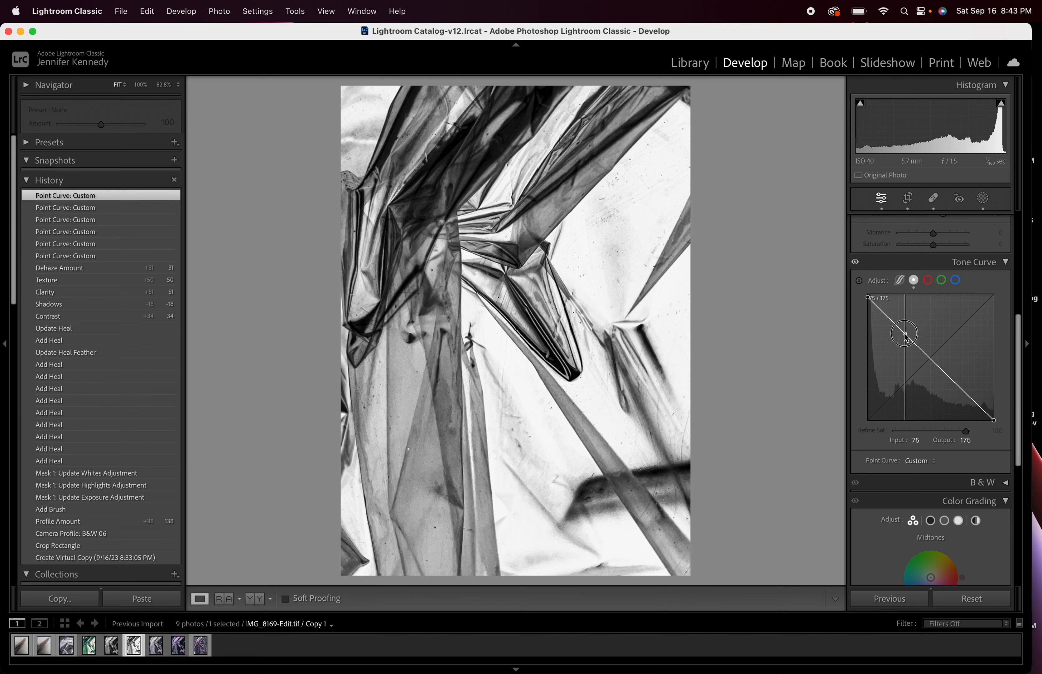
left_click_drag(904, 332, 902, 341)
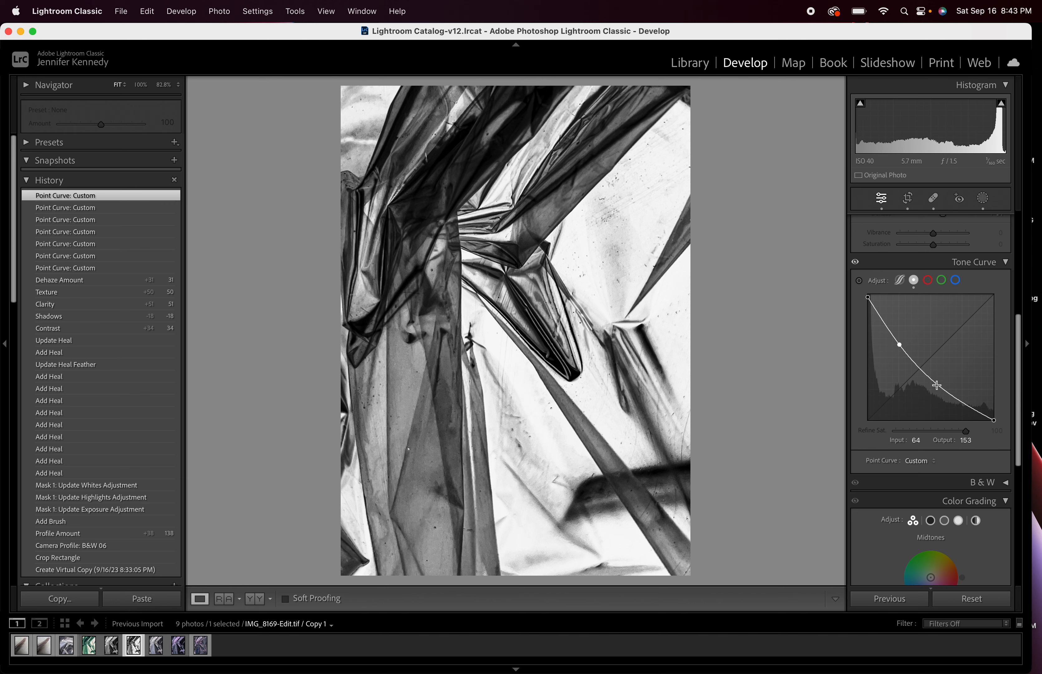
left_click_drag(938, 386, 946, 369)
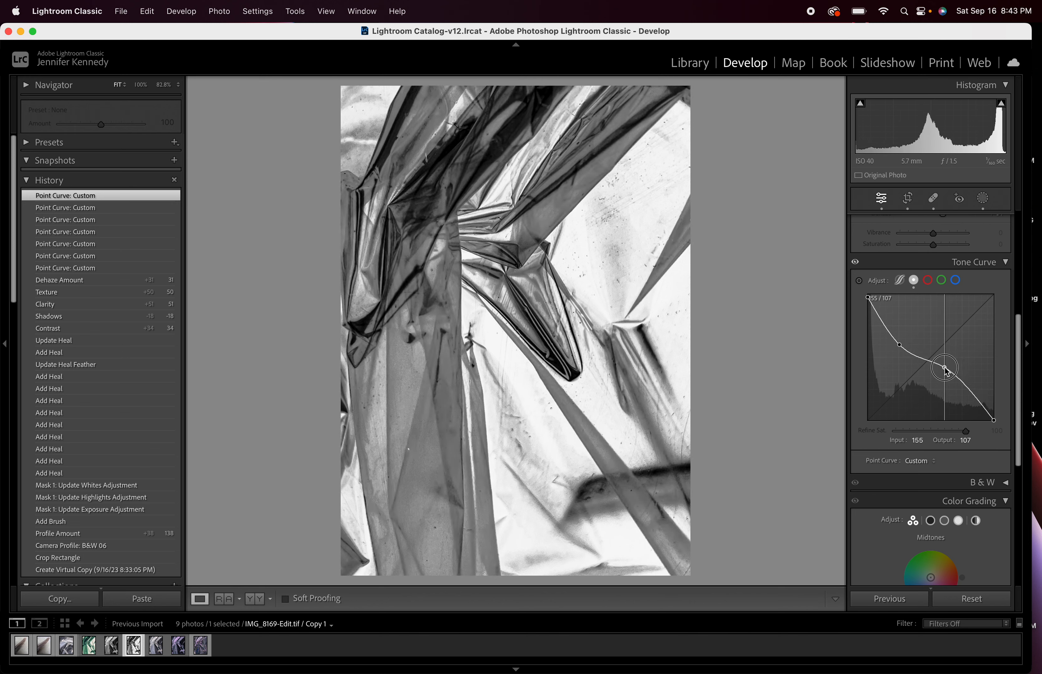
left_click_drag(947, 369, 897, 364)
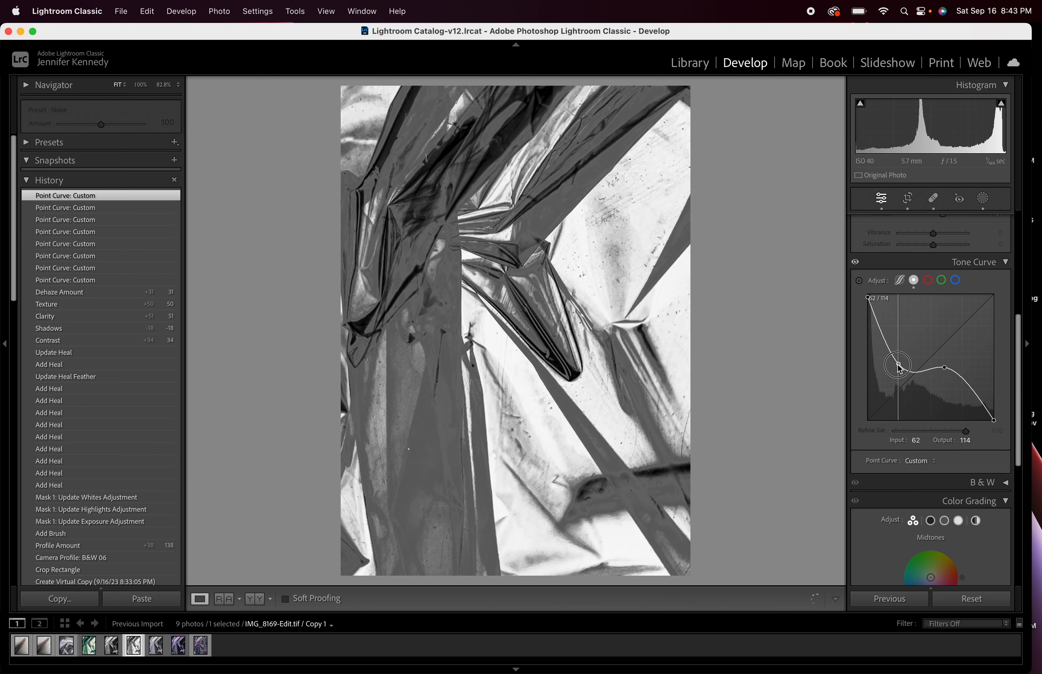
left_click_drag(898, 365, 893, 364)
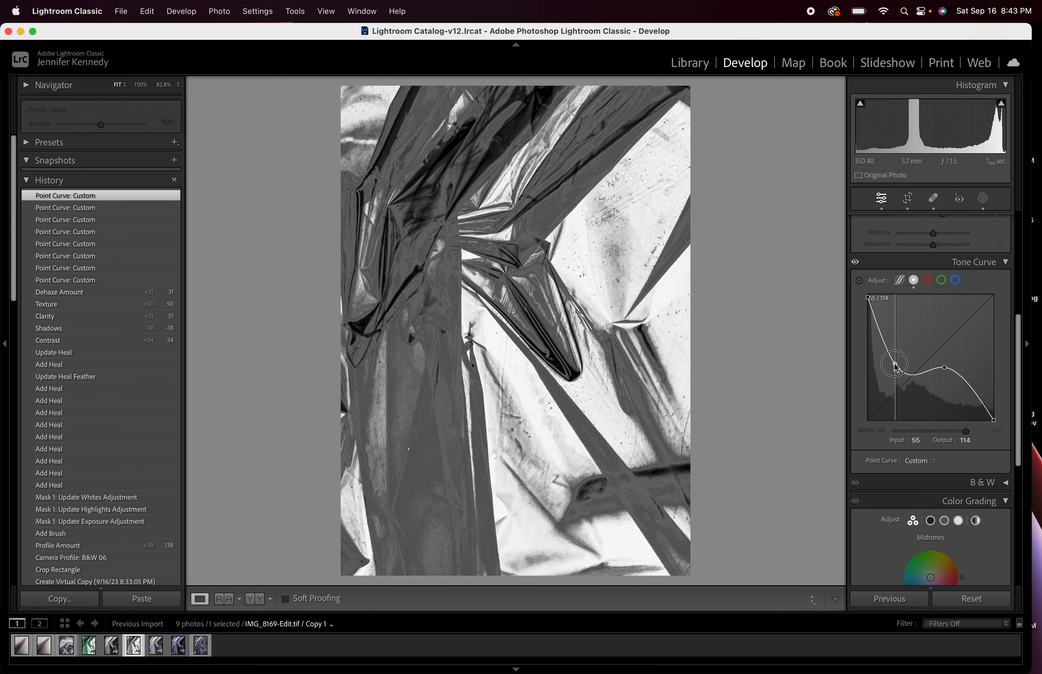
left_click_drag(895, 365, 900, 330)
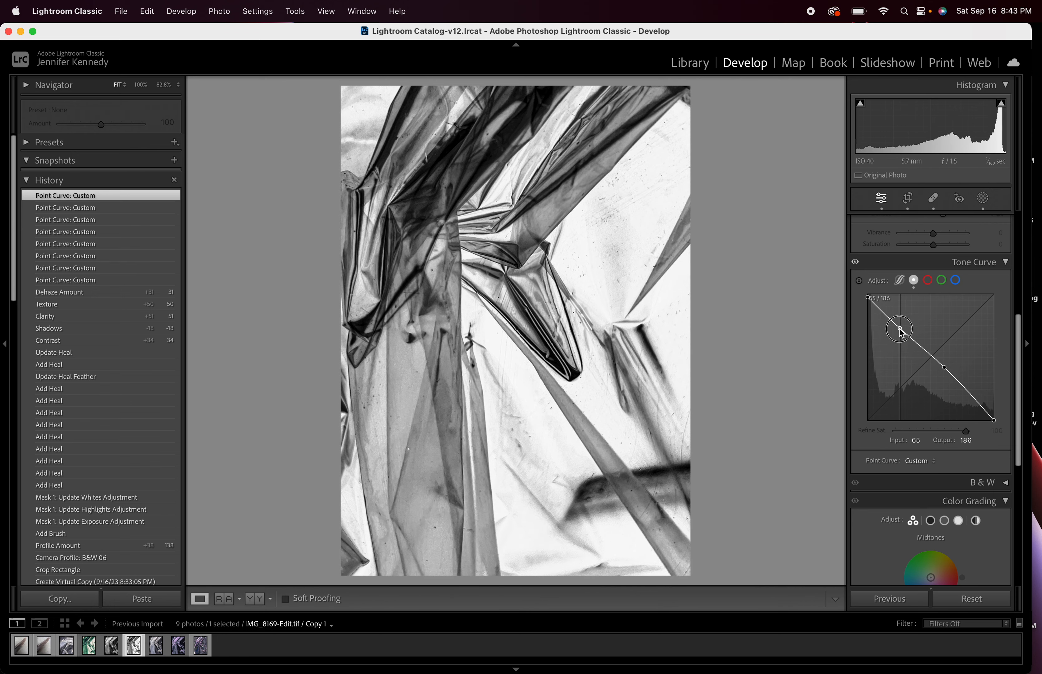
left_click_drag(899, 329, 889, 332)
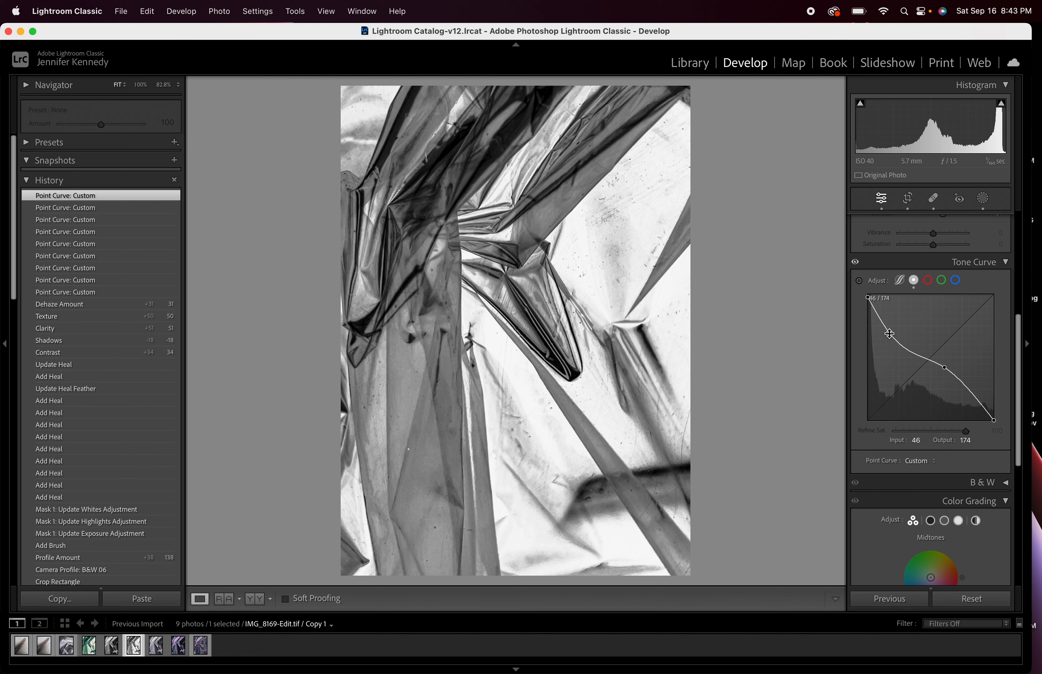
left_click_drag(889, 332, 941, 388)
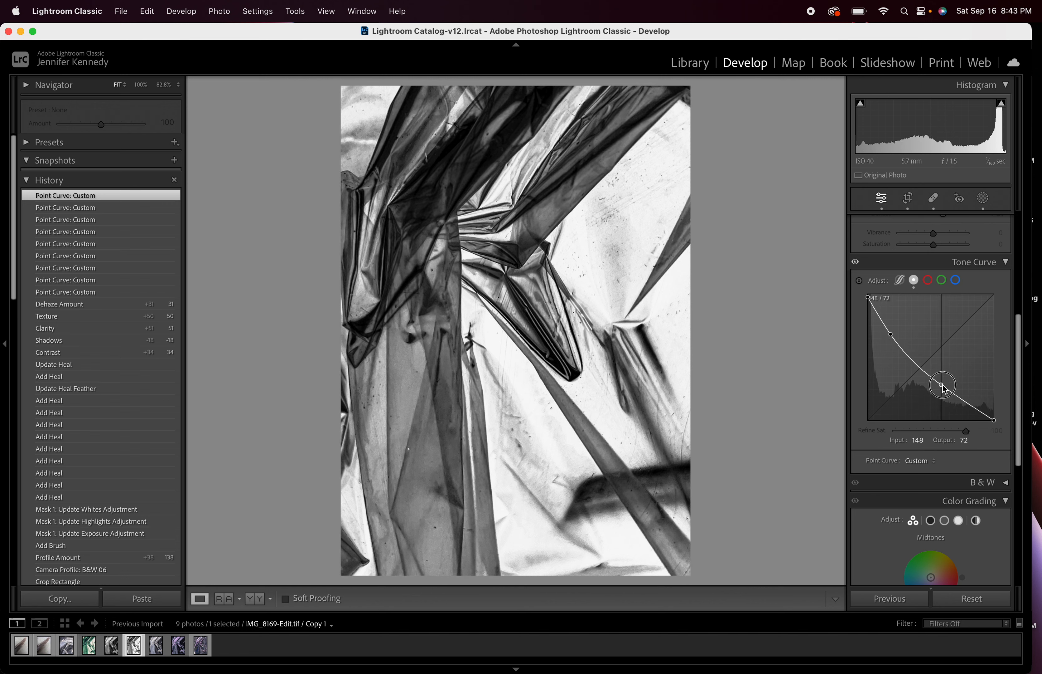
left_click_drag(943, 388, 951, 375)
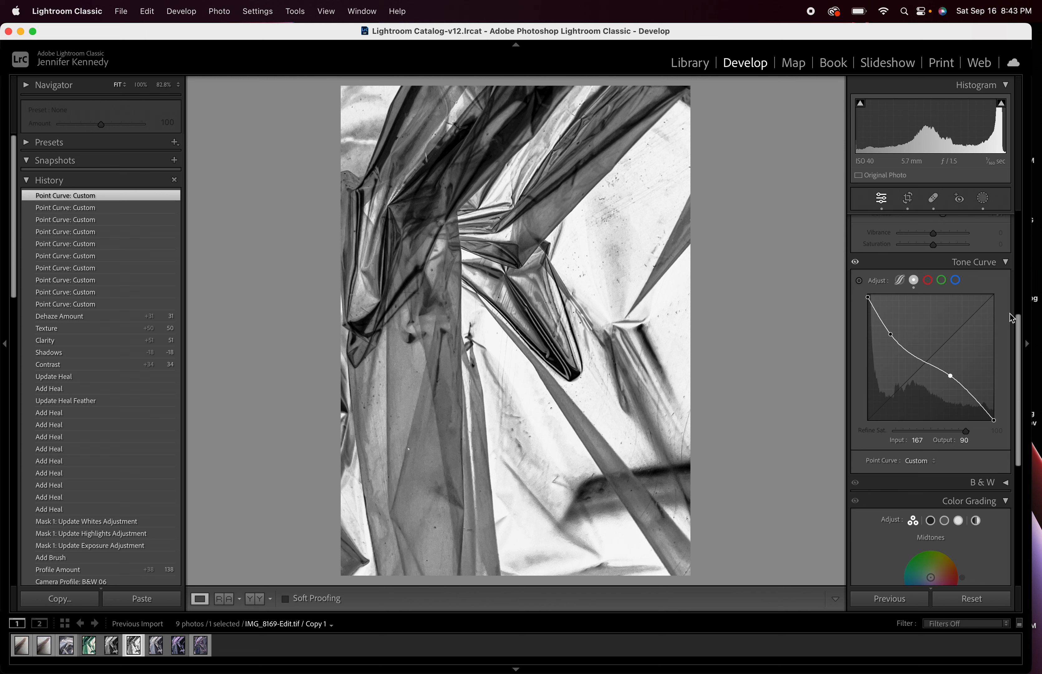
Step: Set the B&W mix to Aqua +56, Blue +10 and Yellow -4
scroll("down", 3)
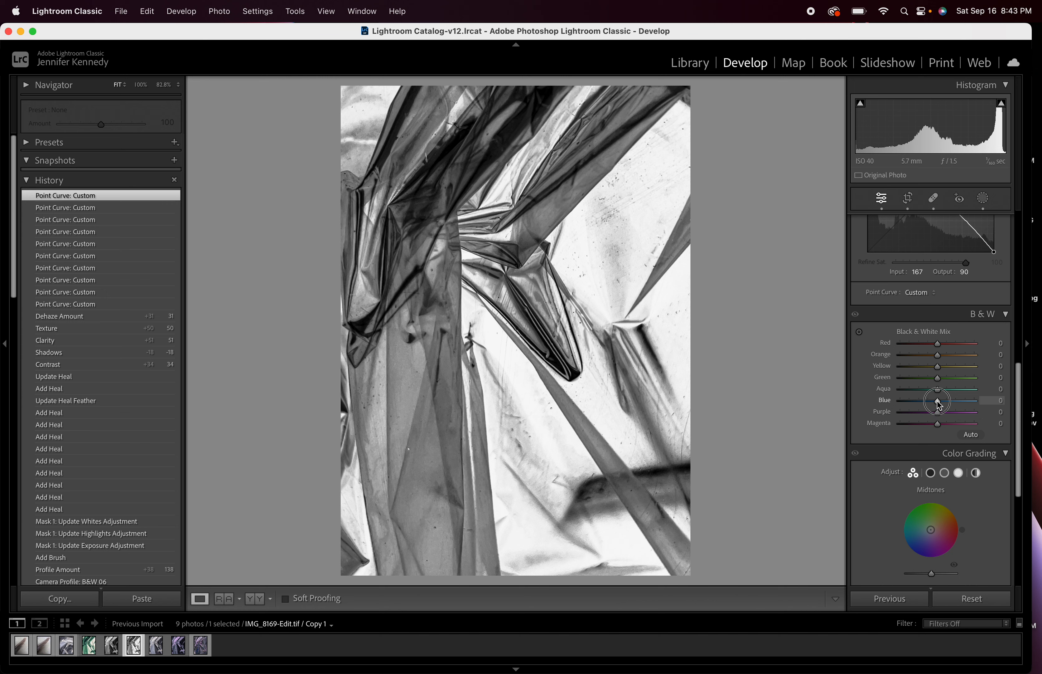
left_click_drag(937, 399, 931, 397)
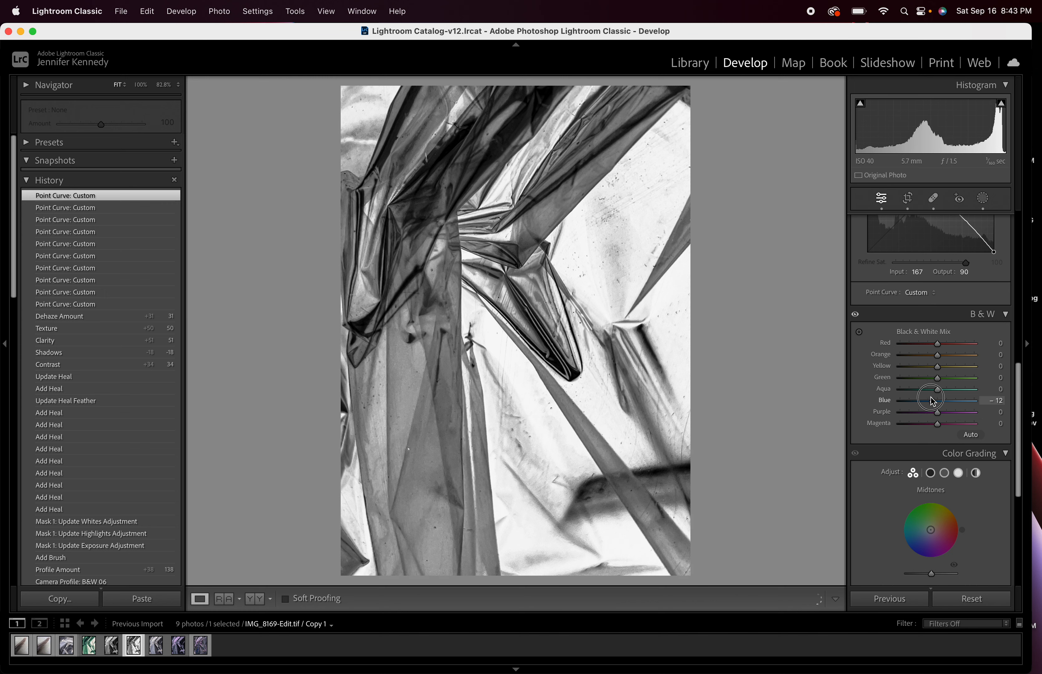
left_click_drag(929, 399, 942, 399)
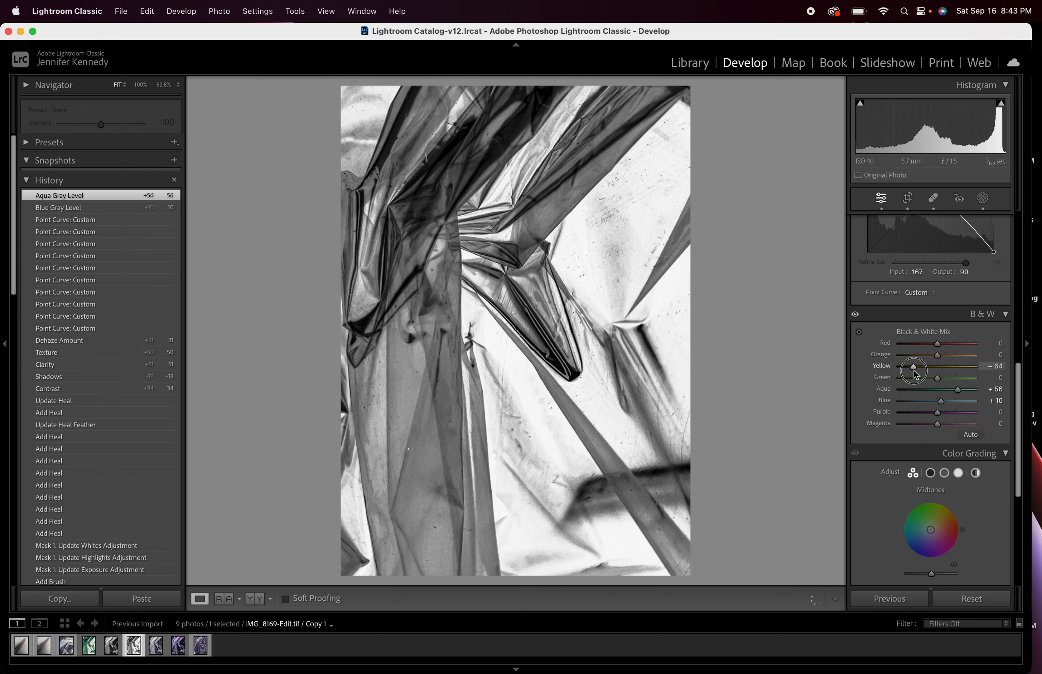
left_click_drag(914, 370, 938, 366)
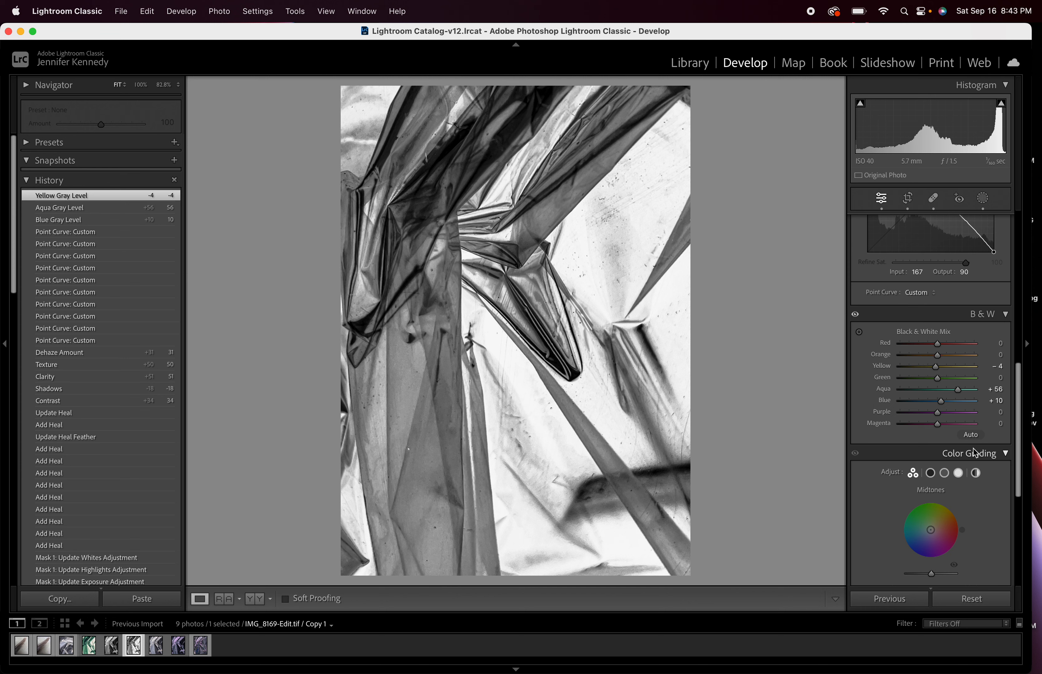
scroll("down", 3)
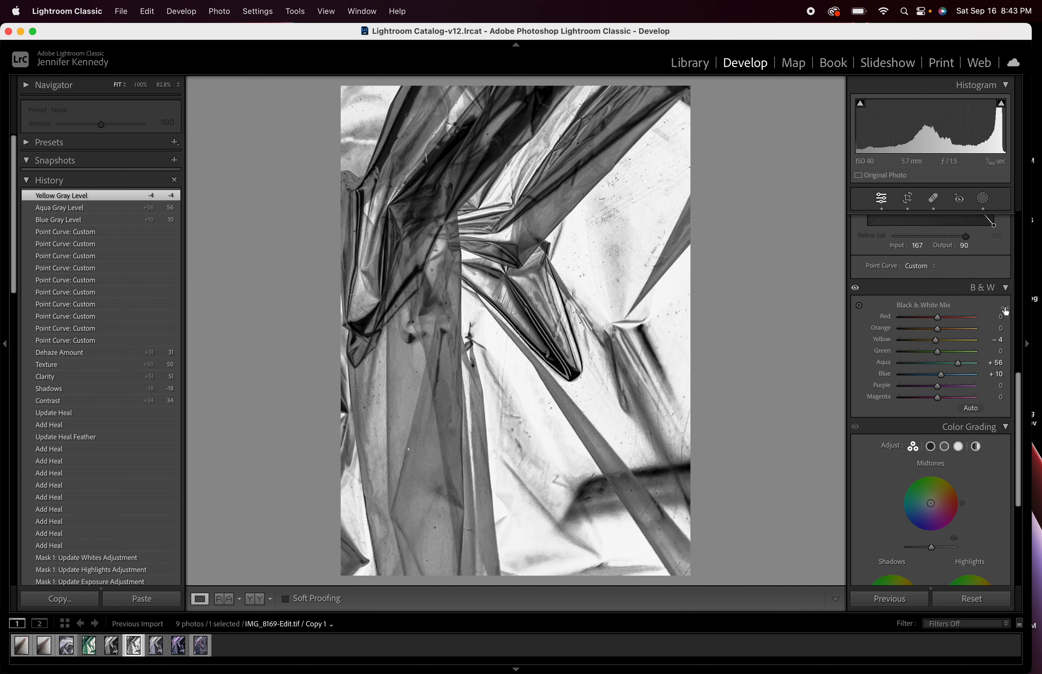
Step: On the Global grading wheel, try green, blue and teal tints, then pull back to neutral (hue 325, near-zero saturation)
left_click(1005, 286)
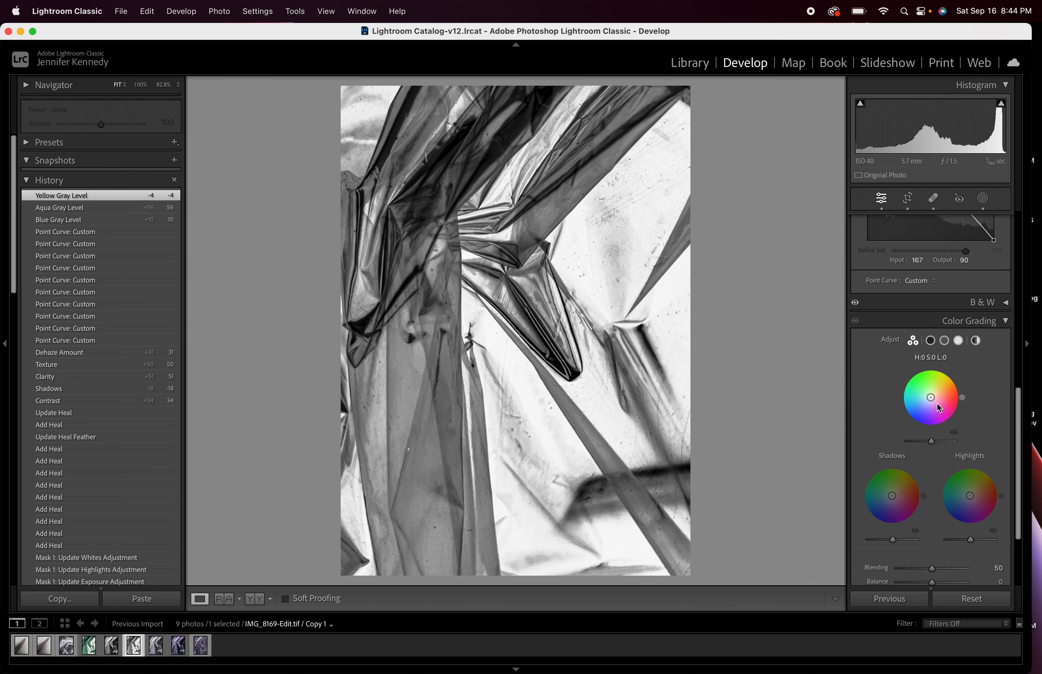
left_click(976, 340)
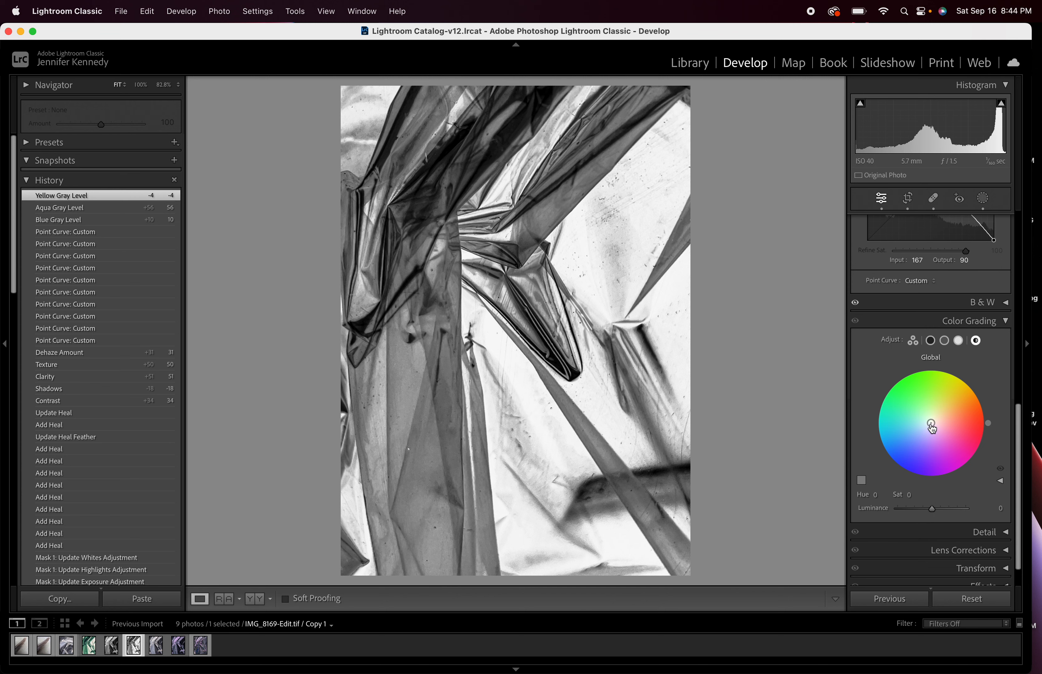
left_click_drag(931, 427, 918, 395)
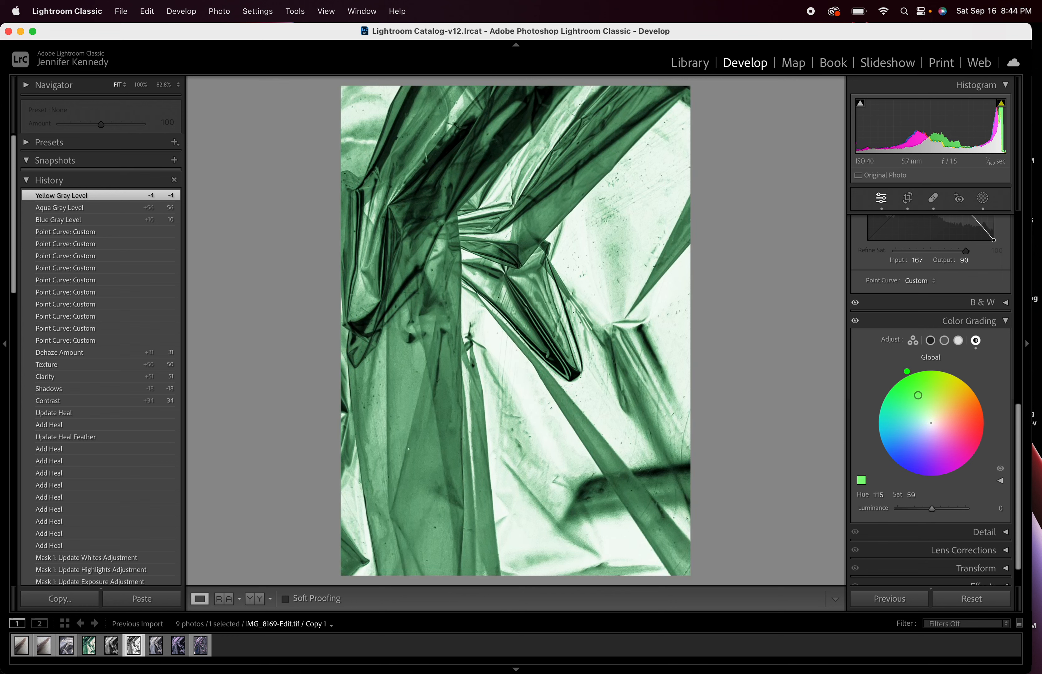
left_click_drag(918, 394, 902, 450)
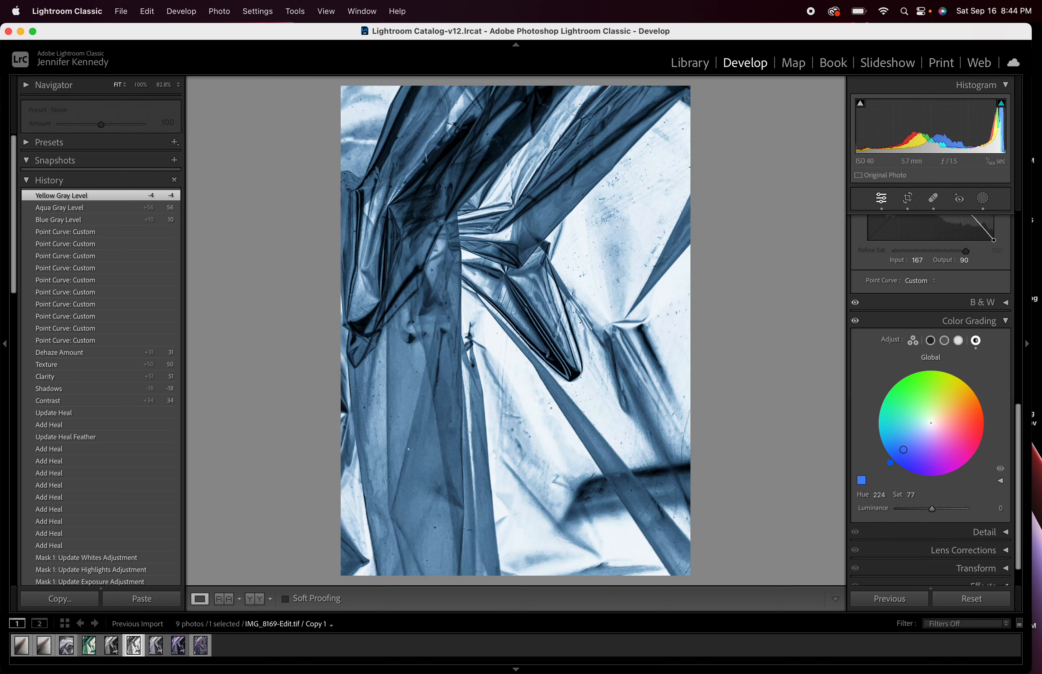
left_click_drag(903, 450, 900, 430)
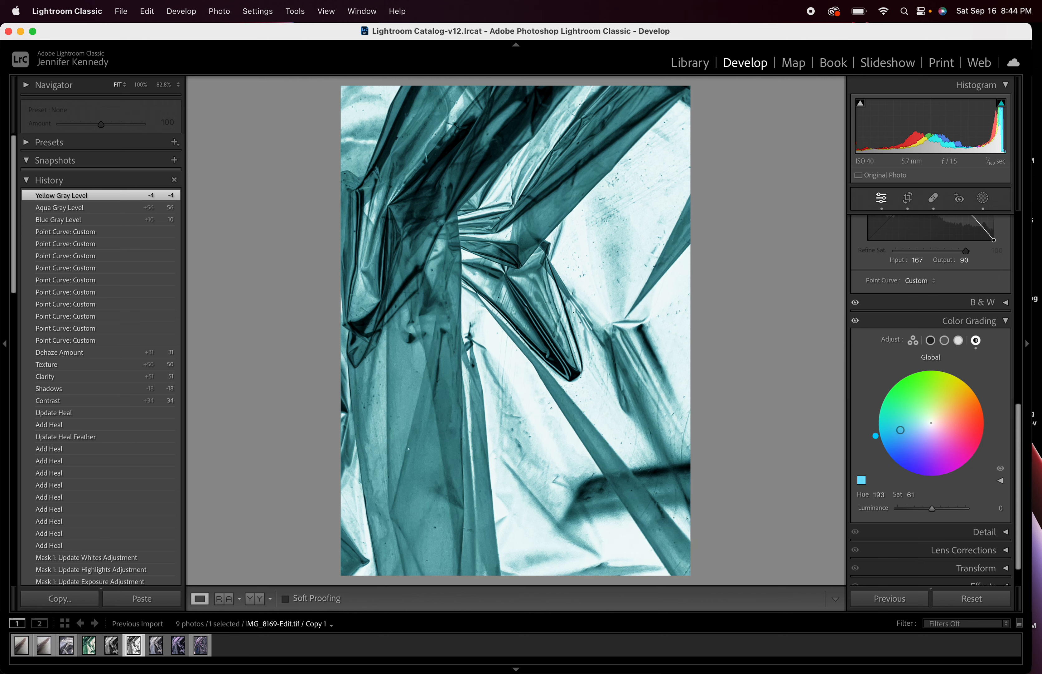
left_click_drag(900, 430, 970, 398)
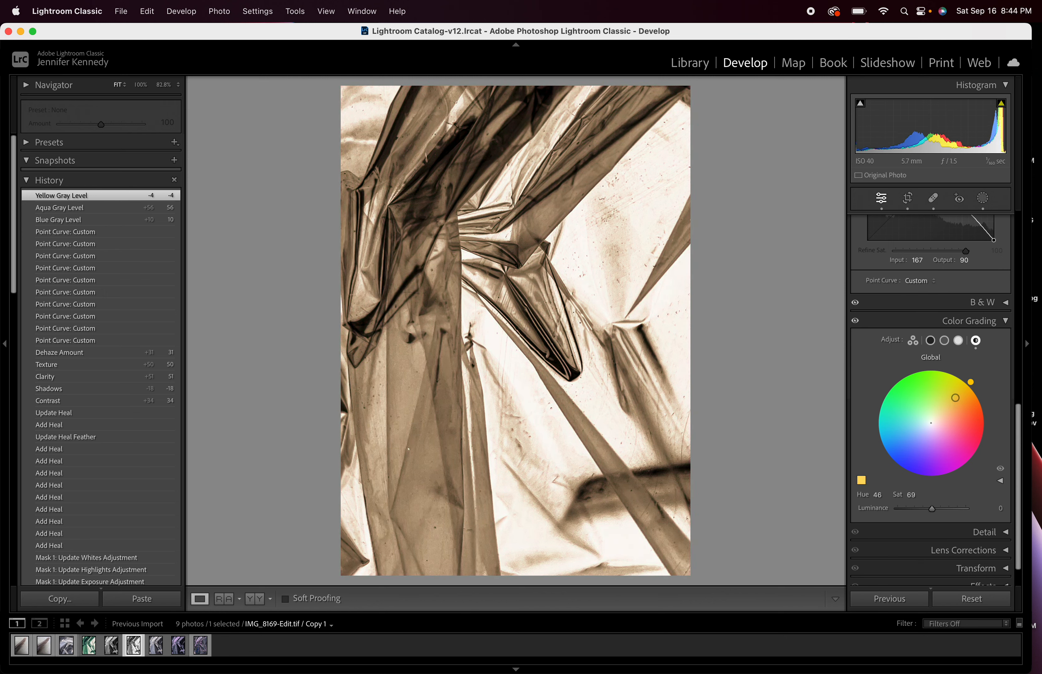
left_click_drag(955, 397, 931, 426)
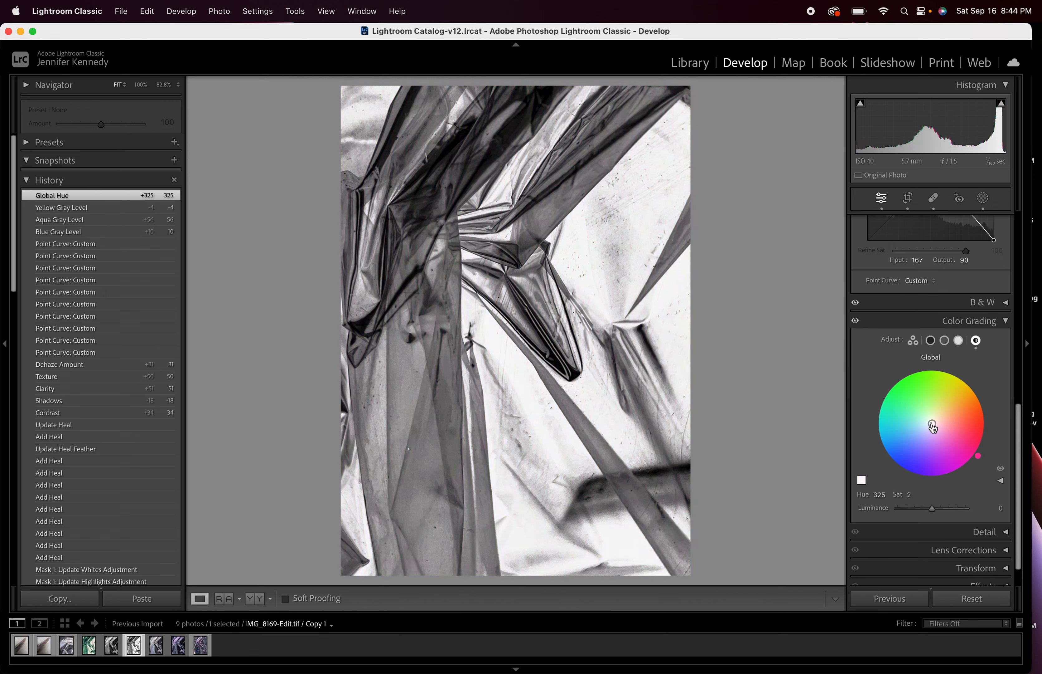
left_click(958, 340)
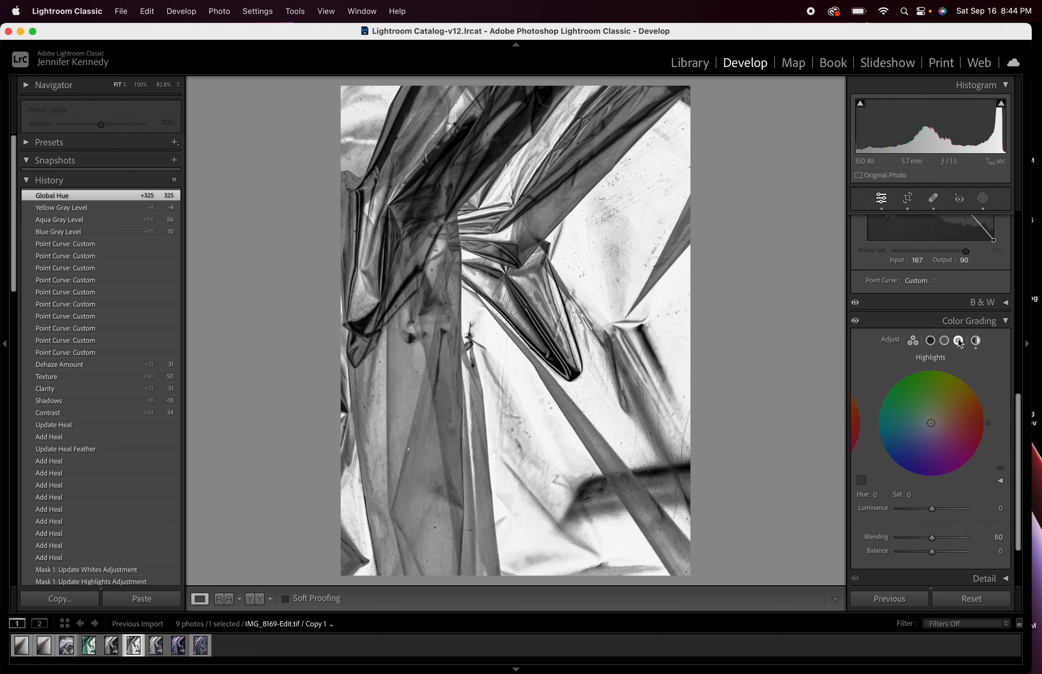
Step: Grade the highlights to a soft lavender at hue 258, saturation 49
left_click(958, 340)
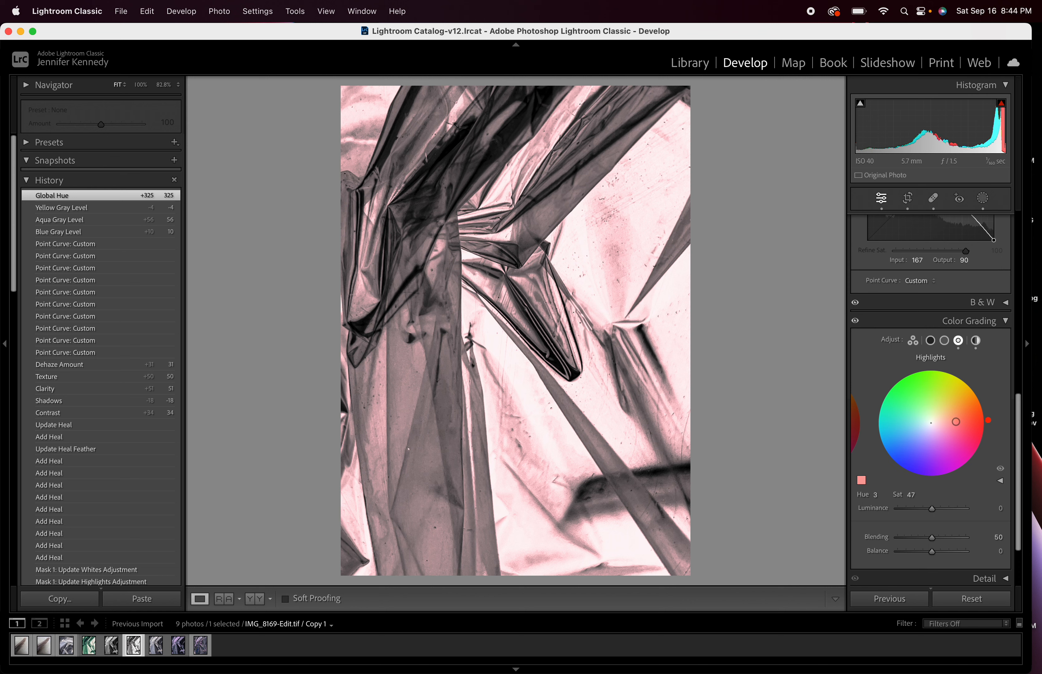
left_click_drag(955, 421, 959, 410)
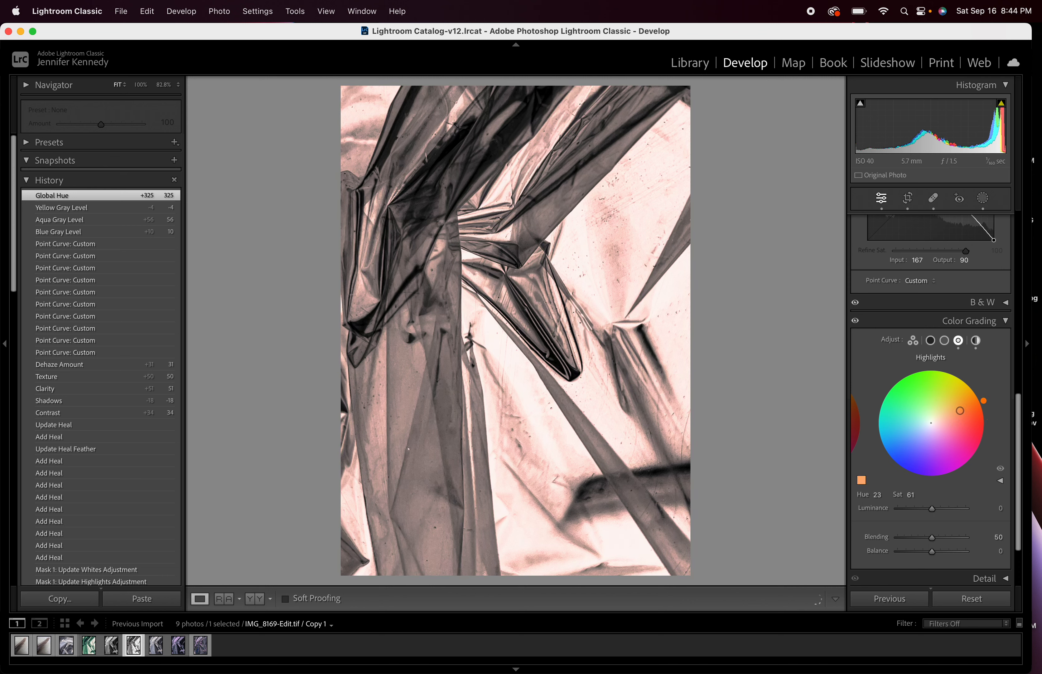
left_click_drag(959, 411, 934, 481)
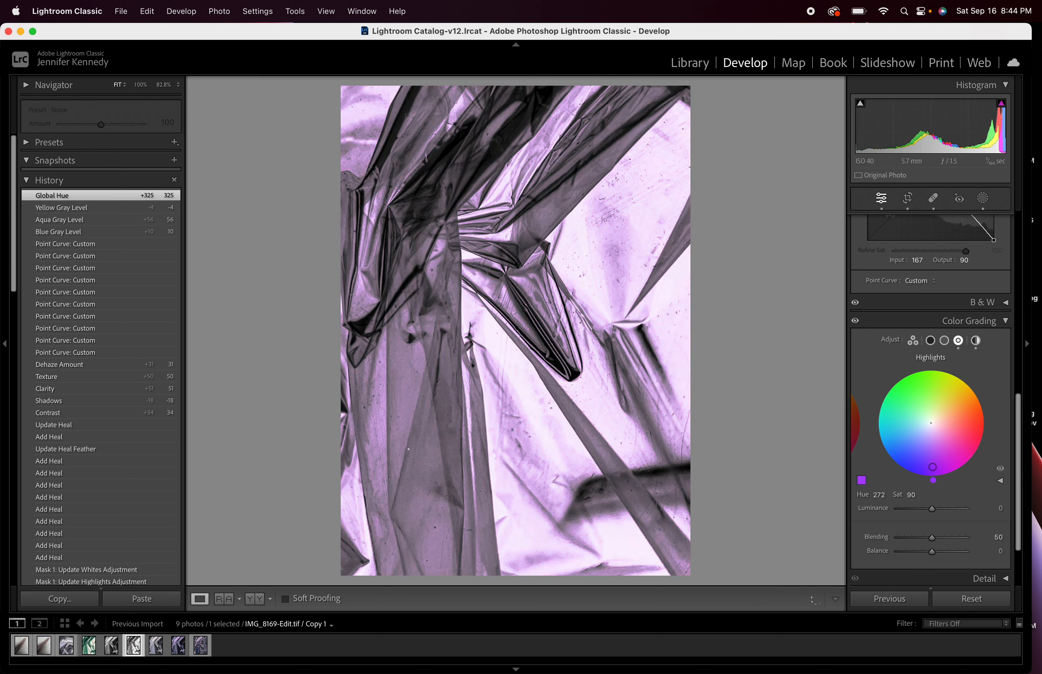
left_click_drag(933, 462, 923, 453)
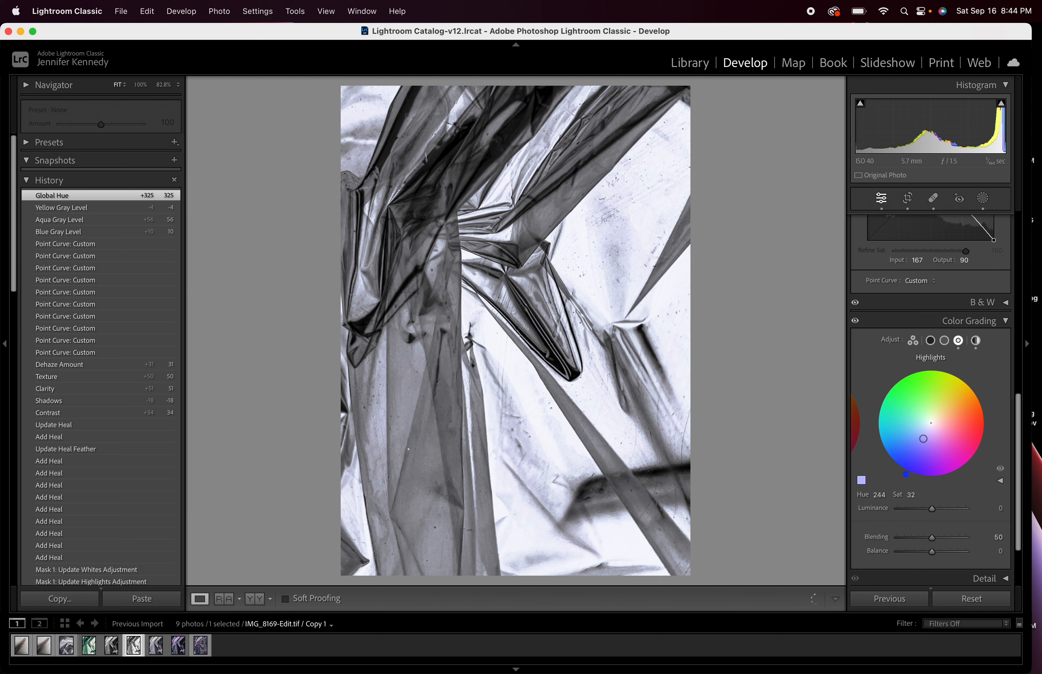
left_click_drag(938, 438, 924, 446)
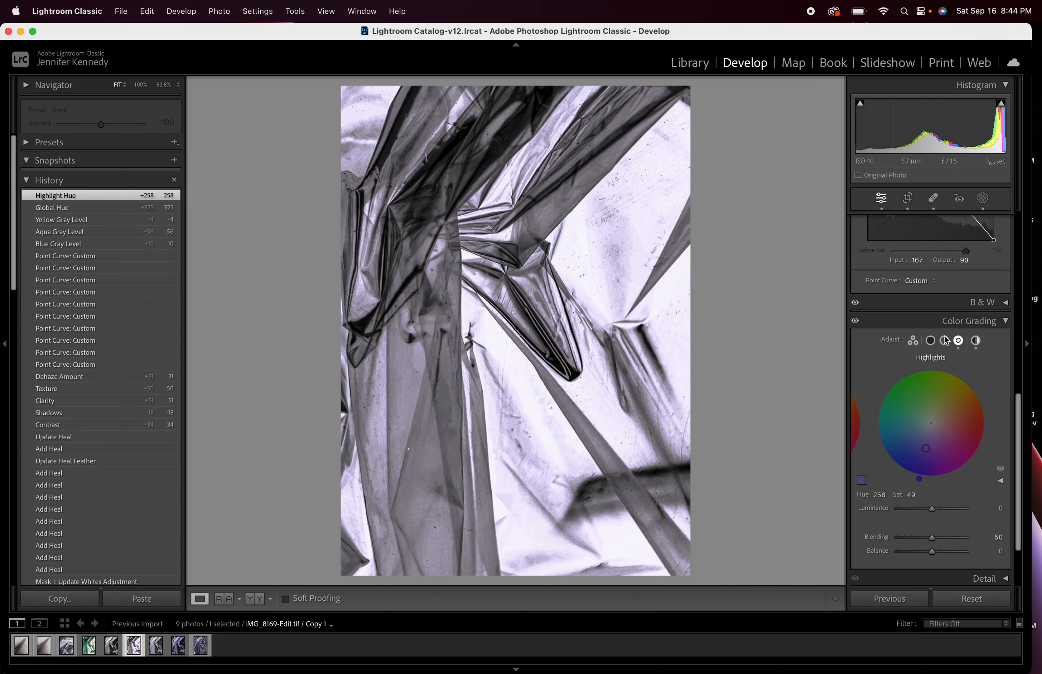
Step: Grade the midtones to a cool blue at hue 232, saturation 44
left_click(945, 340)
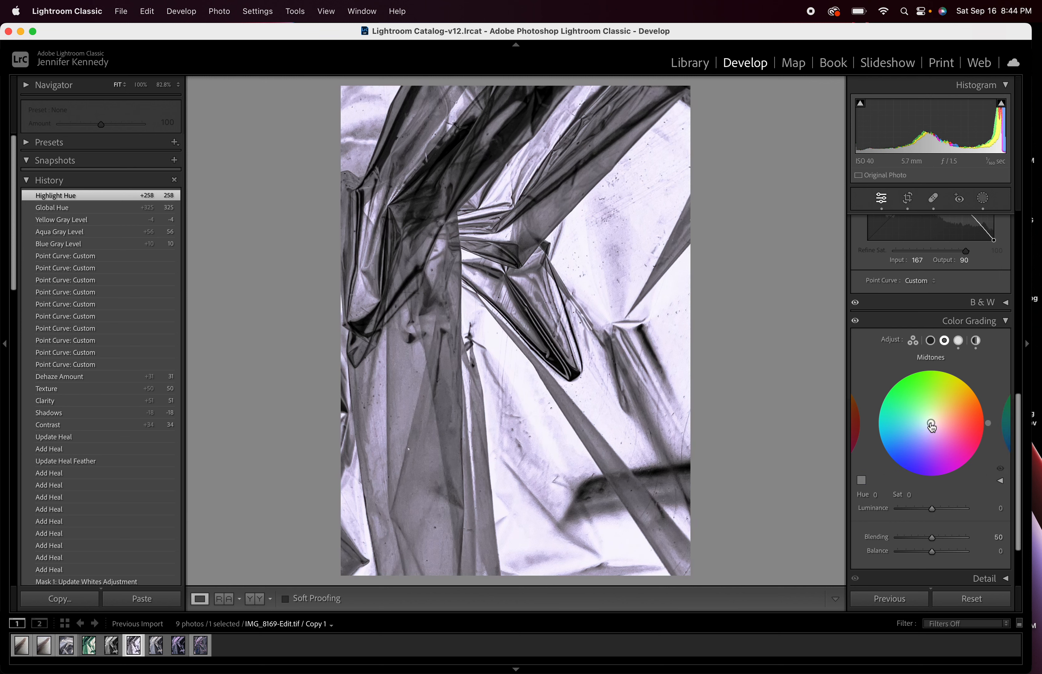
left_click_drag(931, 426, 924, 428)
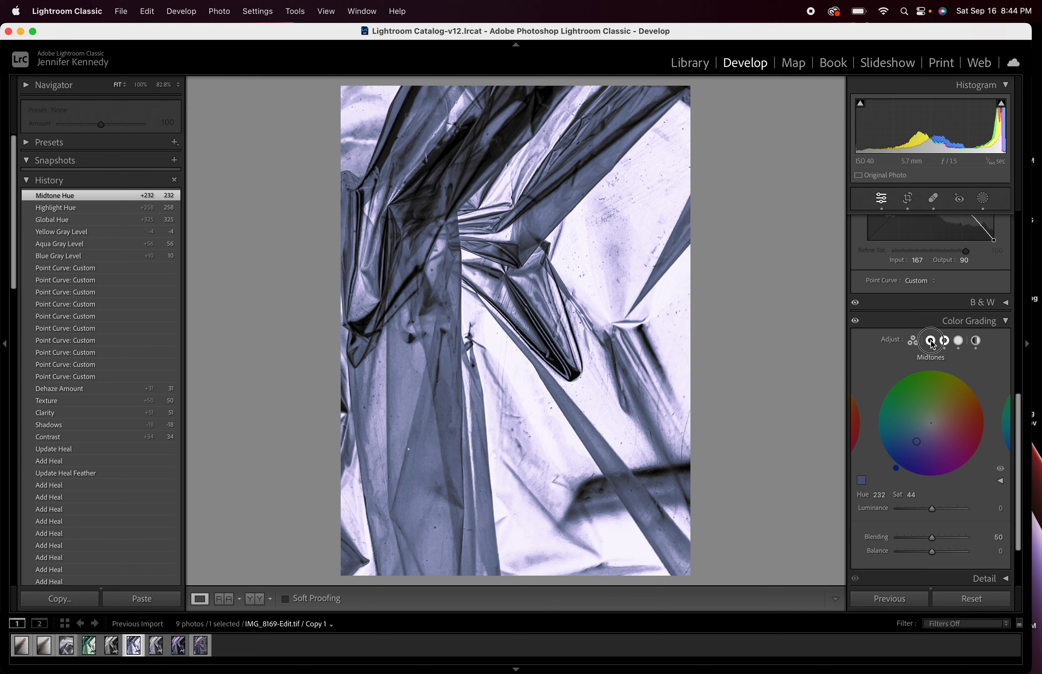
Step: Tint the shadows violet-blue at Hue 256, Saturation 40, leaving luminance at zero
left_click(929, 341)
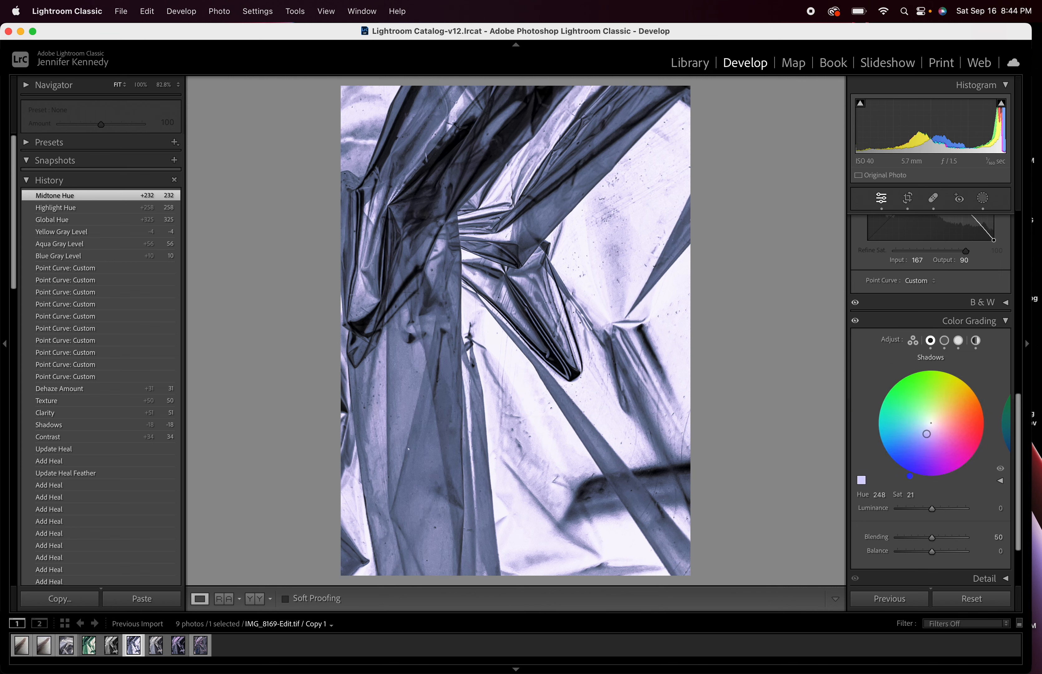
left_click_drag(926, 432, 915, 443)
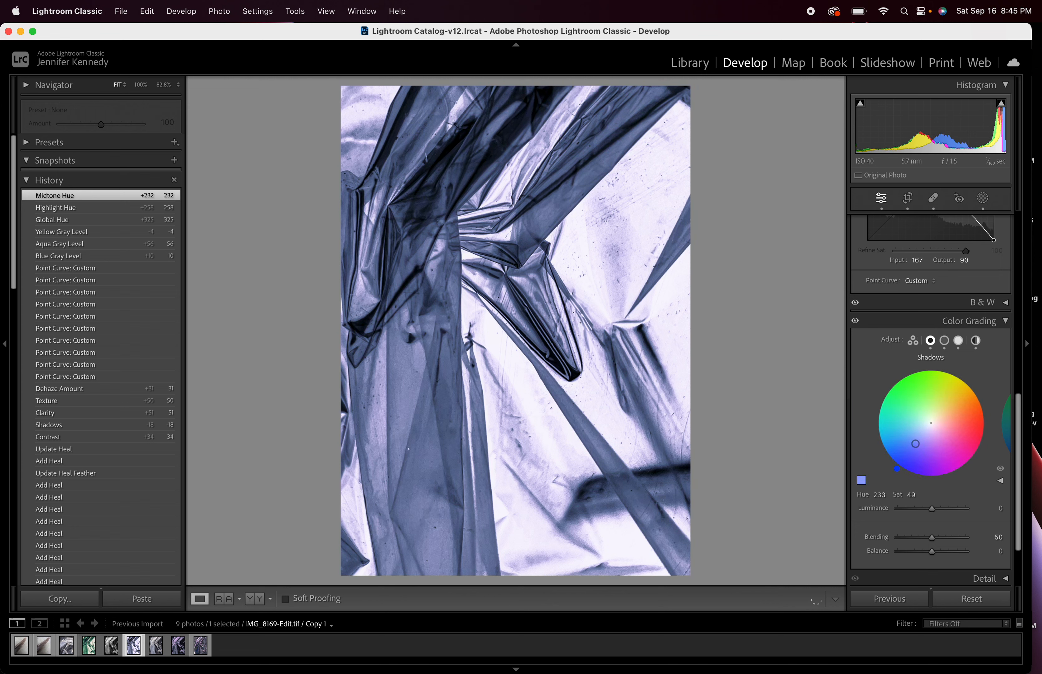
left_click_drag(916, 443, 923, 453)
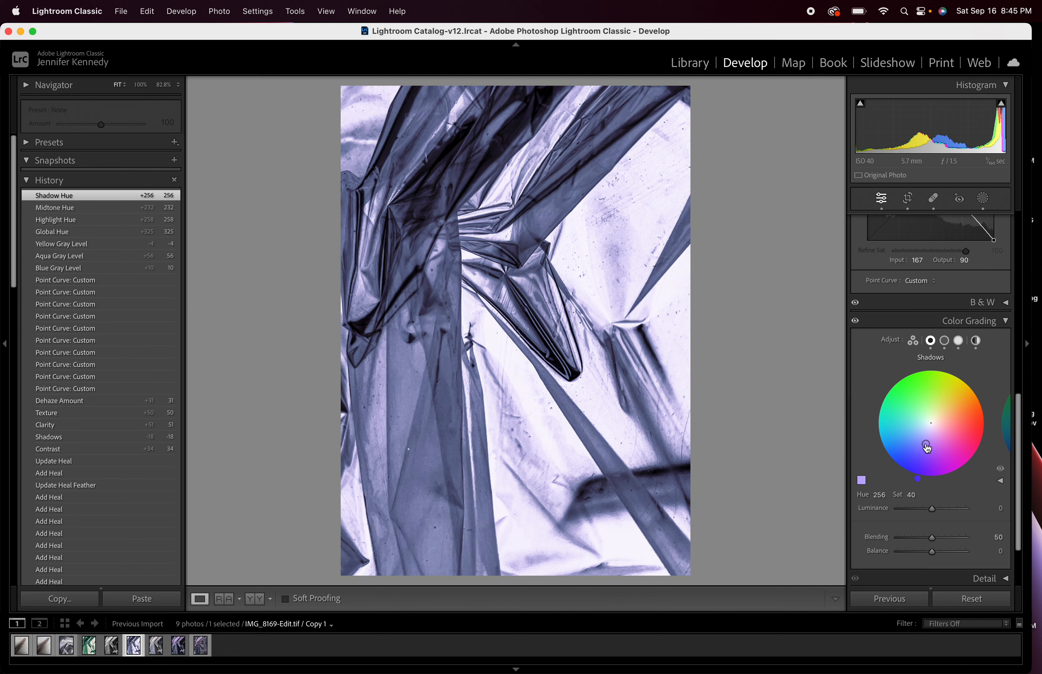
left_click_drag(933, 508, 949, 512)
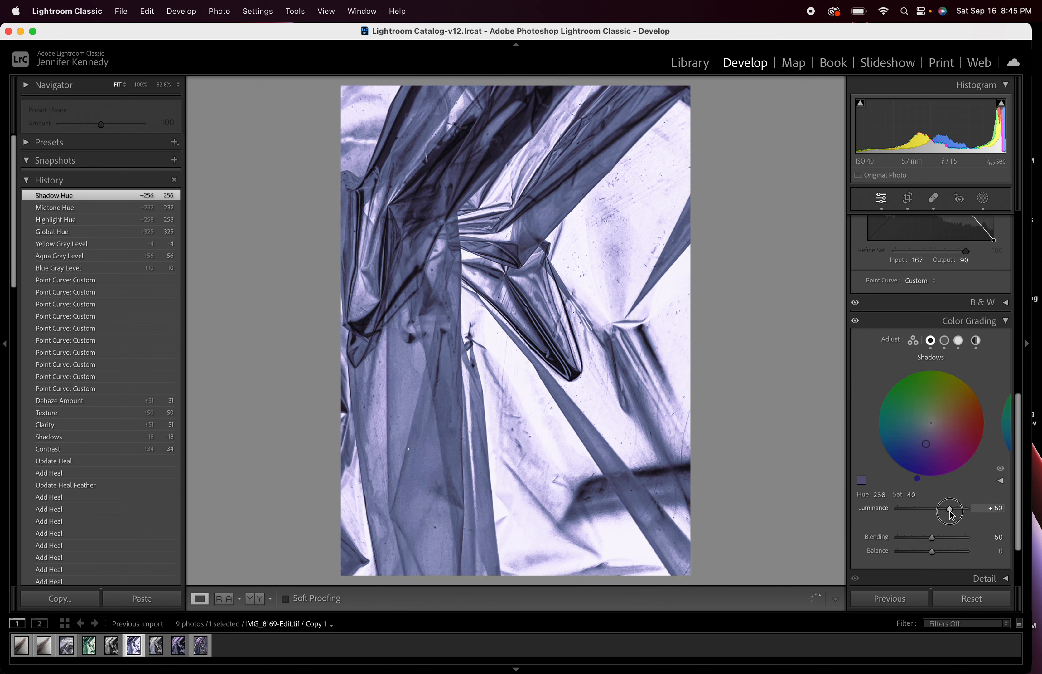
left_click_drag(949, 511, 956, 510)
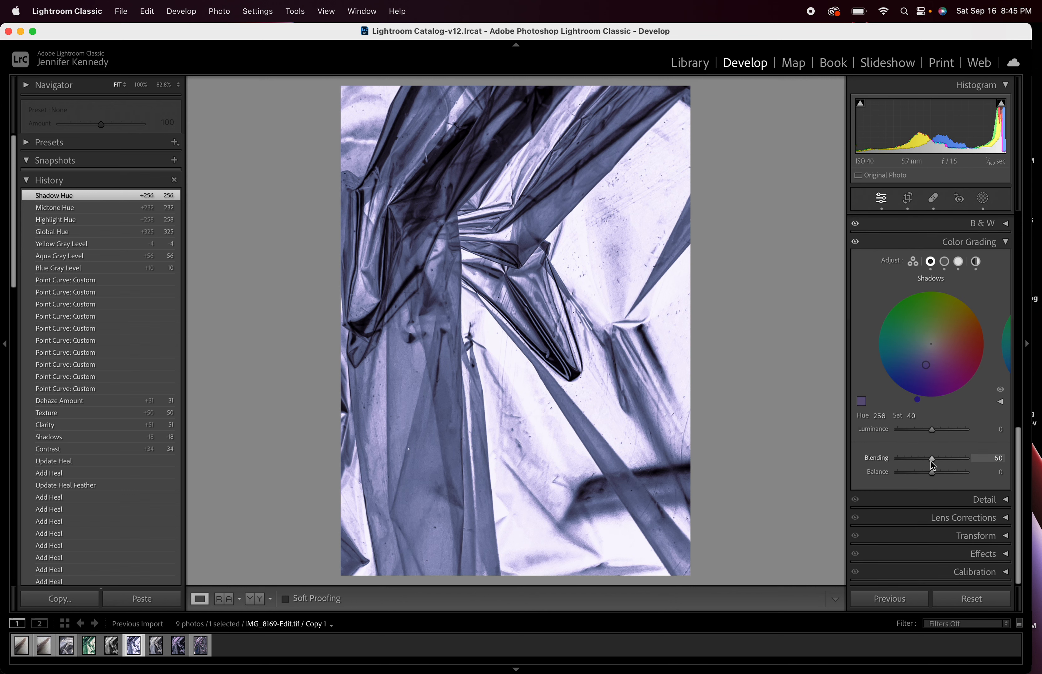
Step: Set the colour grading Blending to 44 and Balance to +17
left_click_drag(933, 460, 962, 456)
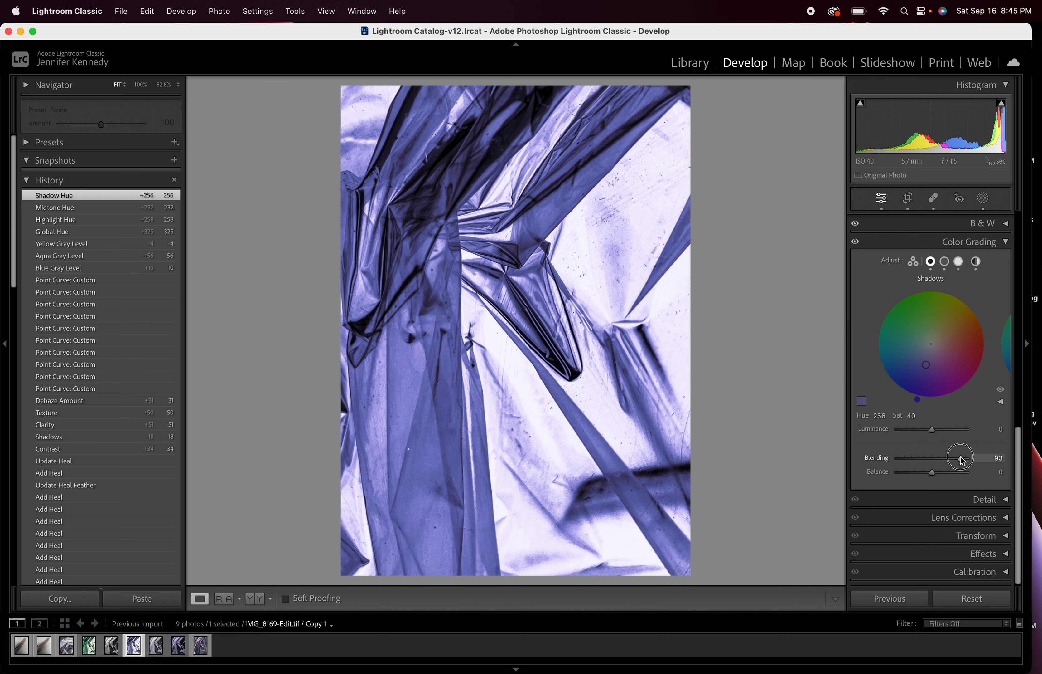
left_click_drag(932, 471, 948, 471)
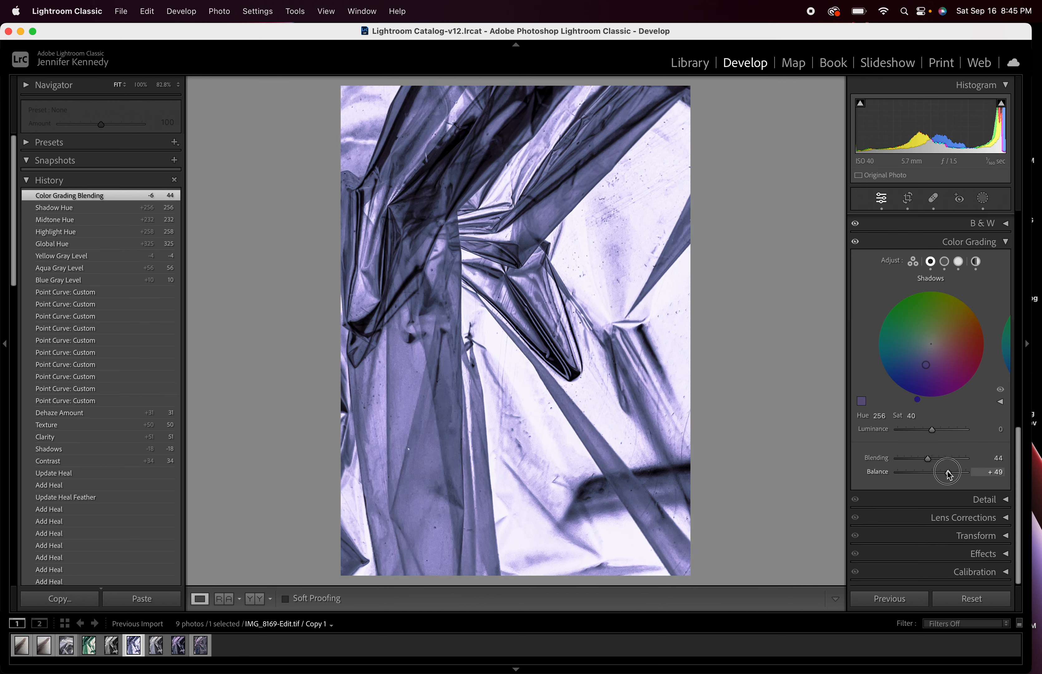
left_click_drag(947, 471, 914, 471)
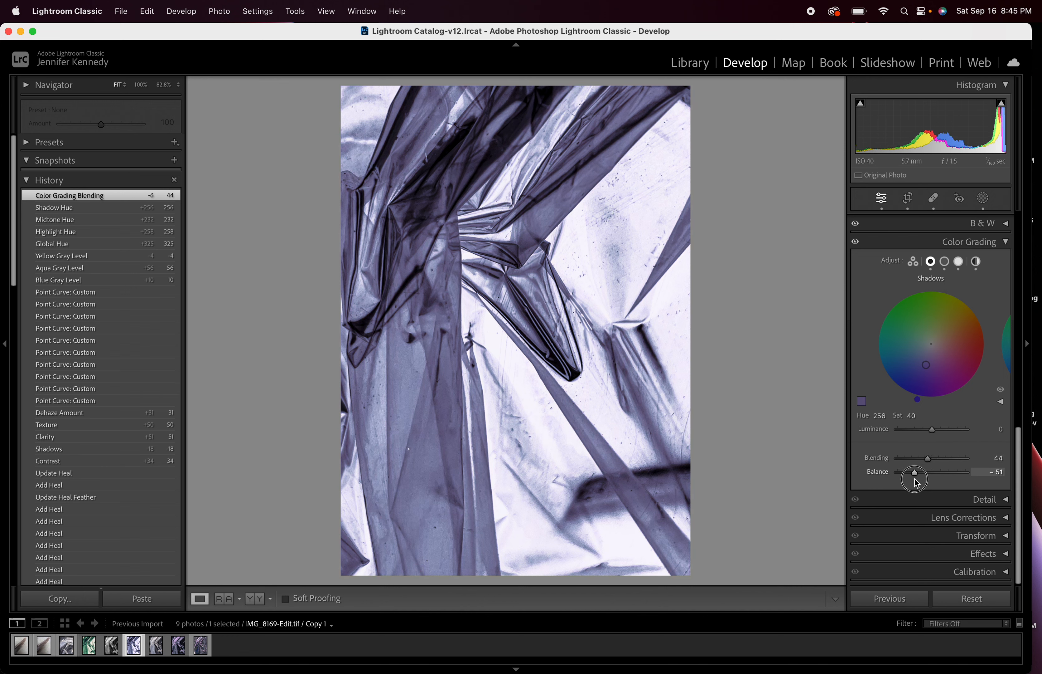
left_click_drag(916, 472, 909, 472)
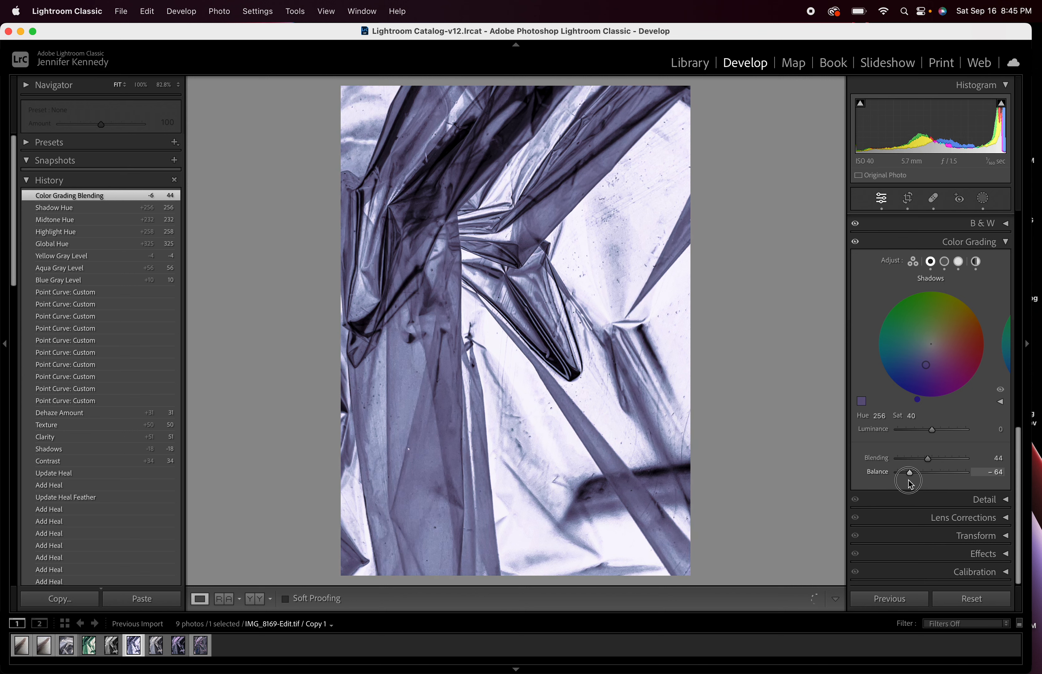
left_click_drag(909, 473, 937, 472)
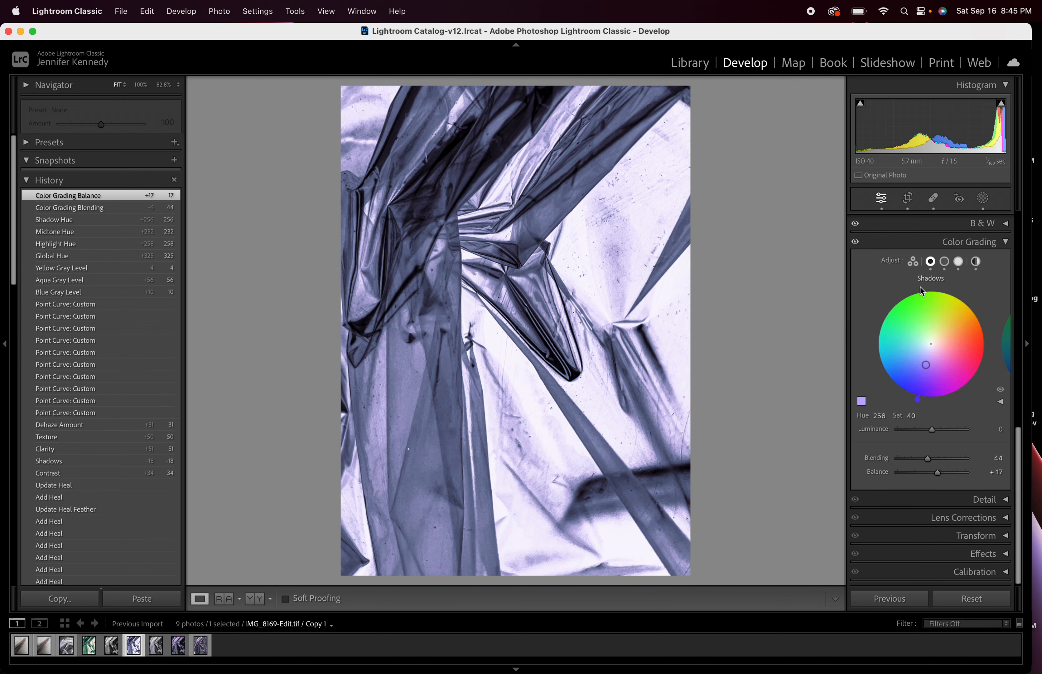
left_click(913, 261)
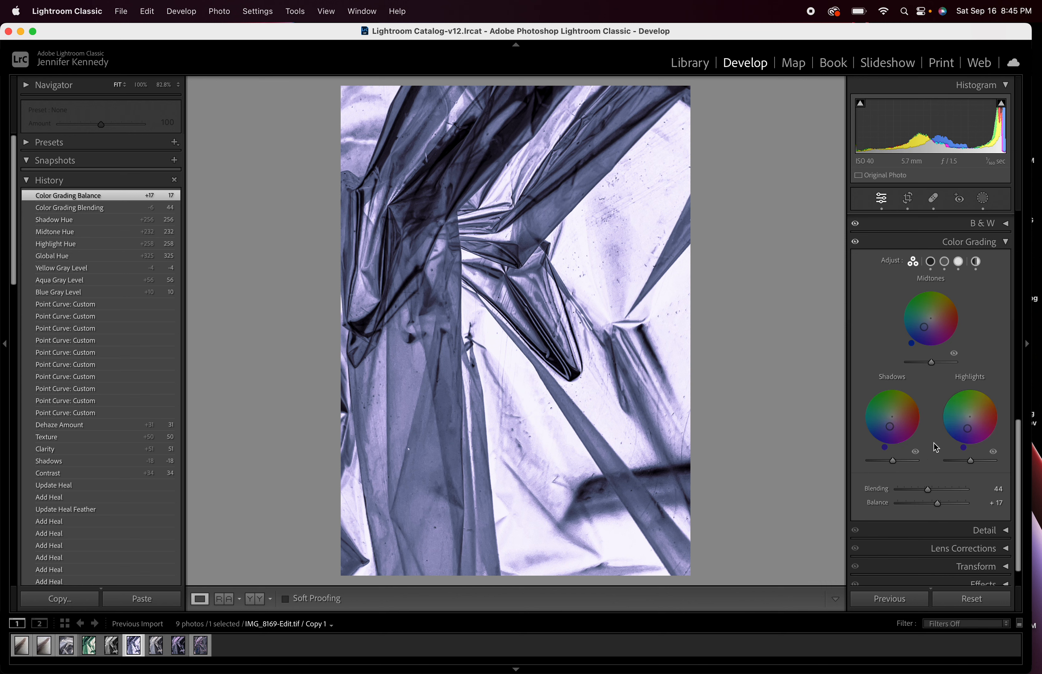
mouse_move(921, 334)
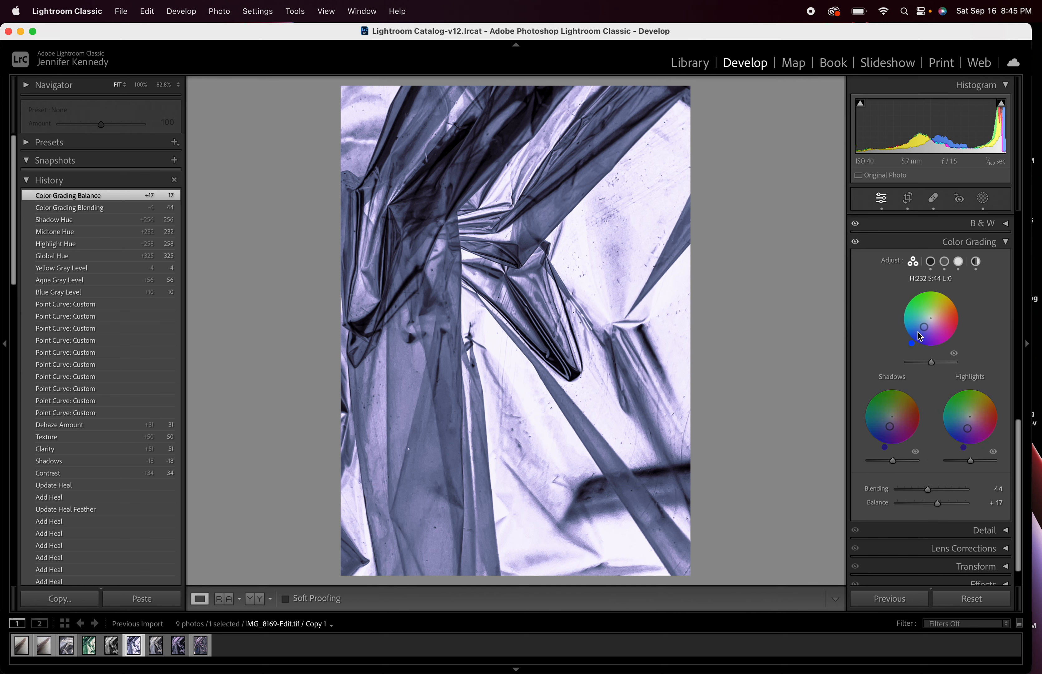
Step: Push the midtones toward purple, set balance near neutral and raise blending to 64
left_click(914, 262)
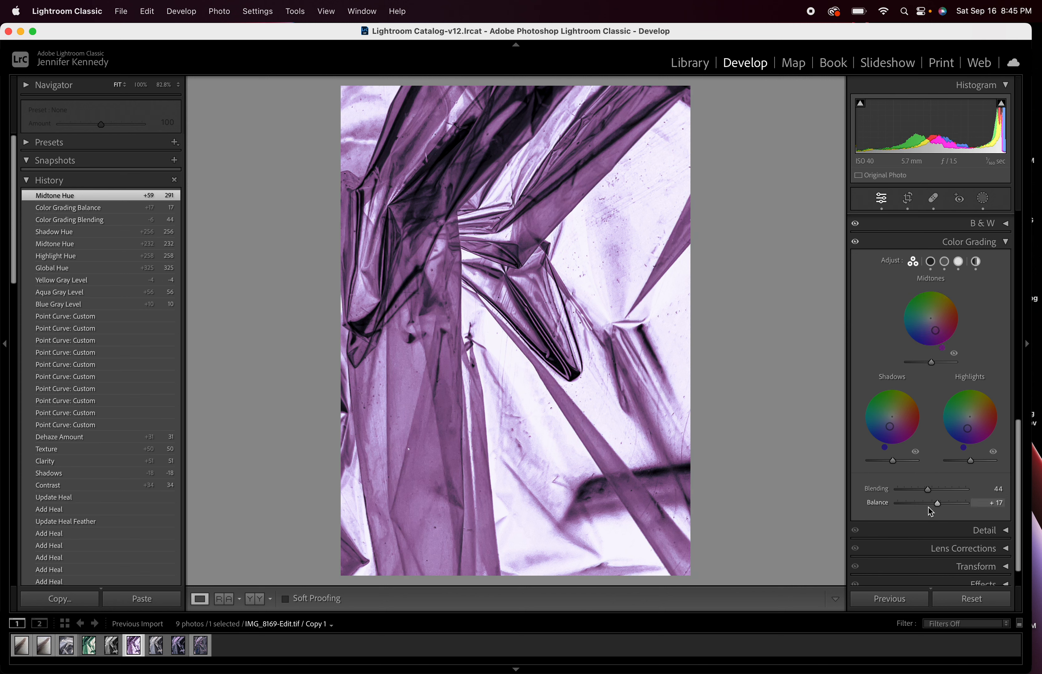
left_click_drag(938, 502, 912, 502)
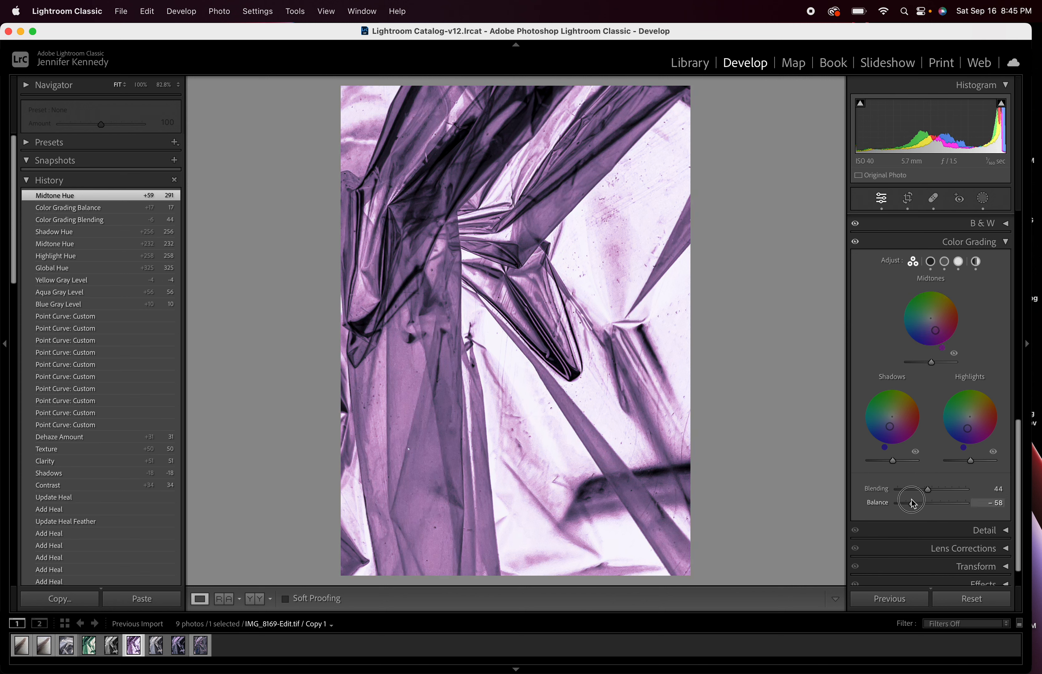
left_click_drag(912, 502, 930, 502)
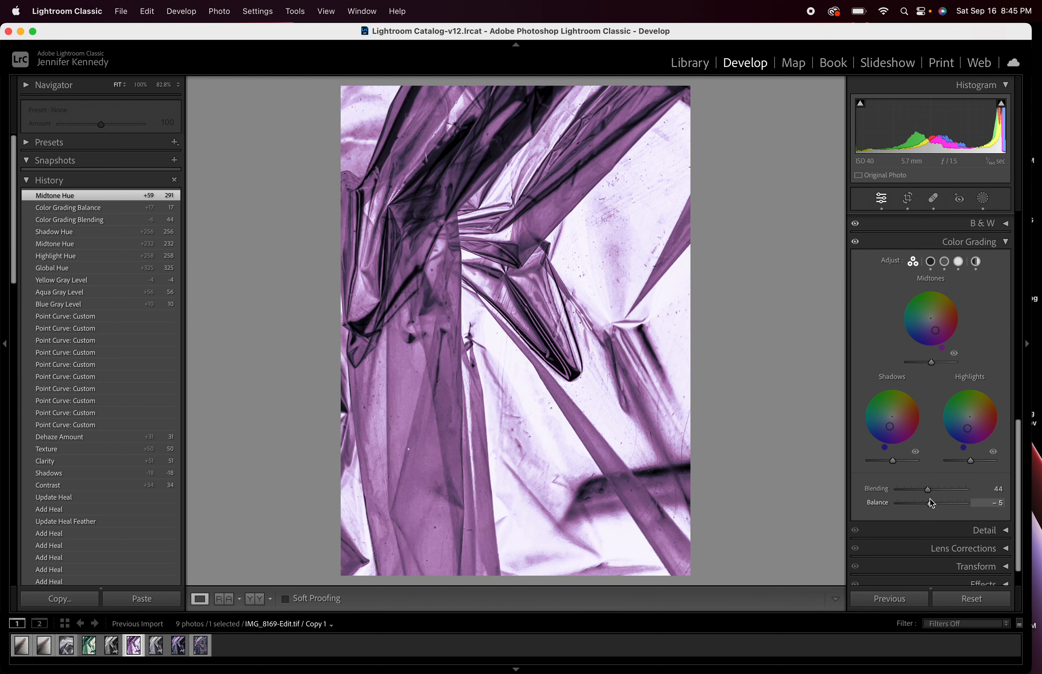
left_click_drag(941, 489, 915, 489)
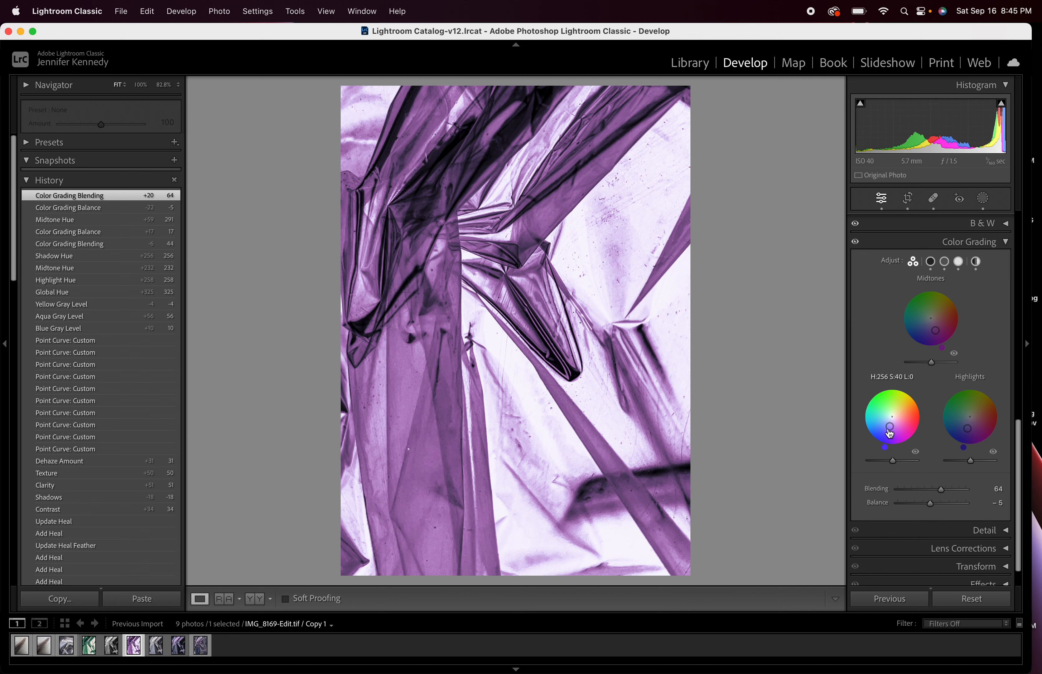
Step: Nudge the shadow saturation up and darken the grade's shadow luminance
left_click_drag(890, 431, 885, 436)
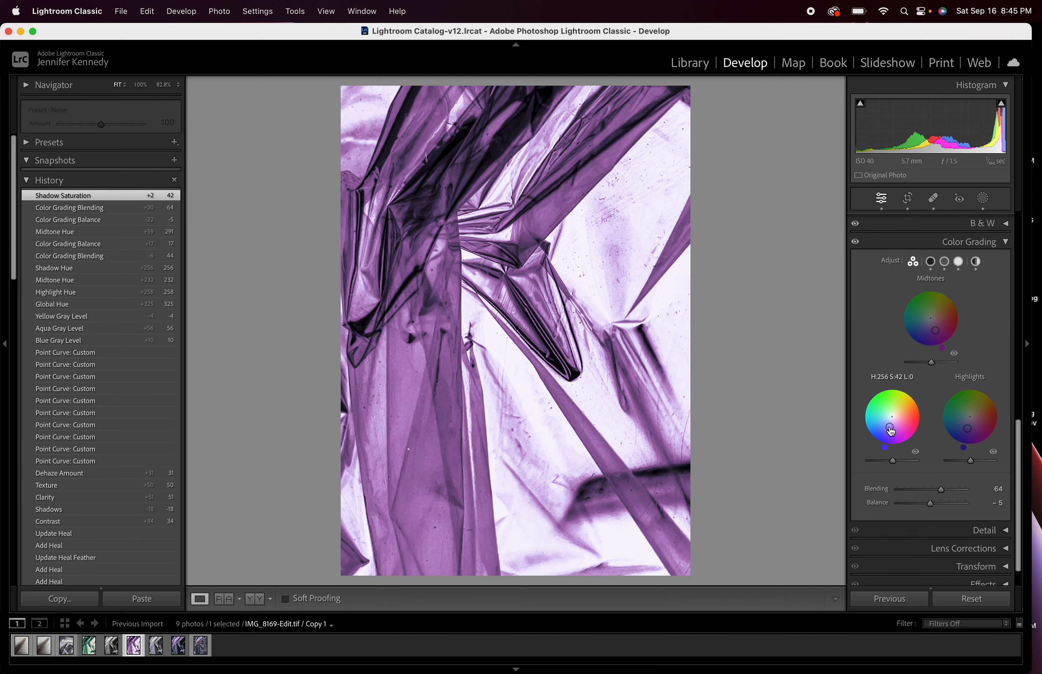
left_click_drag(891, 429, 884, 445)
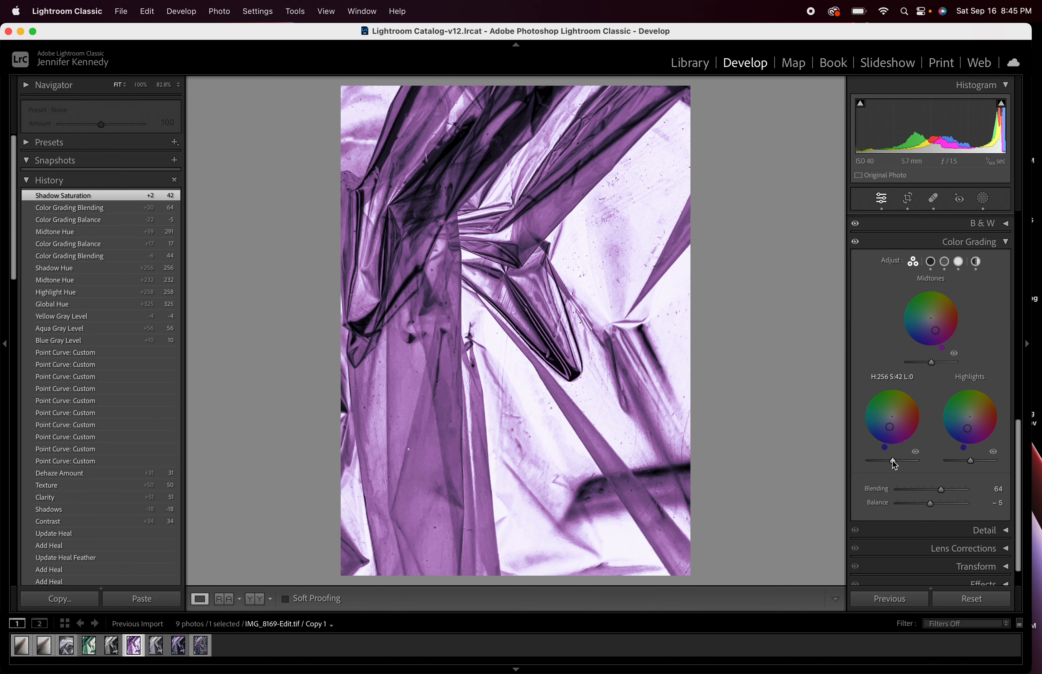
left_click_drag(887, 461, 895, 460)
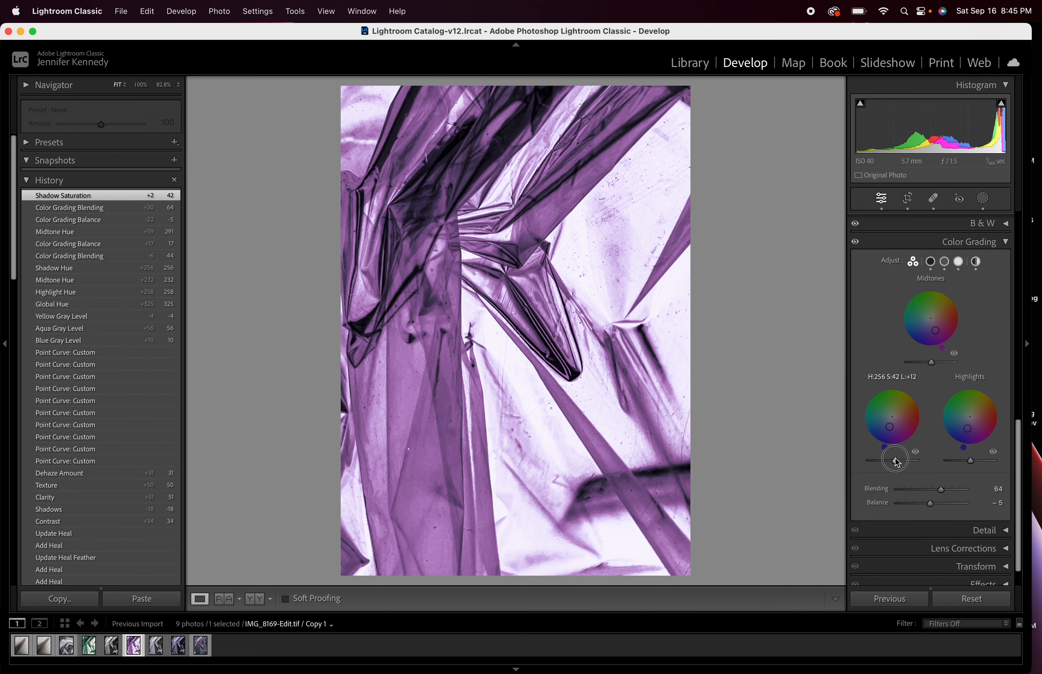
left_click_drag(895, 459, 877, 460)
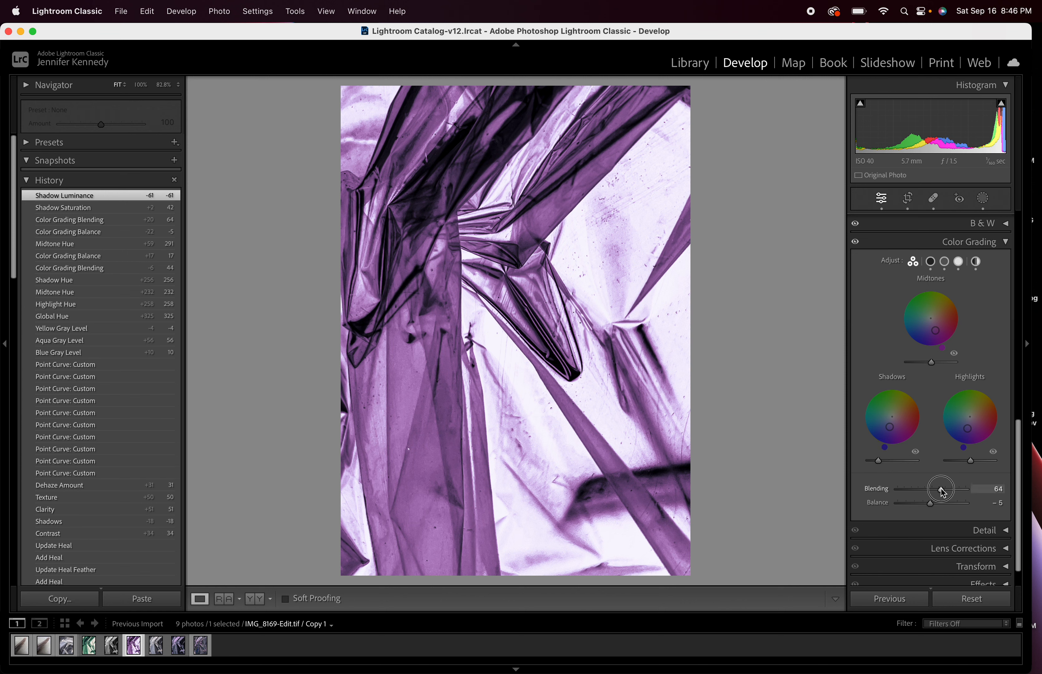
Step: Lower blending to 44 and swing the midtone hue from purple to green at 101
left_click_drag(940, 488, 924, 488)
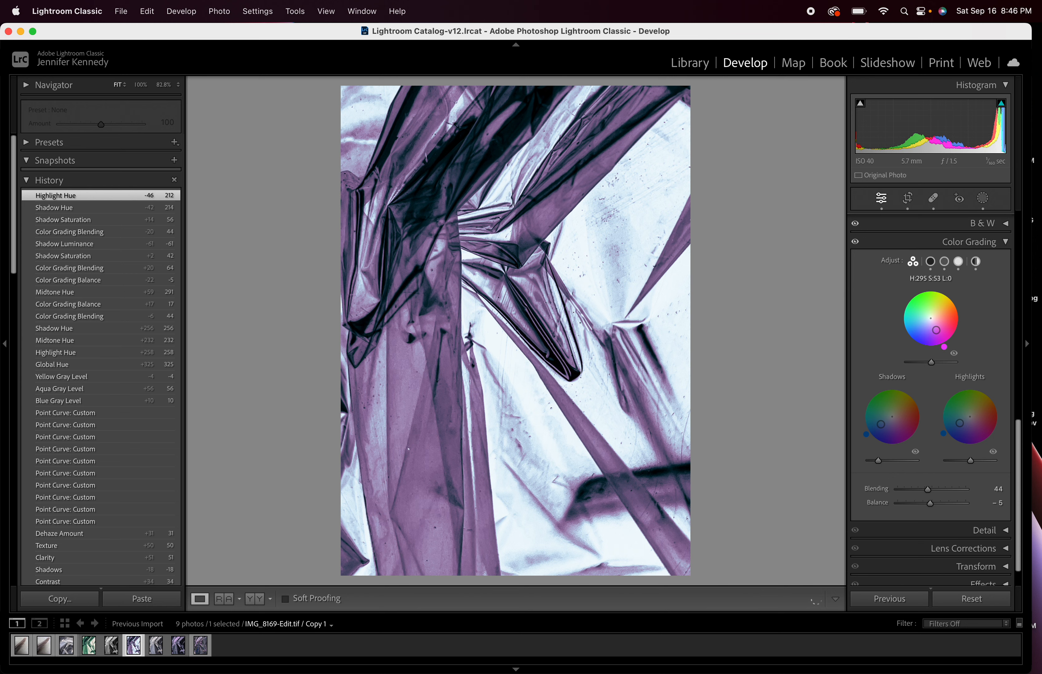
left_click_drag(948, 347, 931, 305)
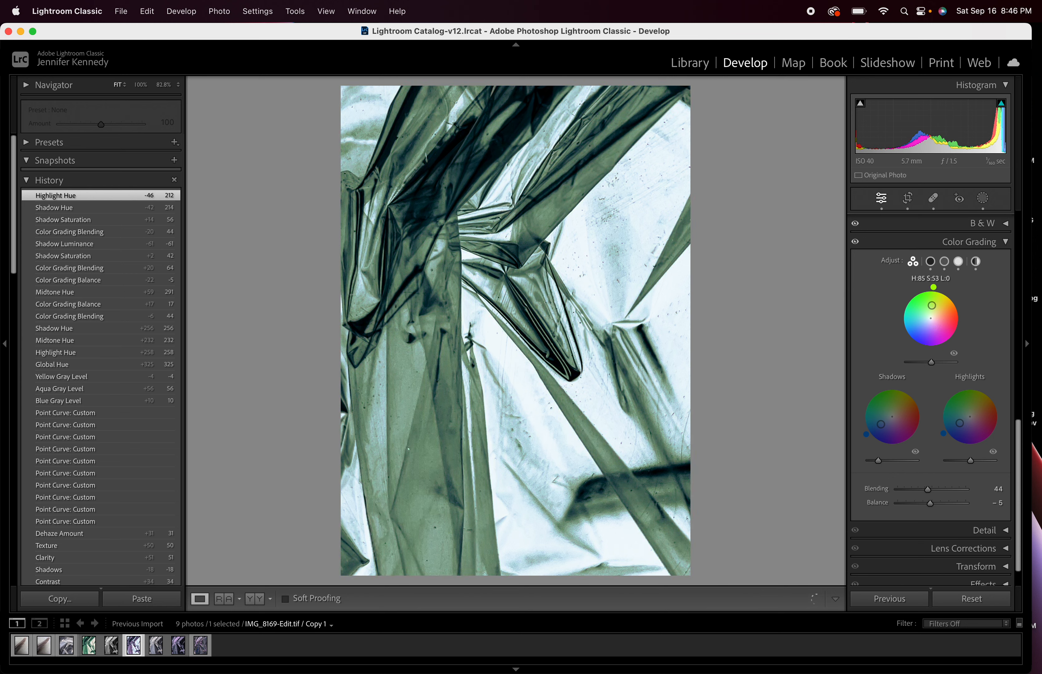
left_click_drag(931, 286, 925, 290)
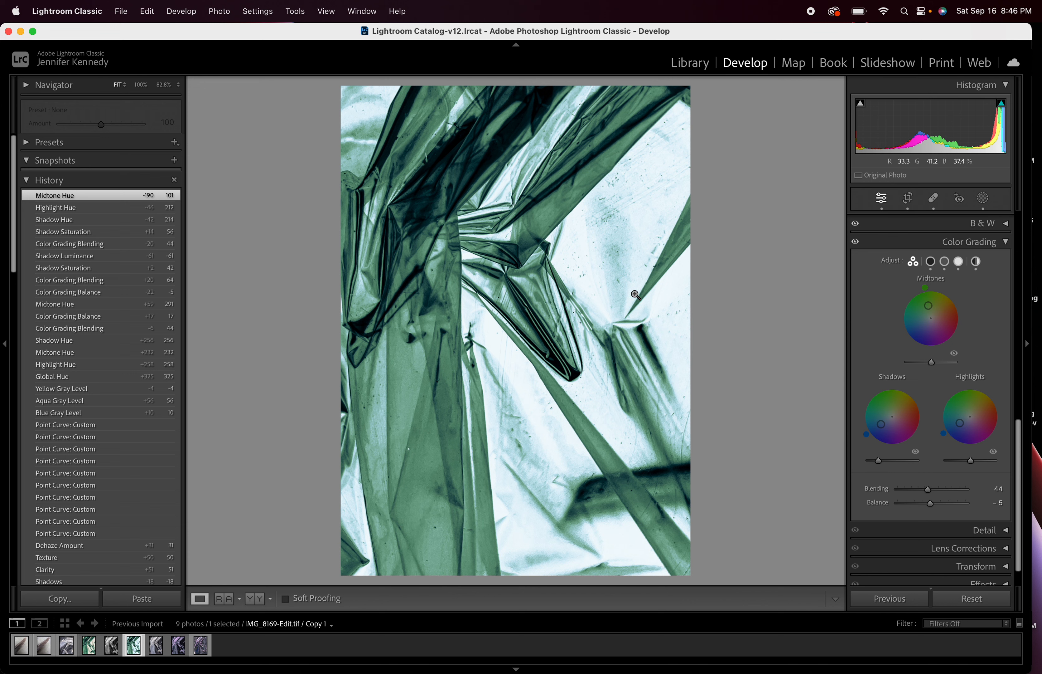
mouse_move(671, 322)
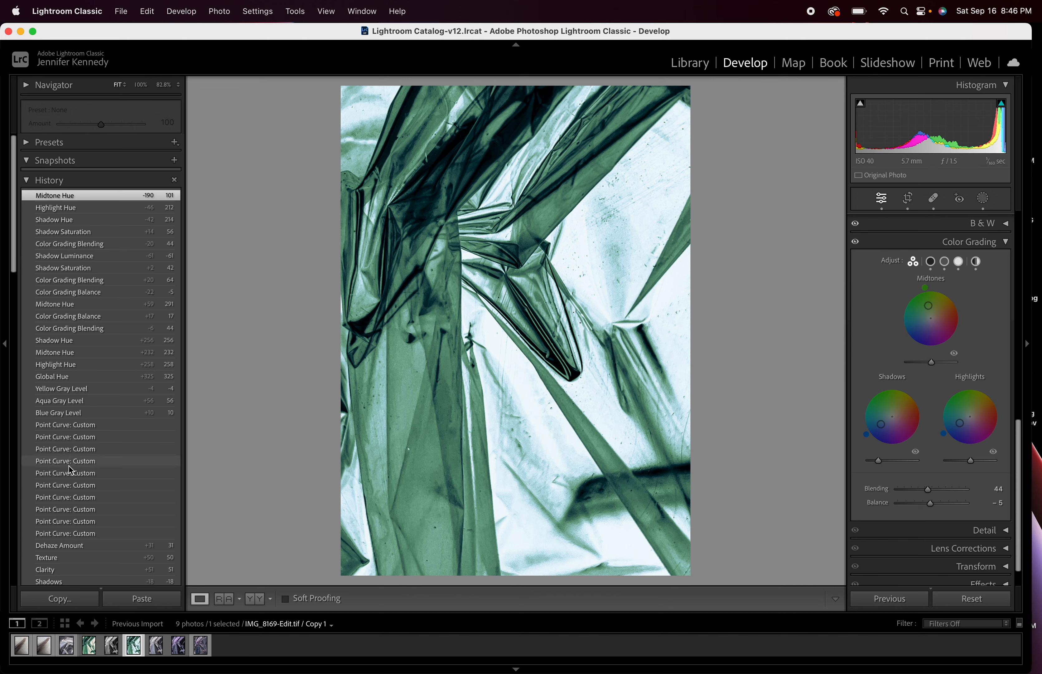
Step: Revisit the black-and-white history state, then return the copy to its latest green grade
scroll("down", 3)
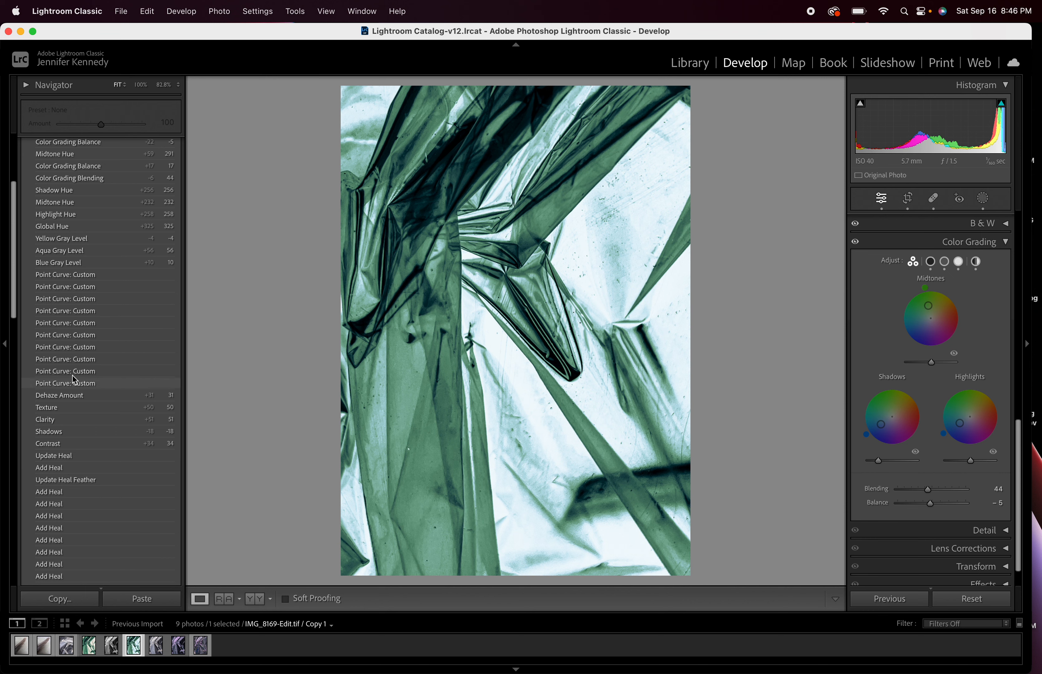
scroll("down", 3)
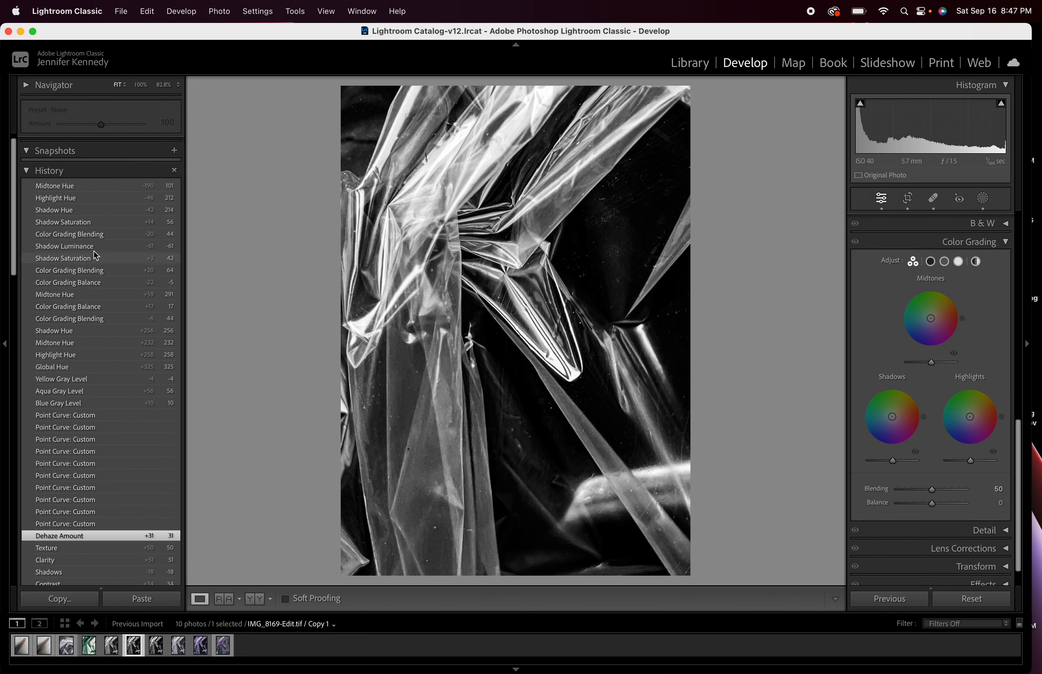
left_click(57, 185)
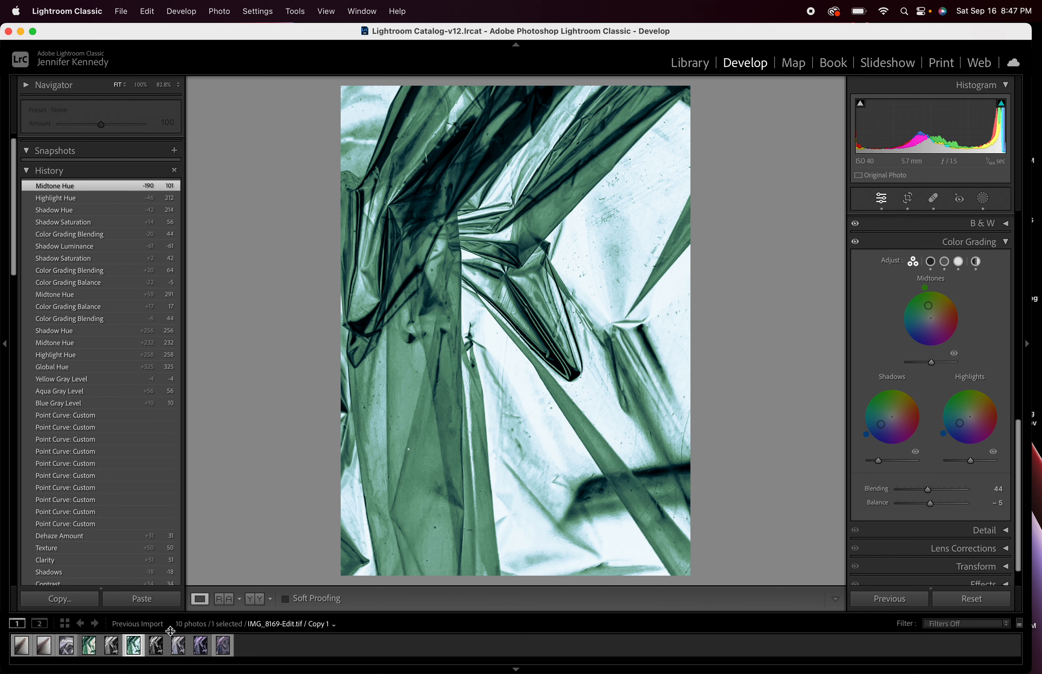
Step: Select the black-and-white copy in the filmstrip together with the green copy
left_click(155, 644)
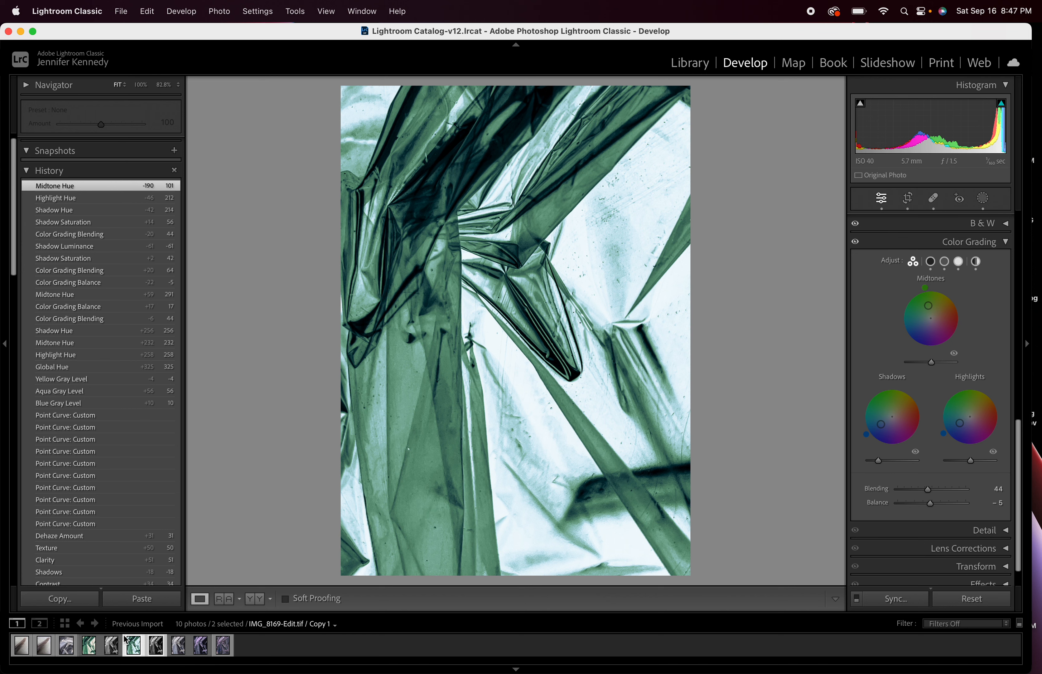
left_click(154, 644)
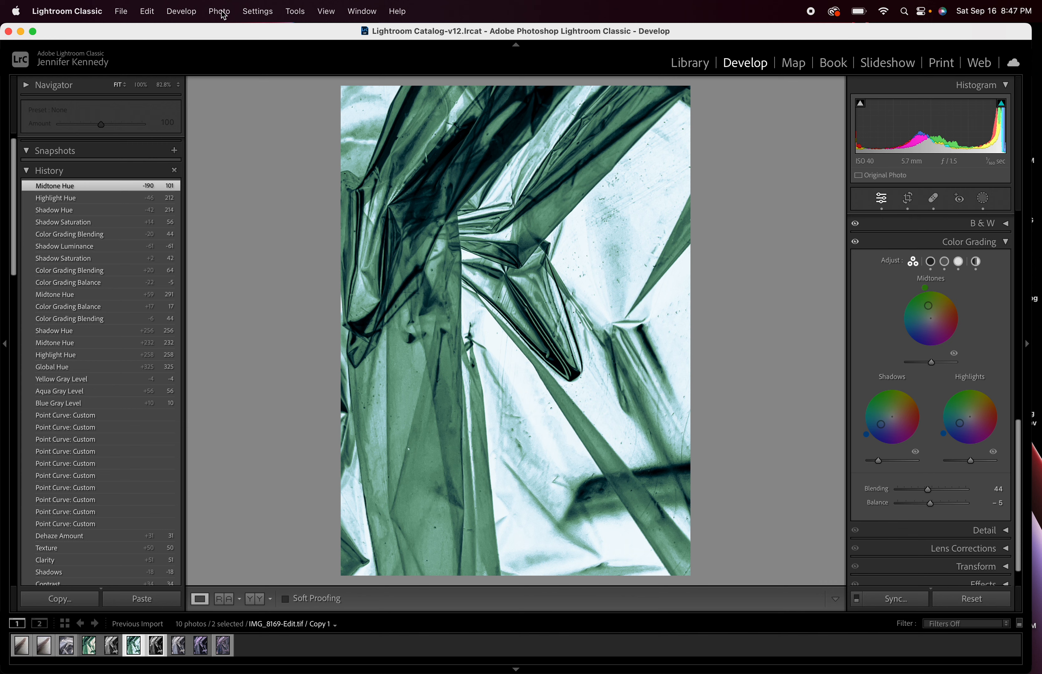
left_click(219, 11)
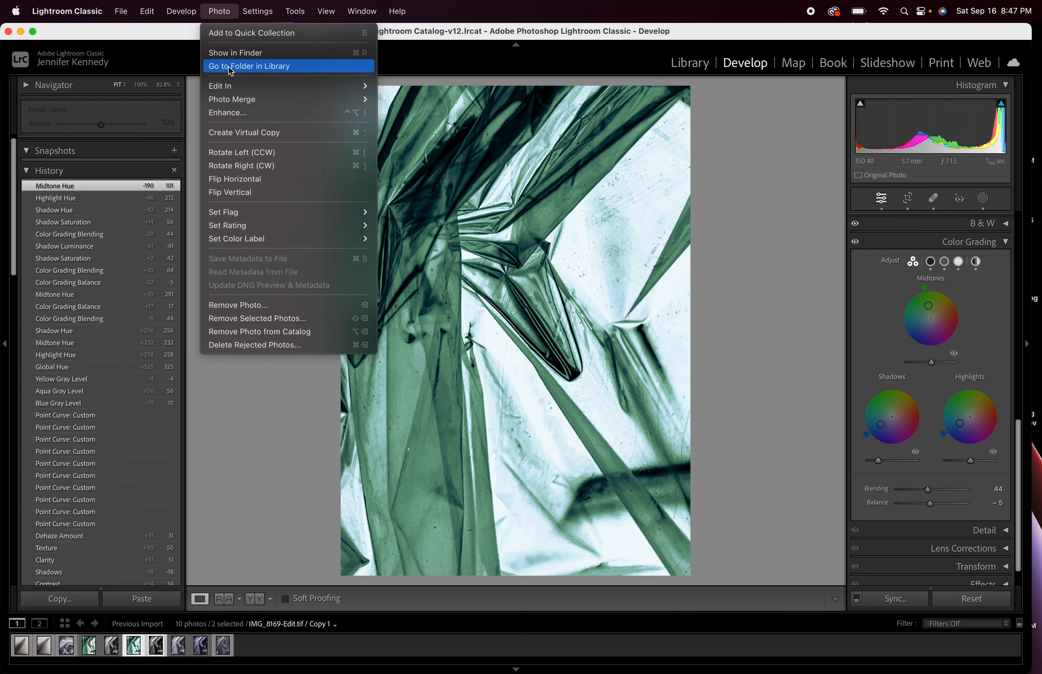
mouse_move(220, 85)
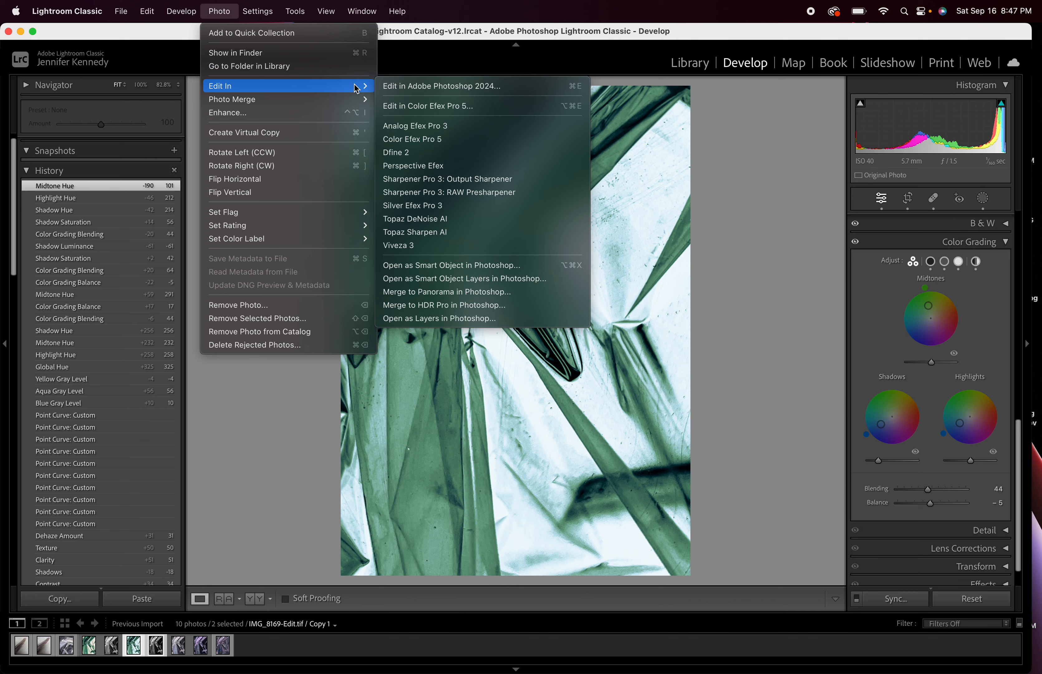
mouse_move(454, 265)
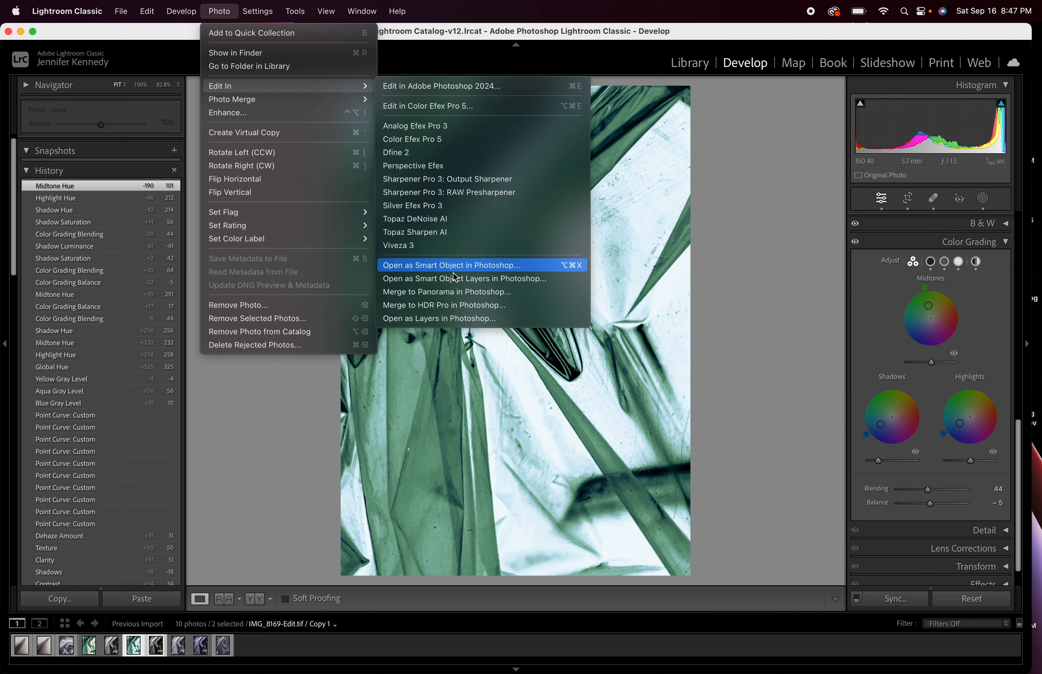
mouse_move(452, 318)
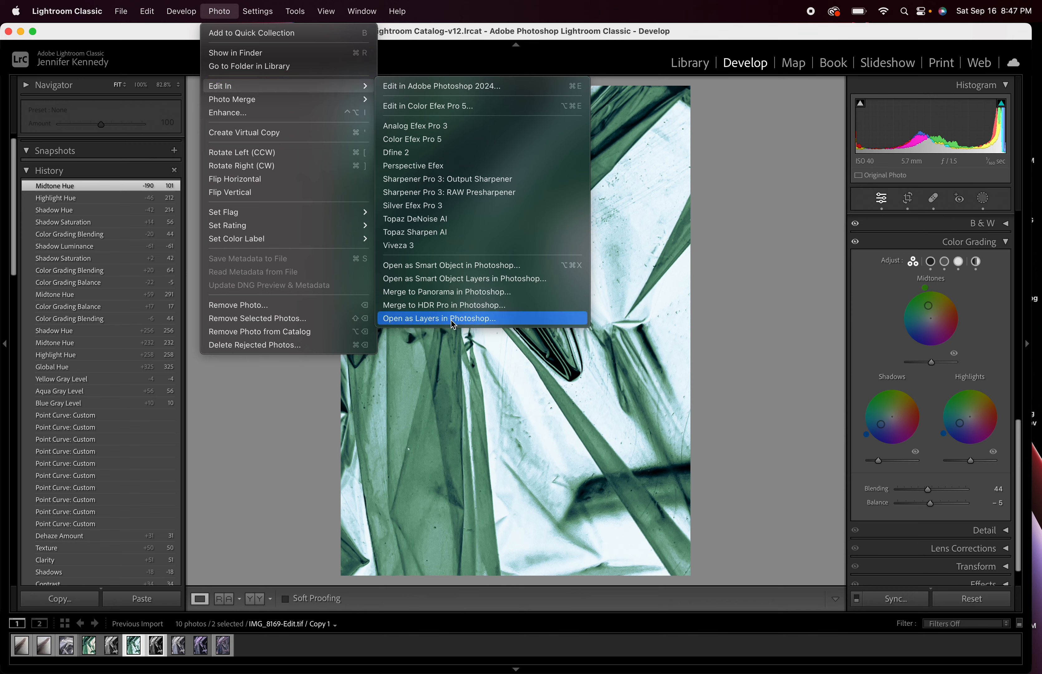
Step: Open both selected copies as layers of one Photoshop document, IMG_8169-Edit.tif
left_click(439, 318)
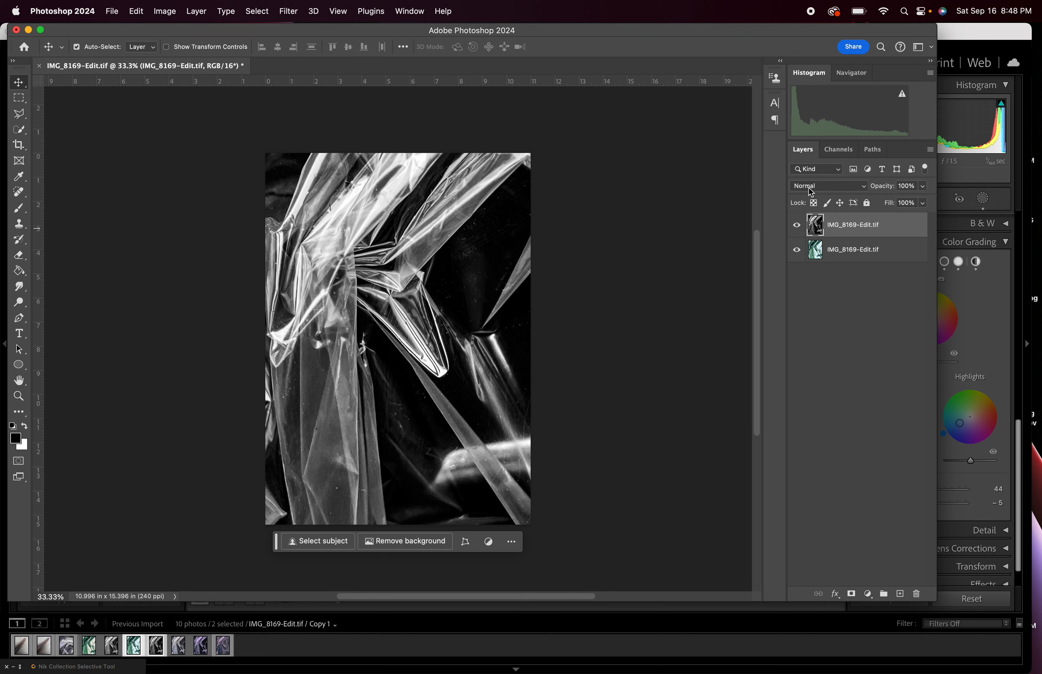
mouse_move(911, 193)
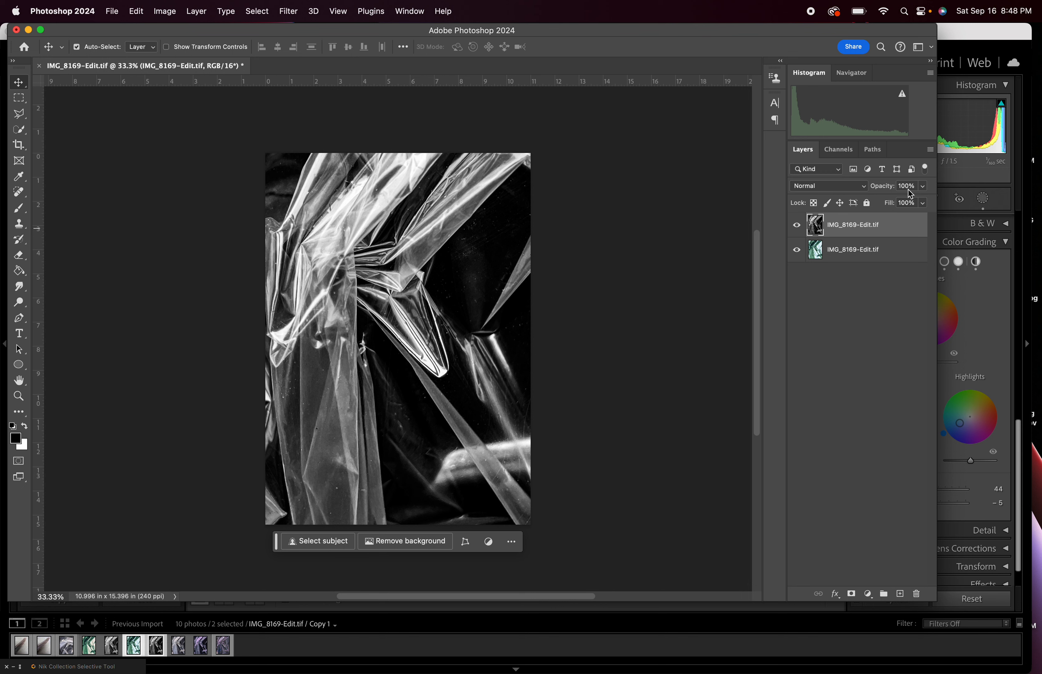
mouse_move(854, 247)
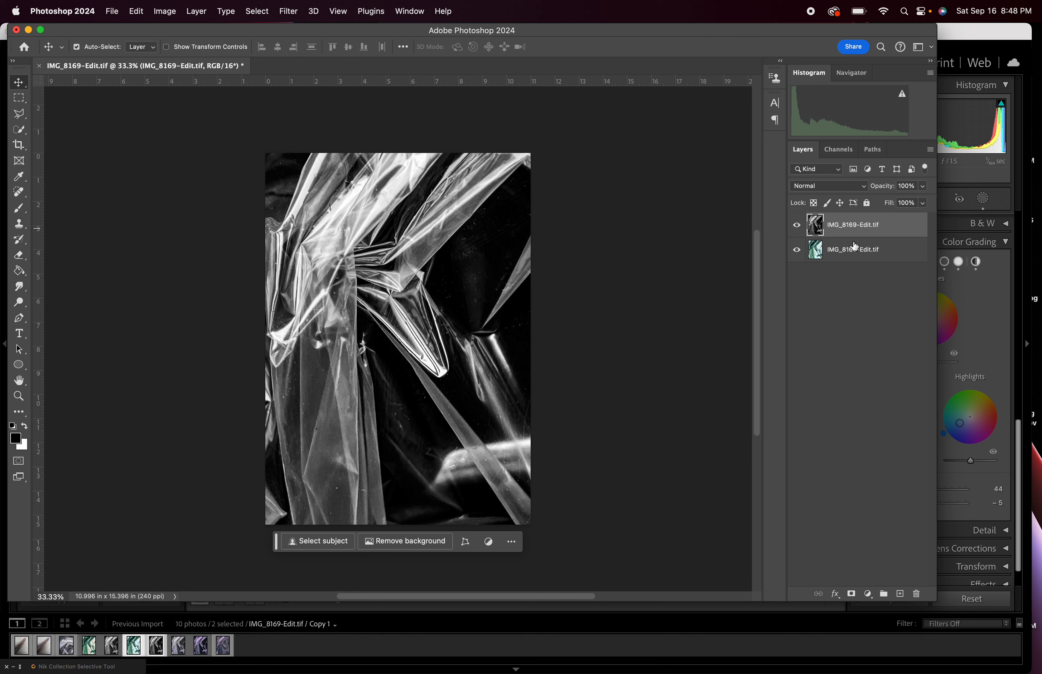
Step: Move the green-graded layer above the black-and-white layer in the Layers panel
left_click(853, 249)
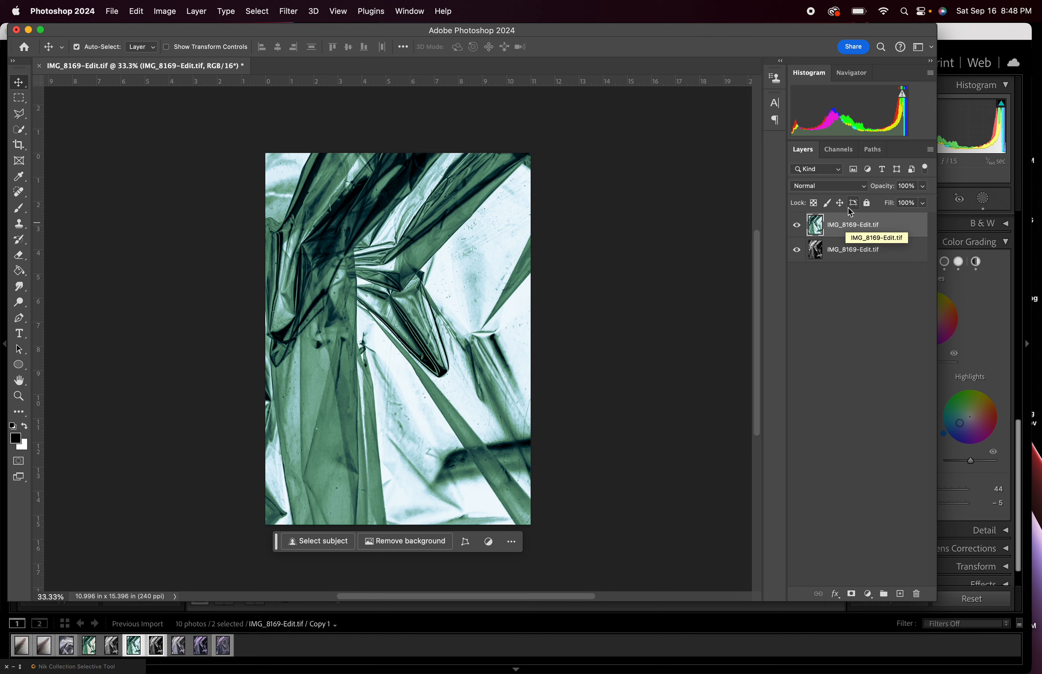
left_click(828, 185)
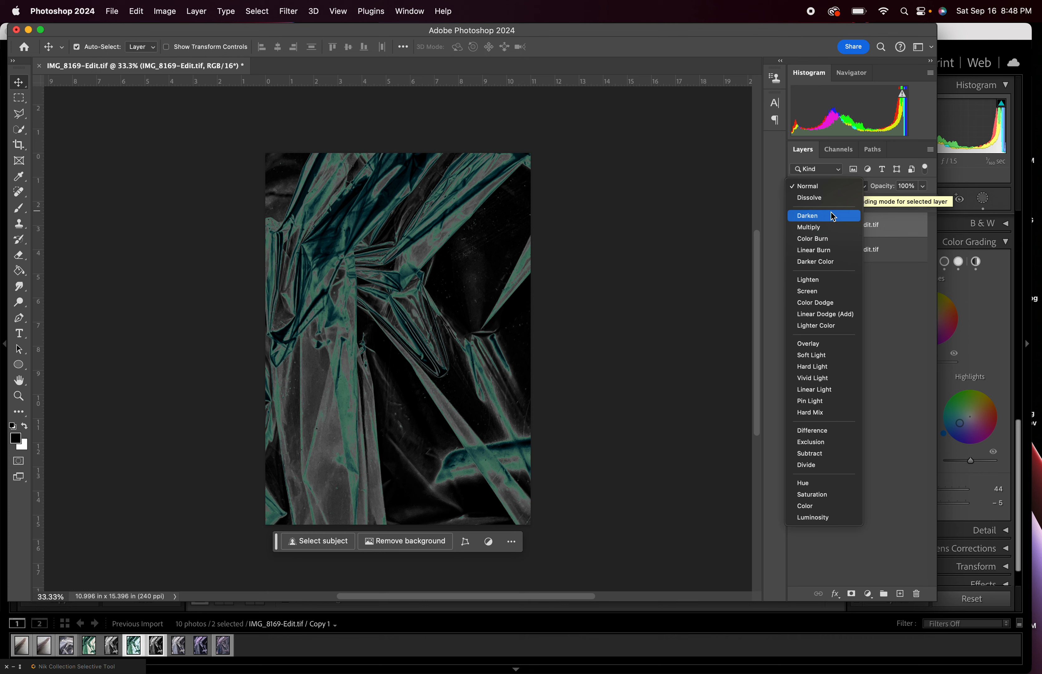
mouse_move(809, 227)
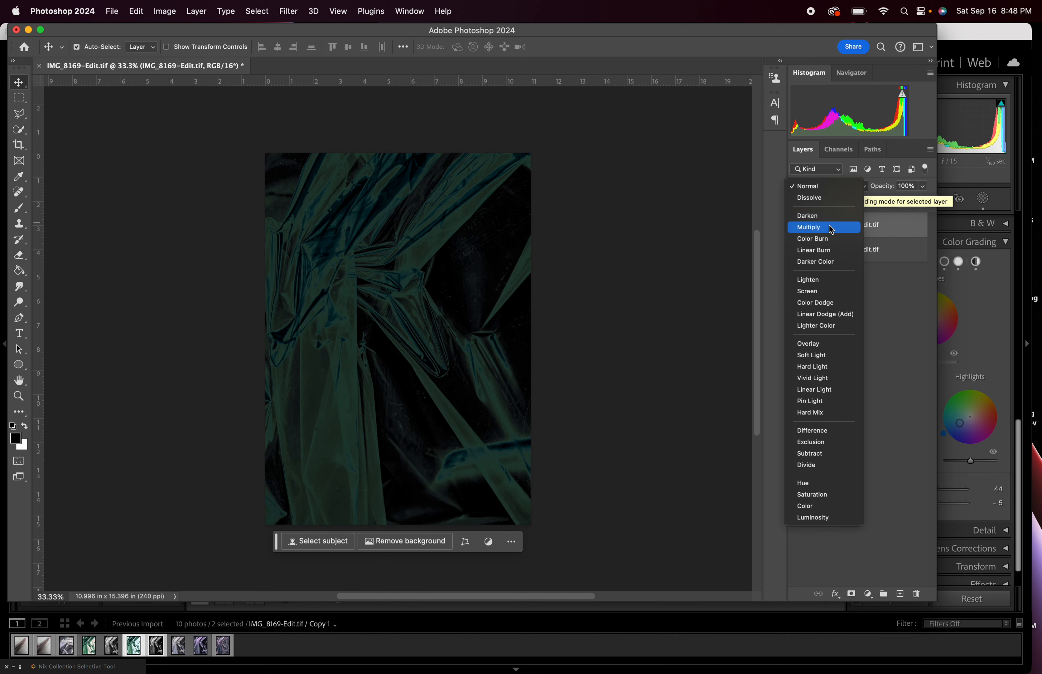
mouse_move(812, 239)
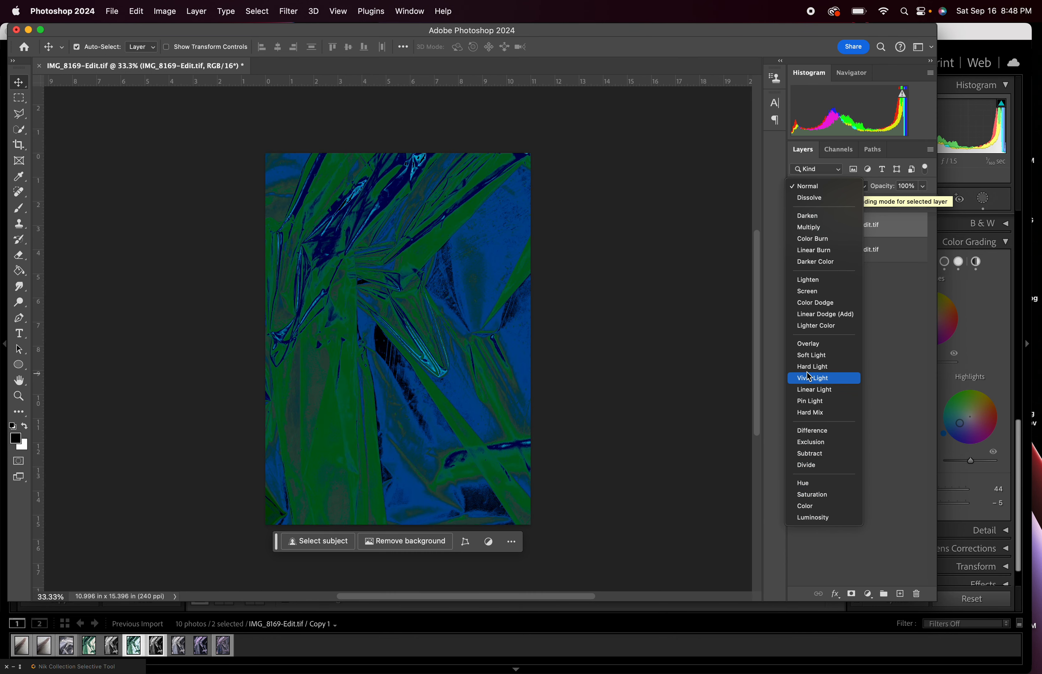
mouse_move(807, 215)
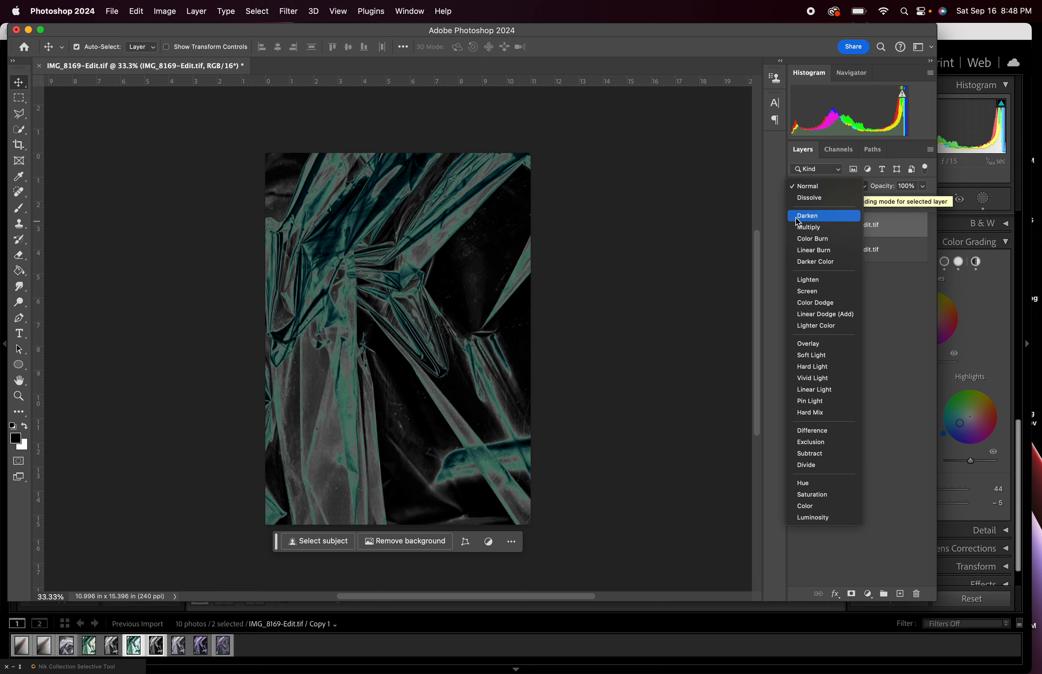
Step: Set the green top layer's blend mode to Darken
left_click(807, 215)
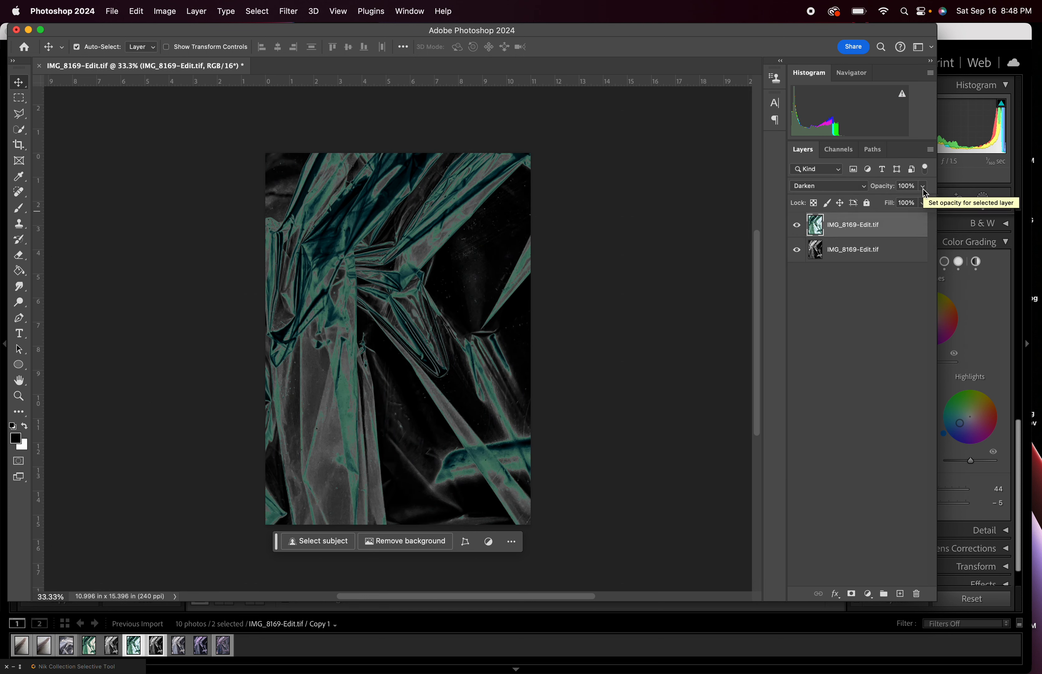
Step: Try the green layer from near-minimum to full opacity, then settle it at 73%
left_click_drag(921, 186, 920, 186)
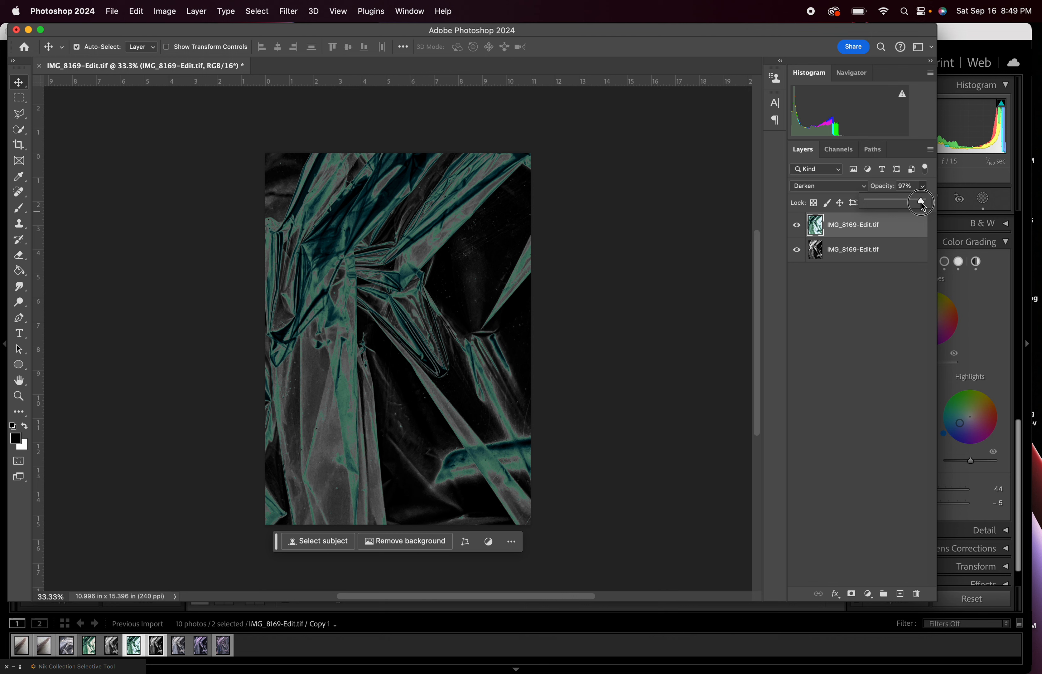
left_click_drag(920, 202, 896, 202)
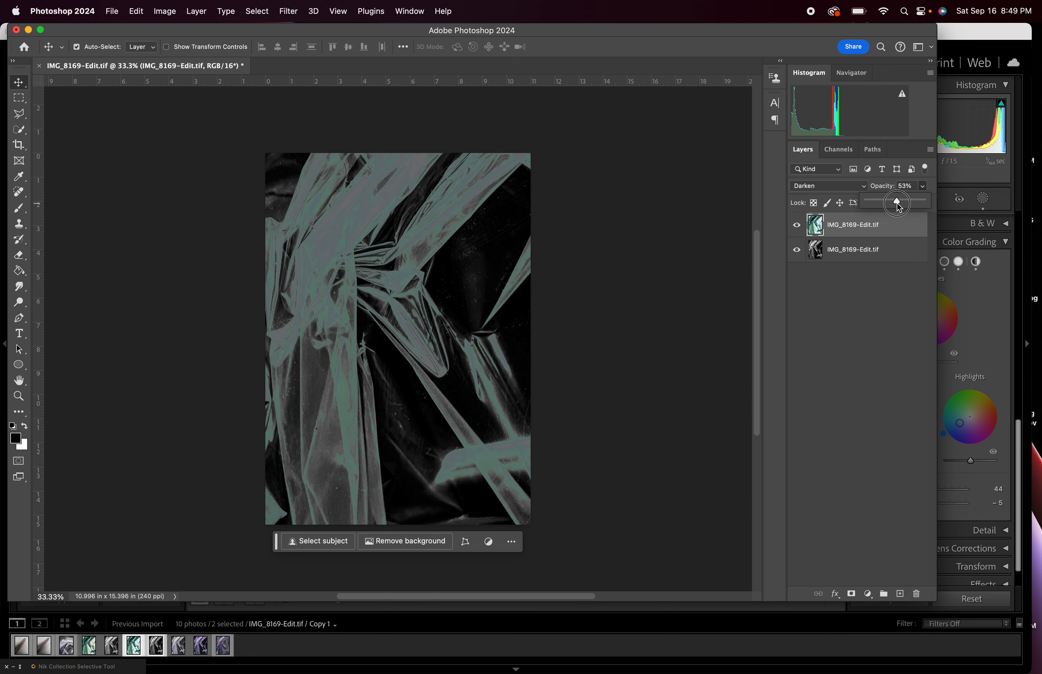
left_click_drag(897, 202, 873, 203)
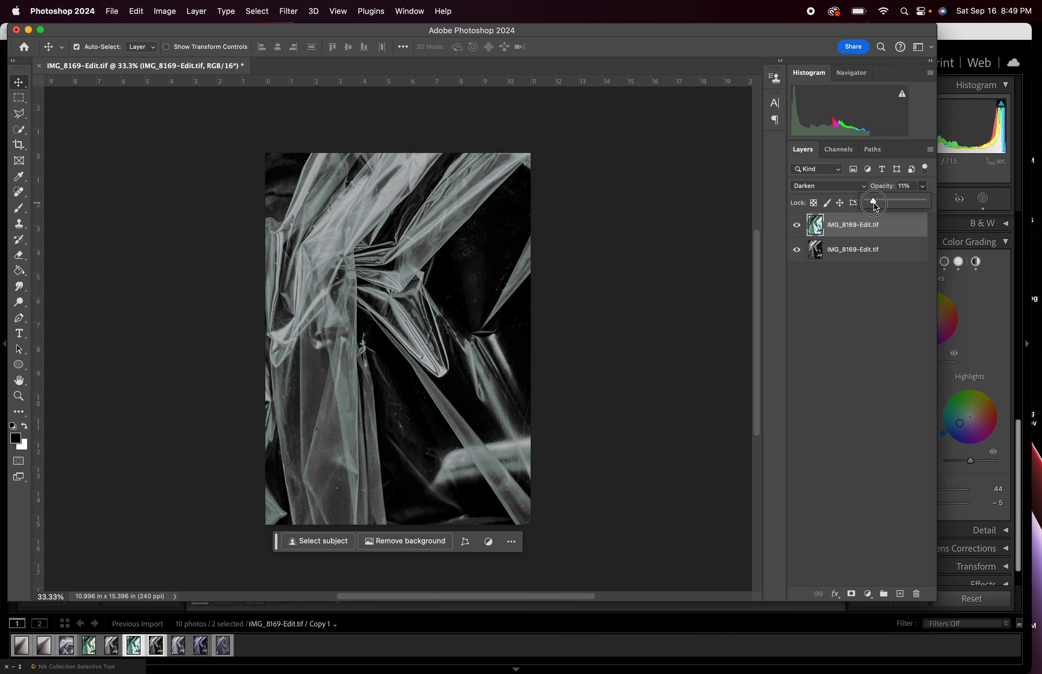
left_click_drag(884, 202, 870, 202)
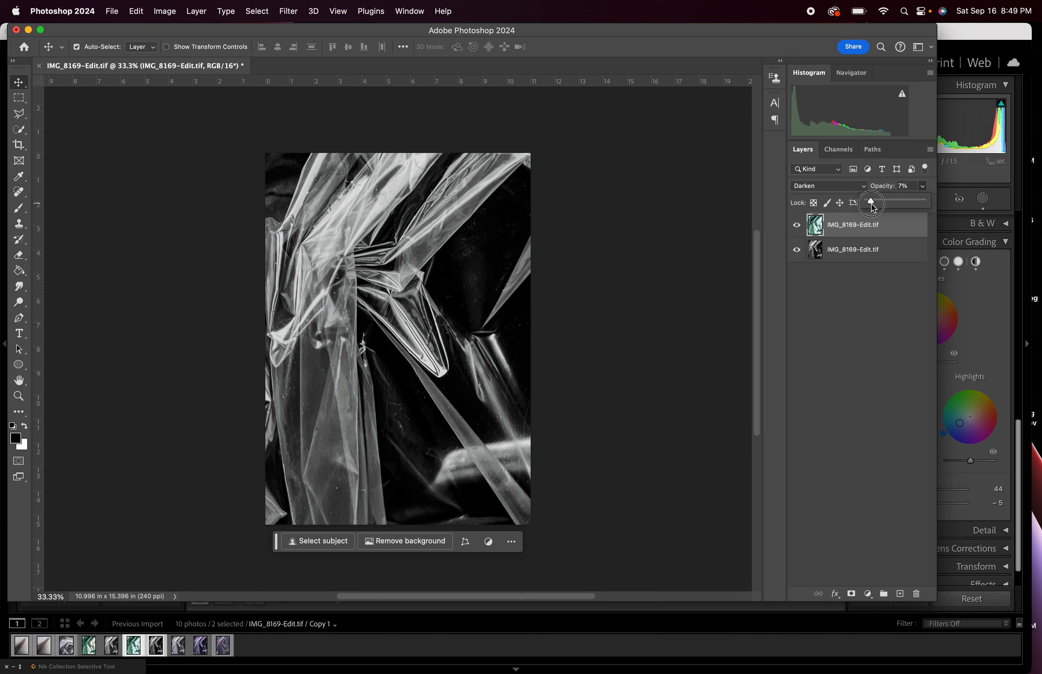
left_click_drag(872, 202, 870, 202)
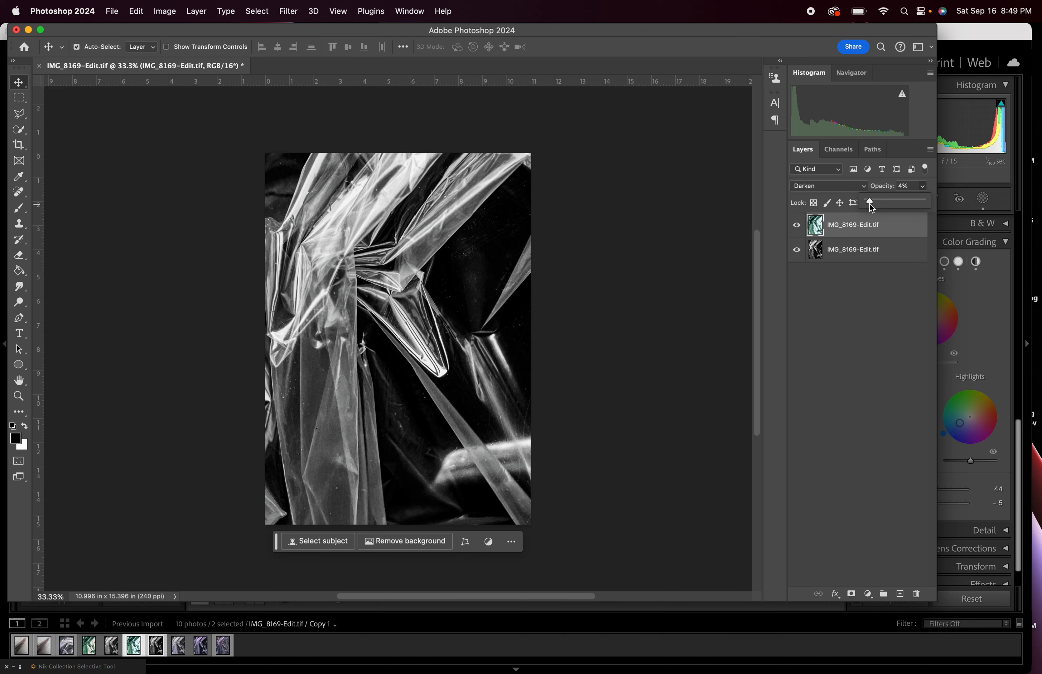
mouse_move(878, 207)
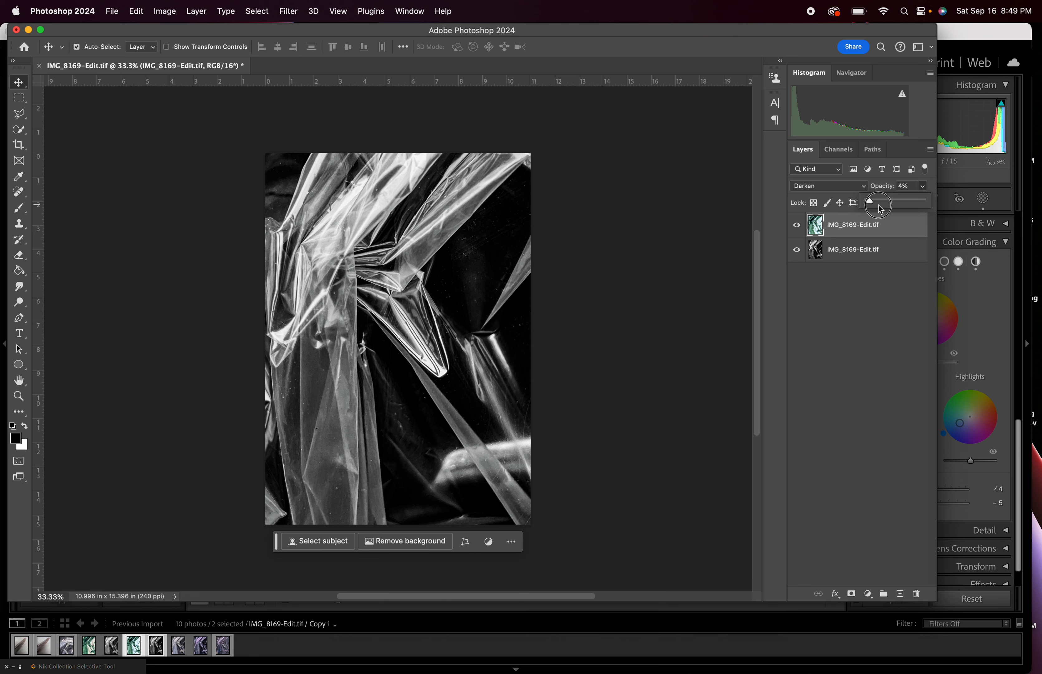
left_click_drag(878, 202, 923, 201)
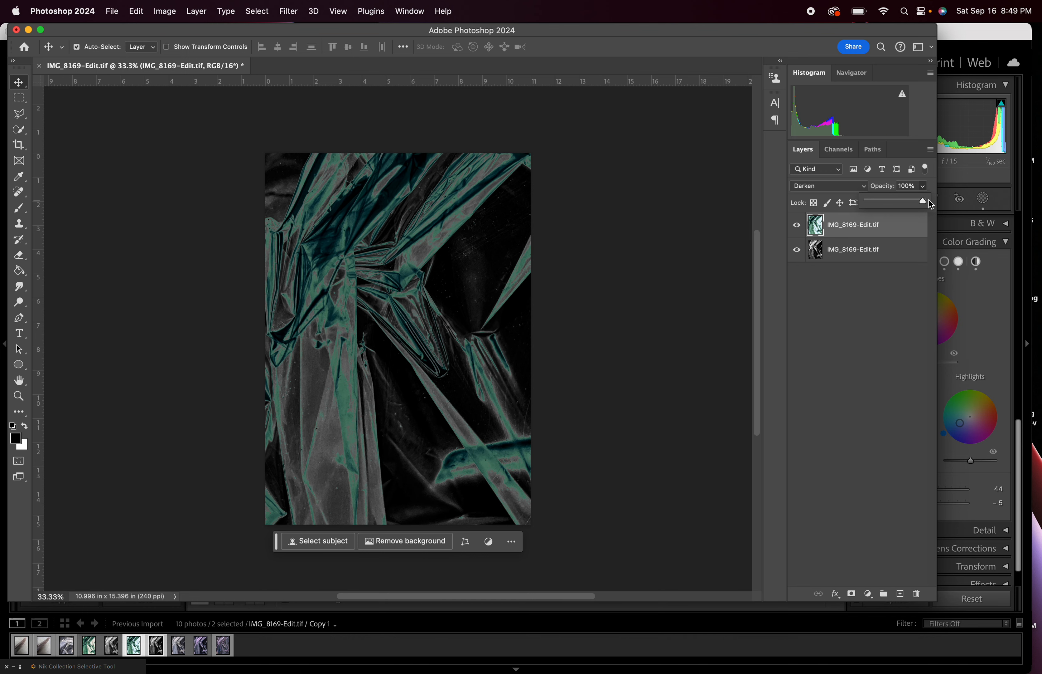
mouse_move(470, 279)
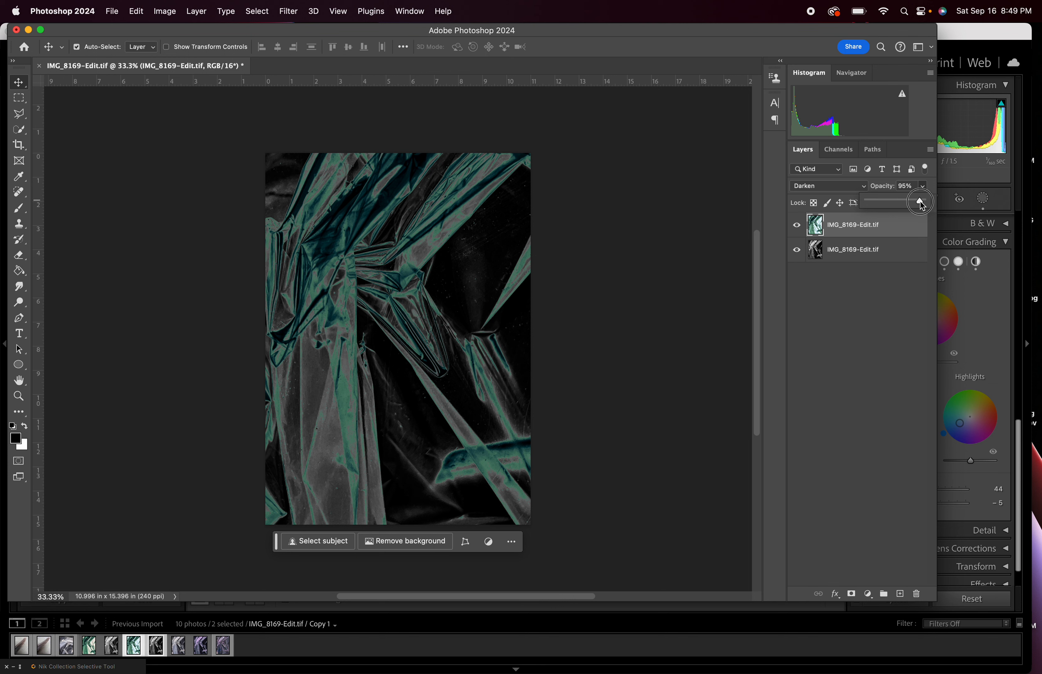
left_click_drag(921, 202, 897, 201)
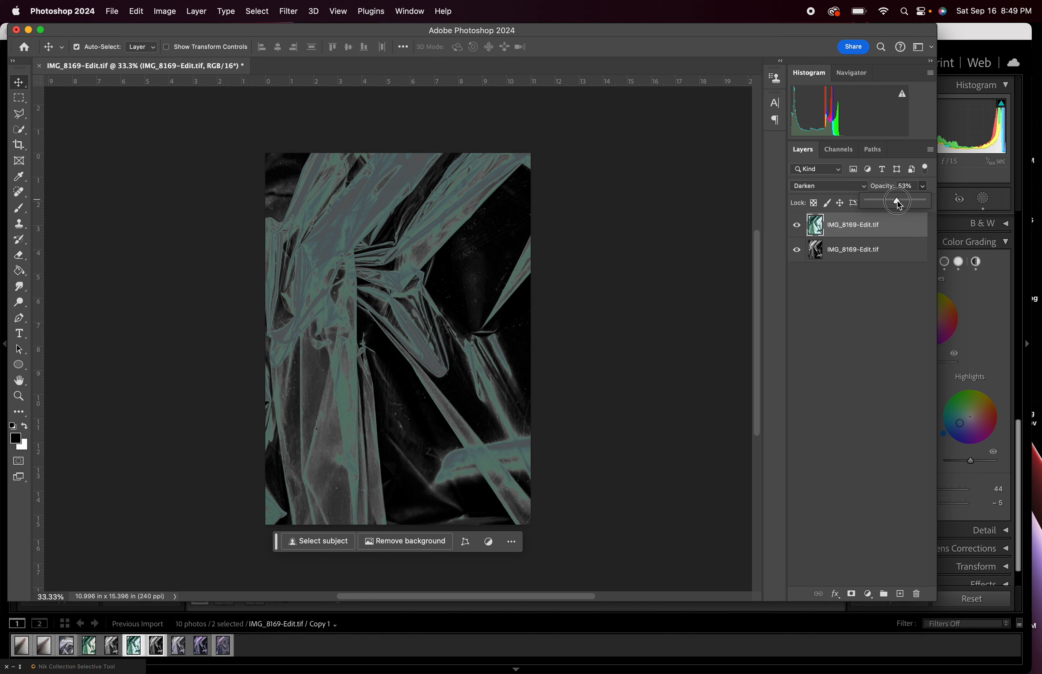
left_click_drag(898, 201, 908, 200)
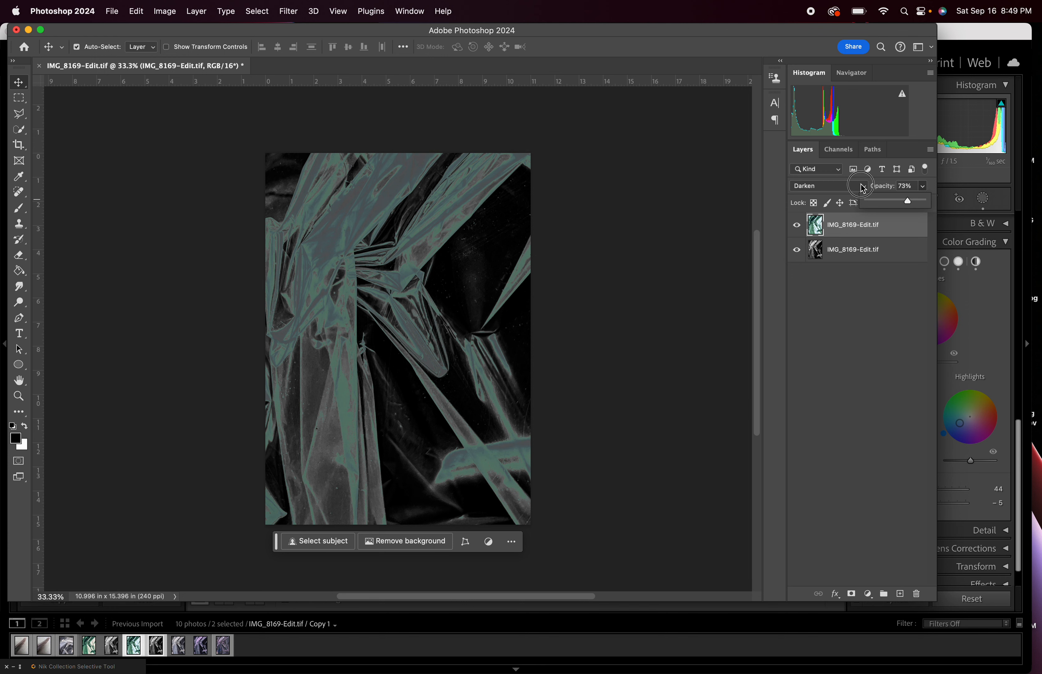
left_click(812, 185)
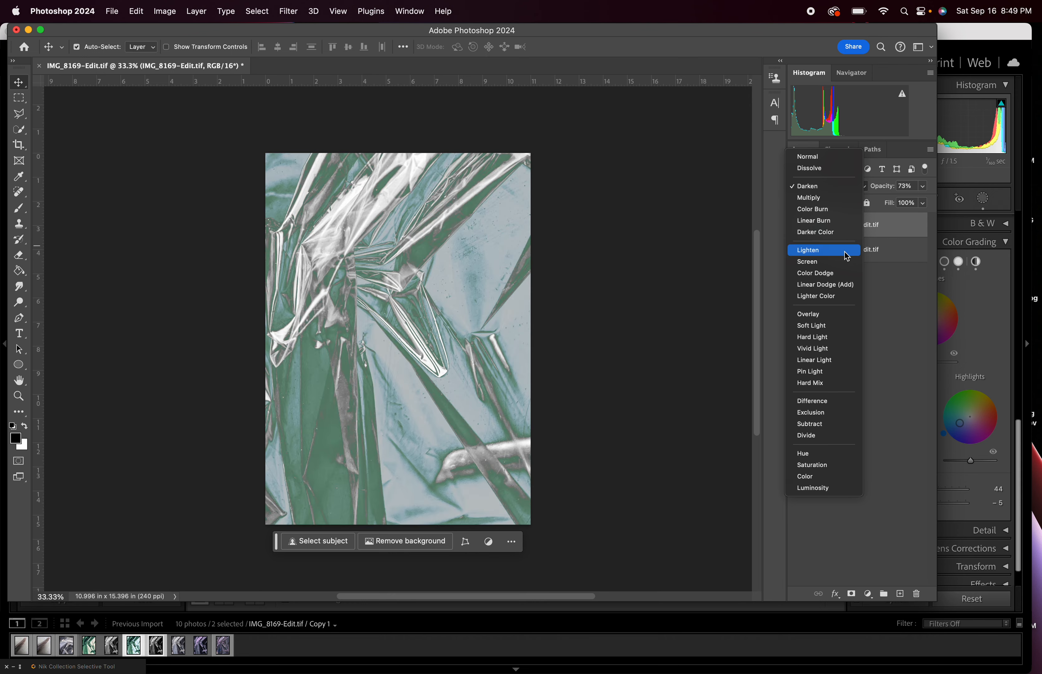
mouse_move(838, 311)
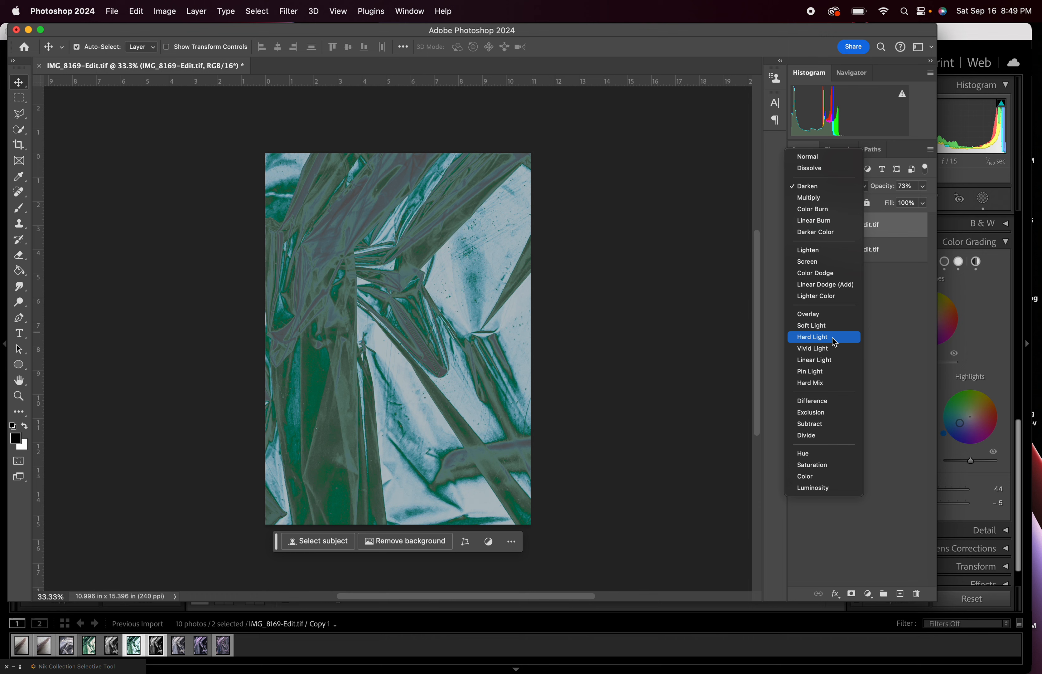
Step: Blend the green layer with Vivid Light and set its opacity to 67%
left_click(812, 348)
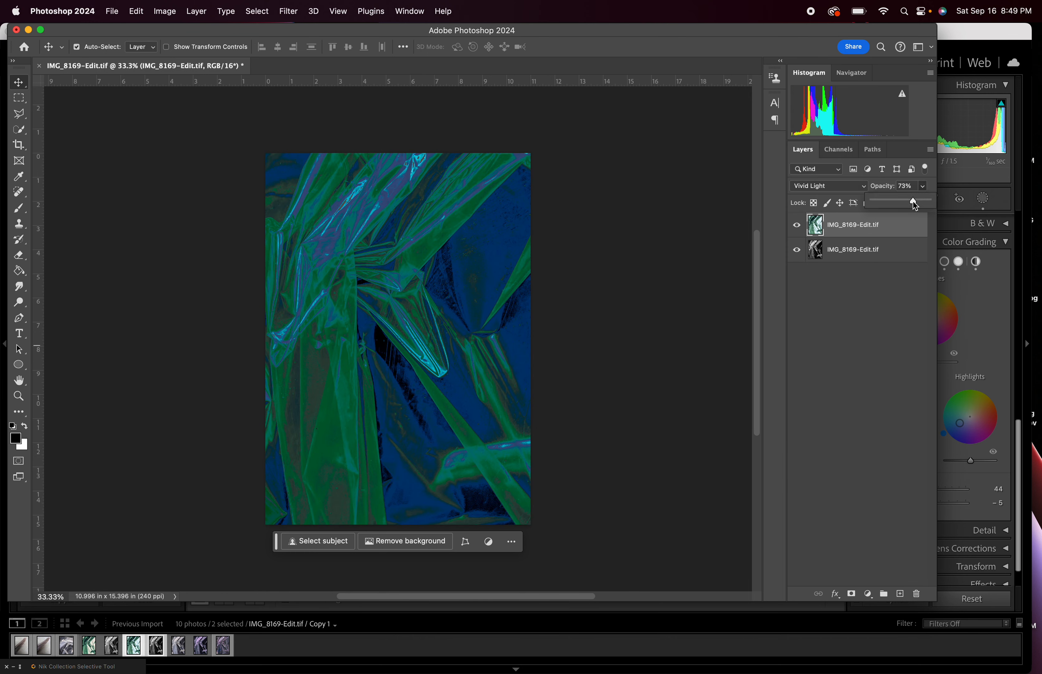
left_click_drag(912, 202, 901, 202)
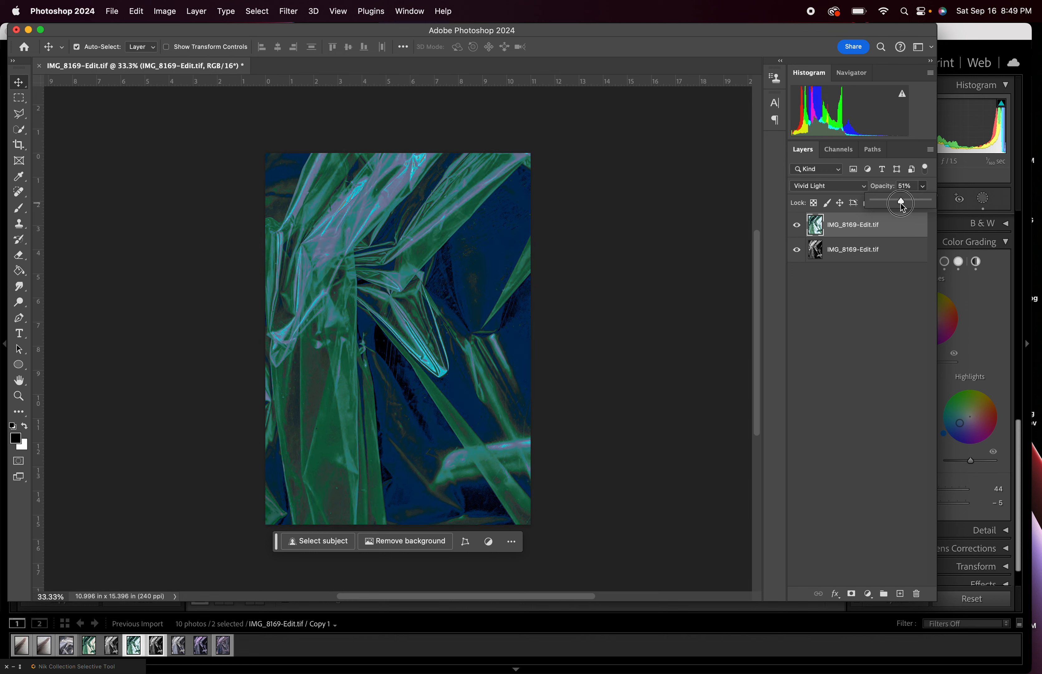
left_click_drag(899, 202, 902, 202)
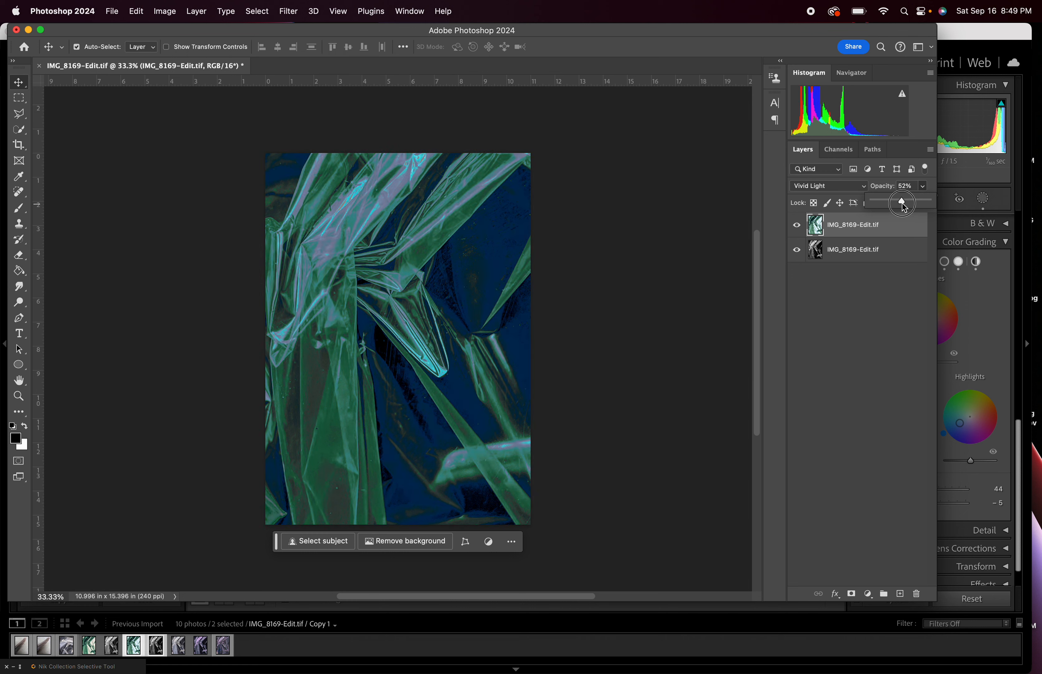
left_click_drag(902, 201, 908, 202)
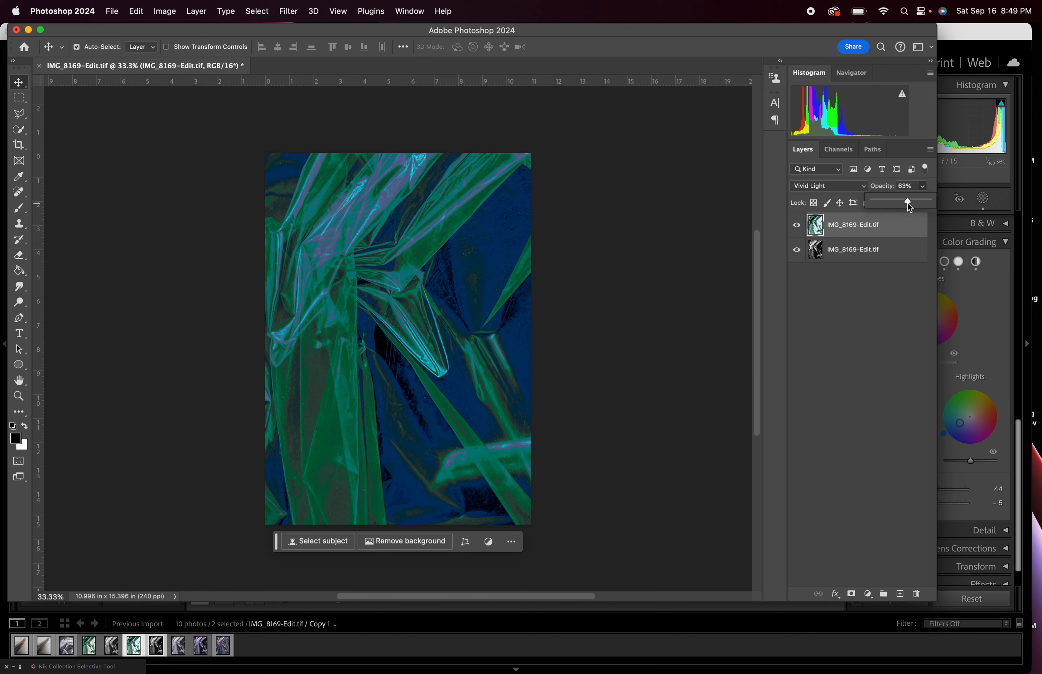
left_click_drag(908, 202, 906, 202)
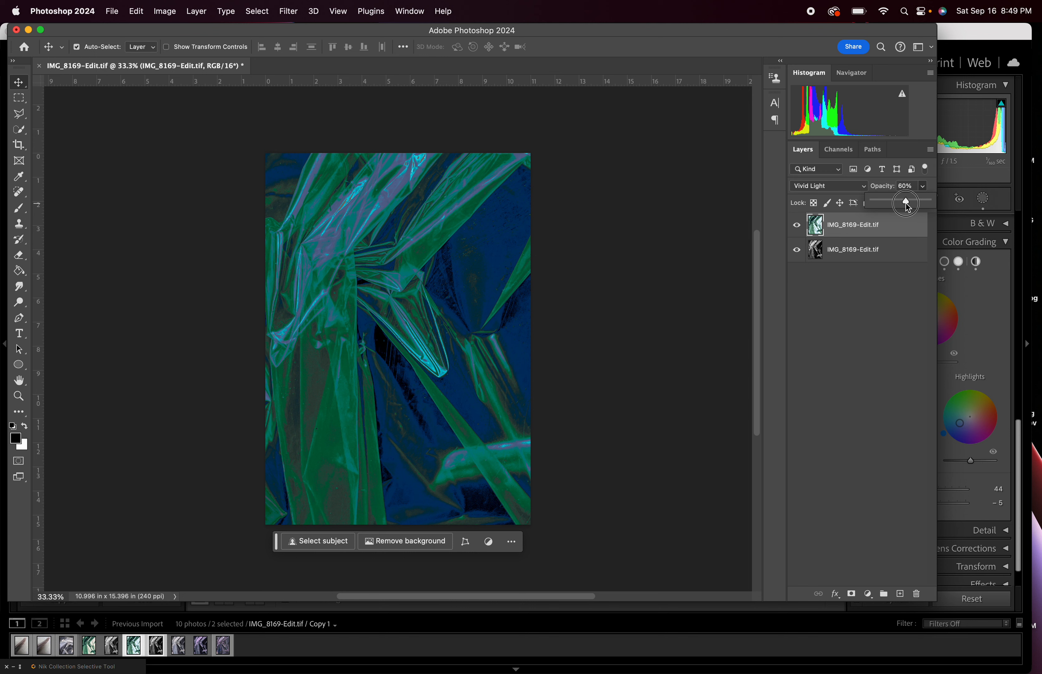
left_click_drag(905, 202, 911, 202)
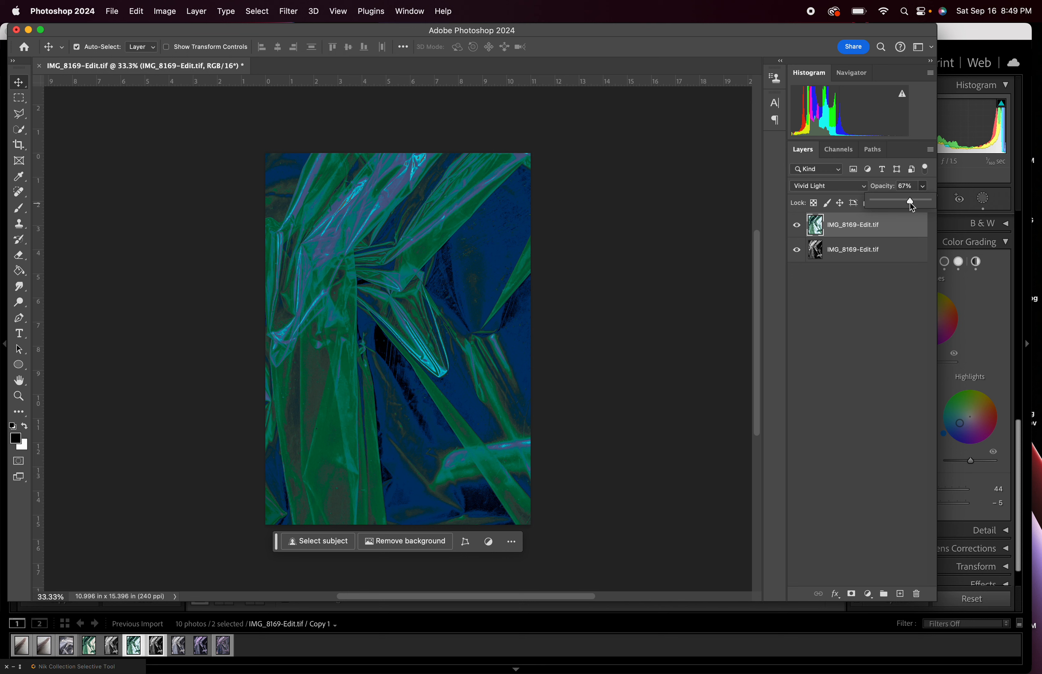
mouse_move(236, 22)
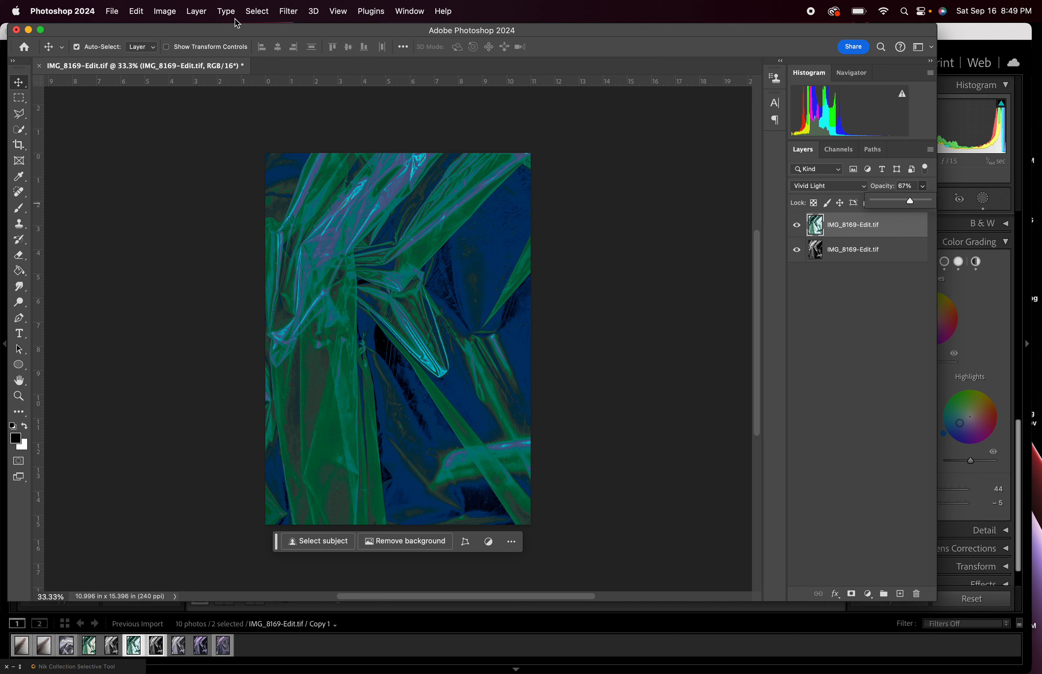
mouse_move(112, 12)
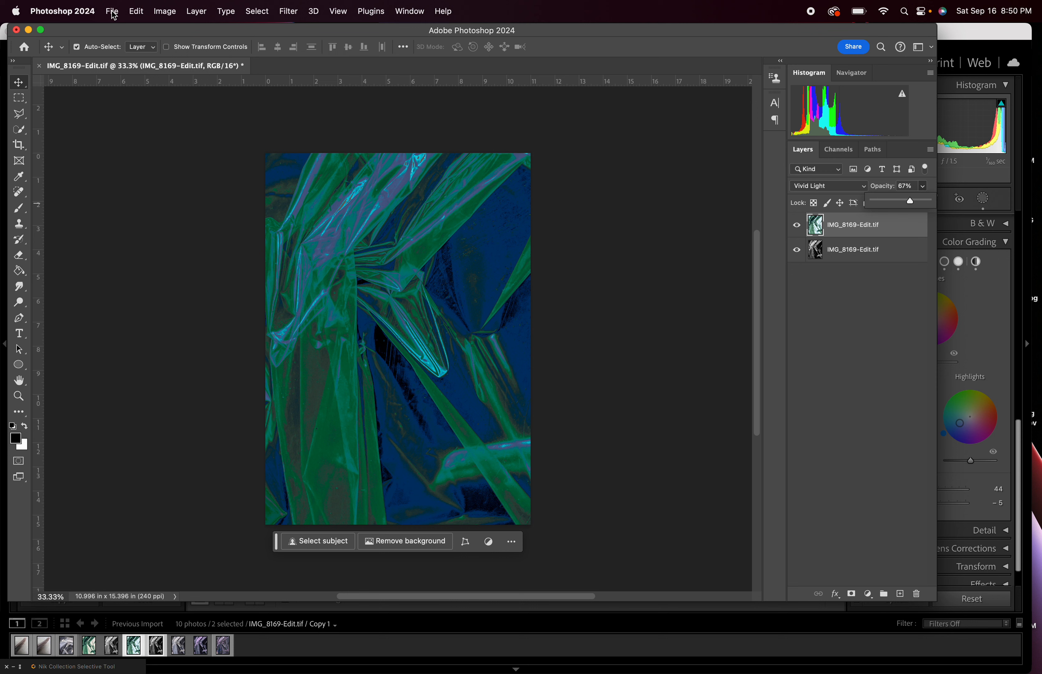
Step: Close the blended document, saving it as IMG_8169-Edit-Edit.tif
left_click(111, 10)
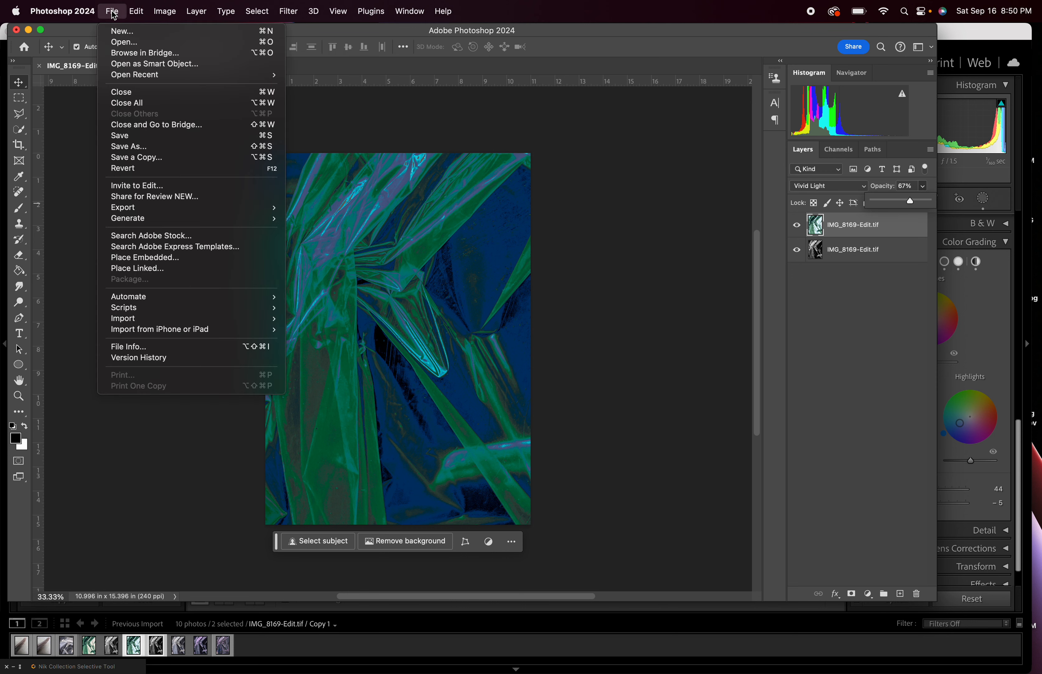
mouse_move(121, 92)
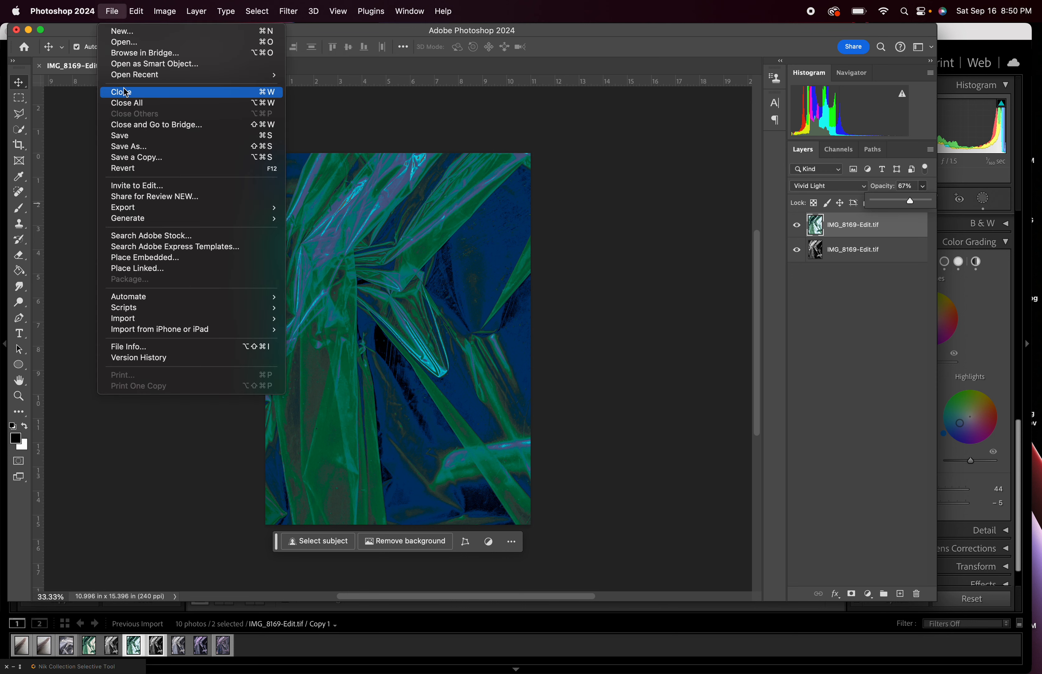
left_click(120, 92)
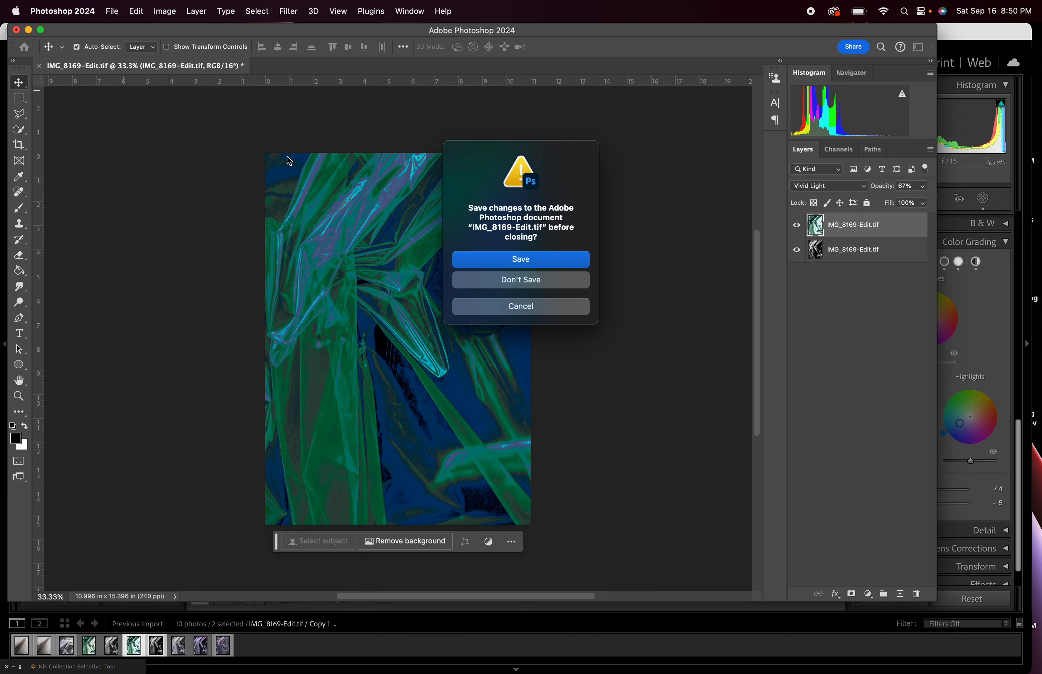
left_click(520, 259)
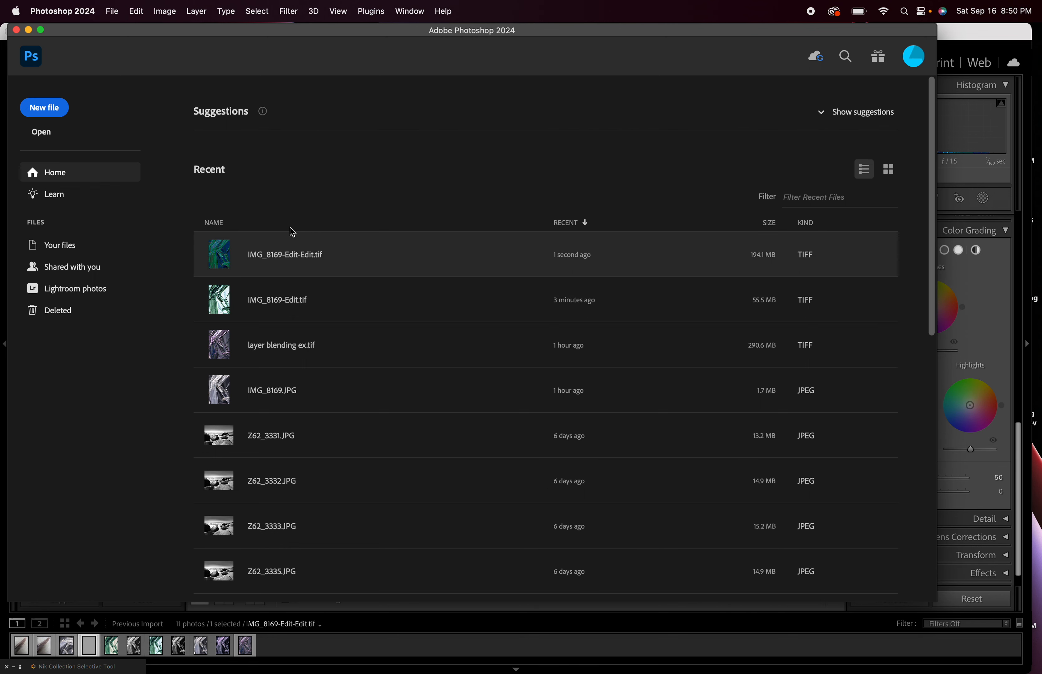
mouse_move(352, 244)
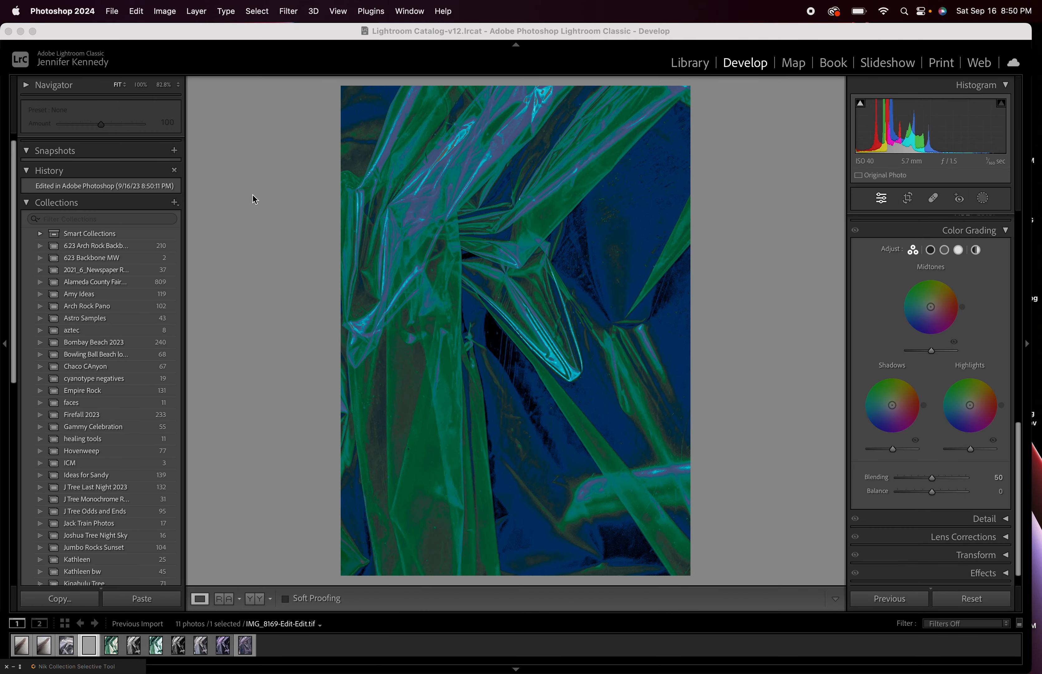
mouse_move(417, 456)
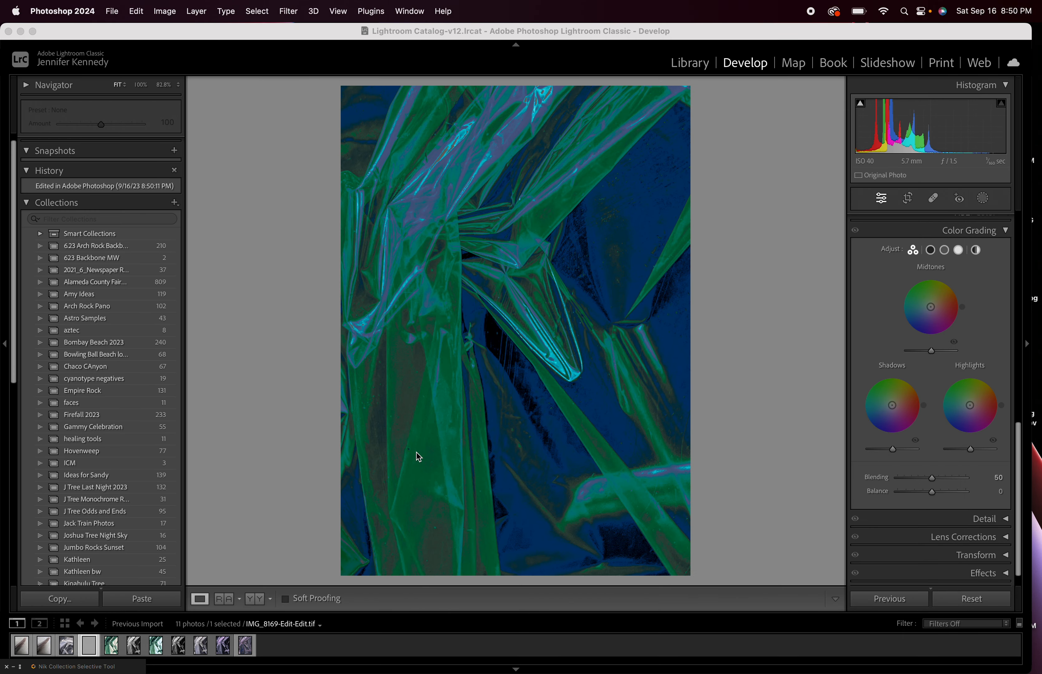
mouse_move(170, 663)
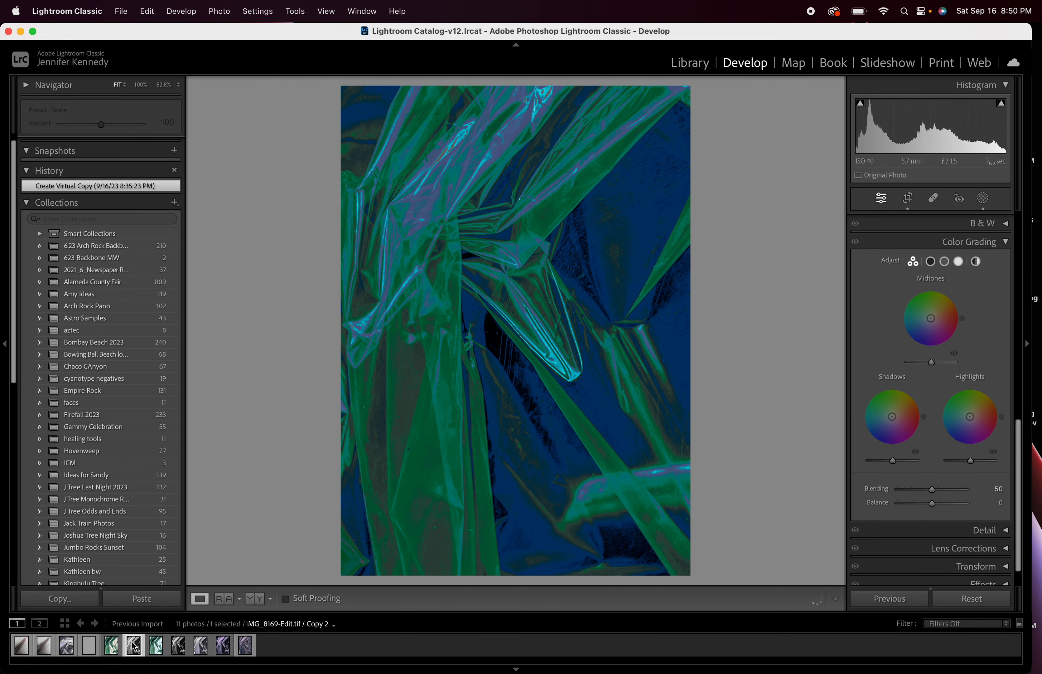
Step: Show the black-and-white original copy from the filmstrip after reviewing the blended TIFF
left_click(109, 644)
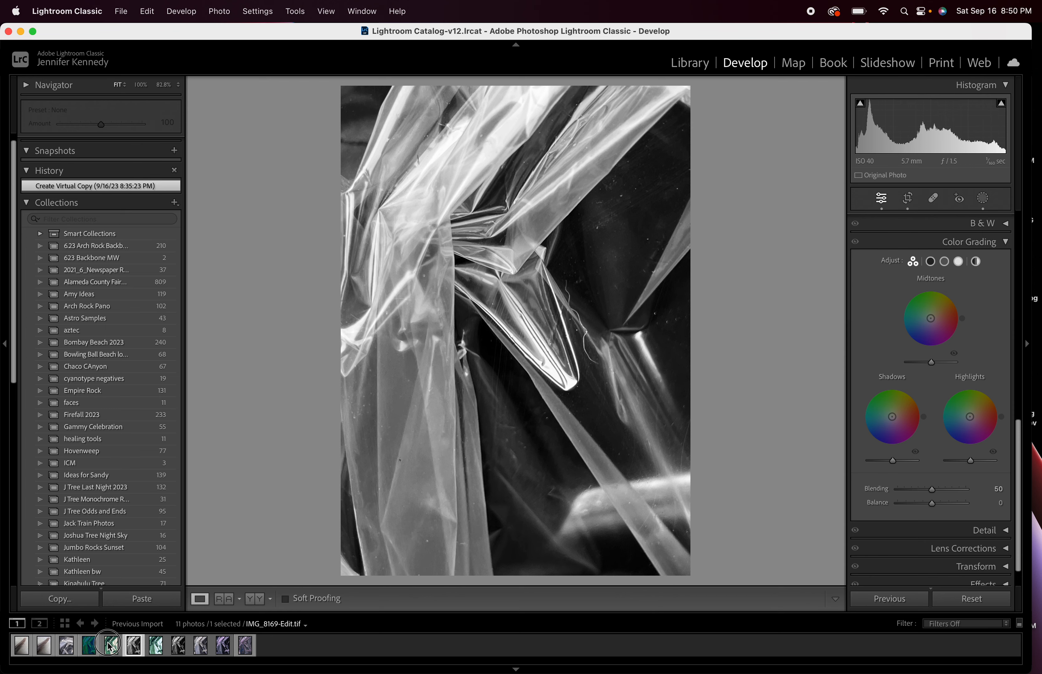